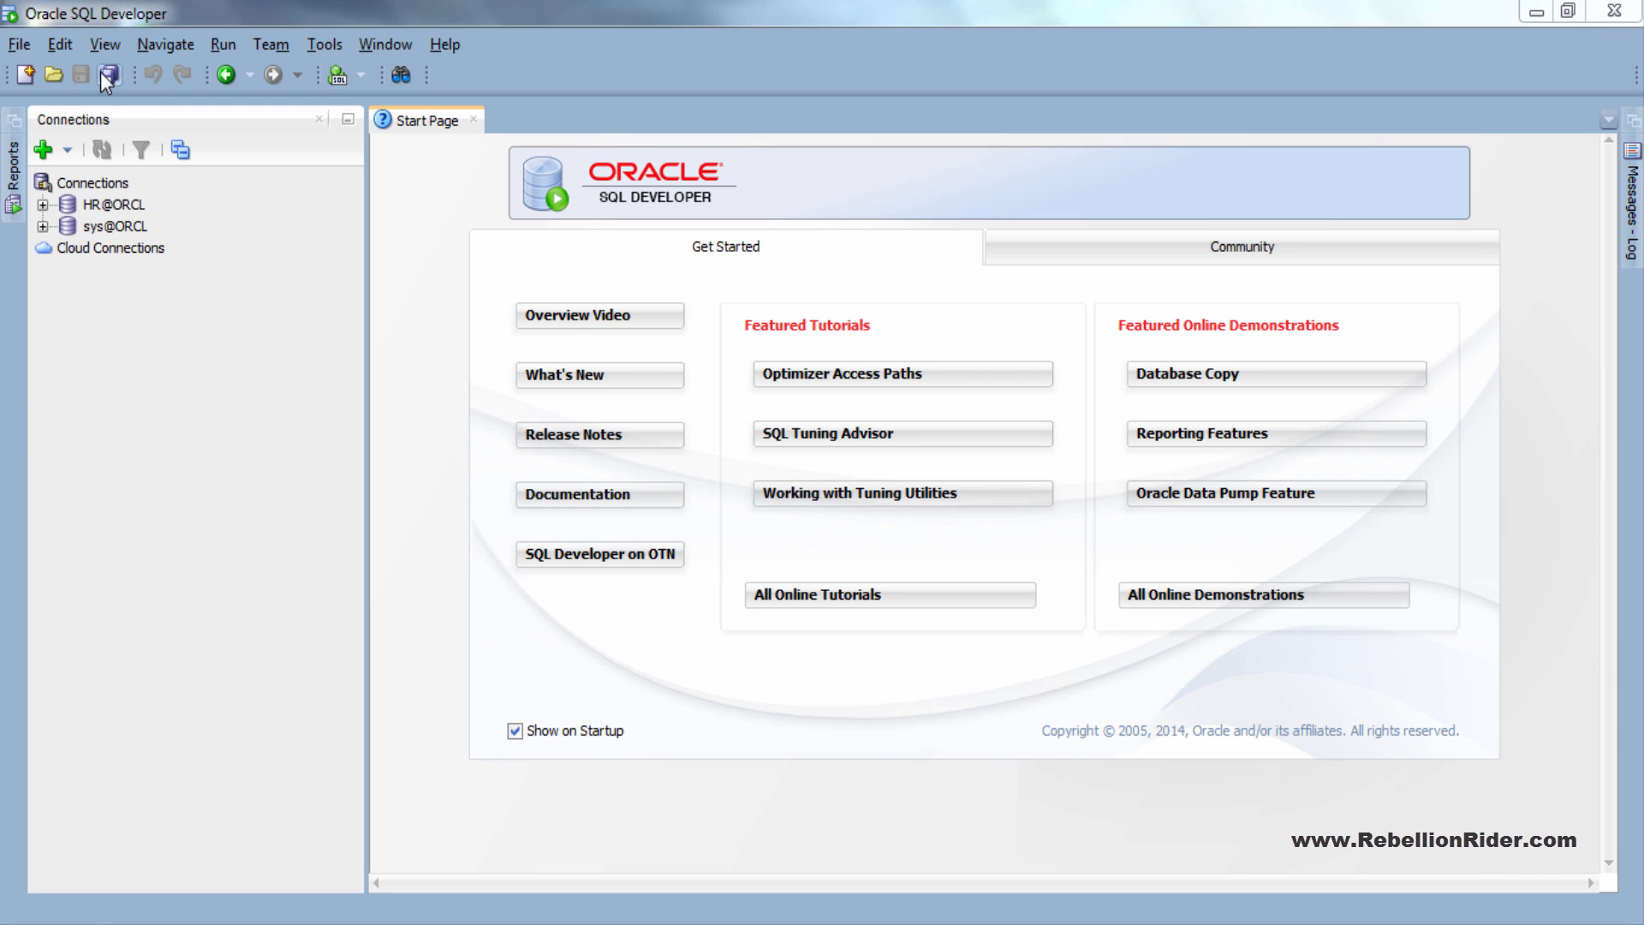
- Show the DBA panel from the View menu and minimise the Connections panel
{"action": "left_click", "coordinate": [105, 44]}
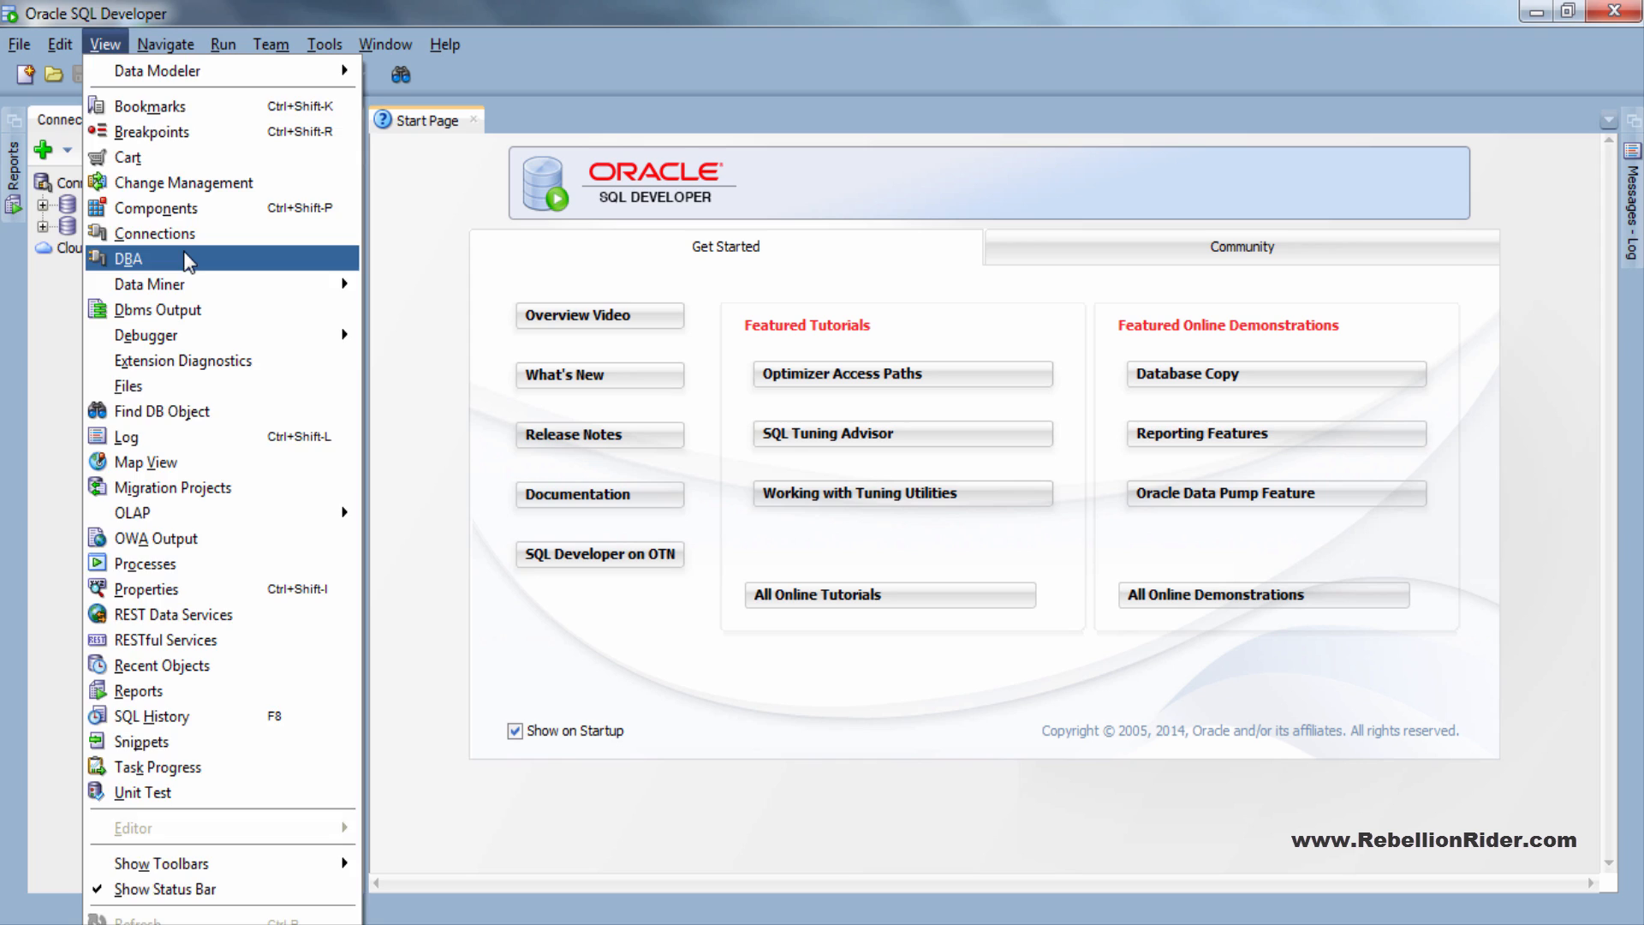
{"action": "left_click", "coordinate": [130, 258]}
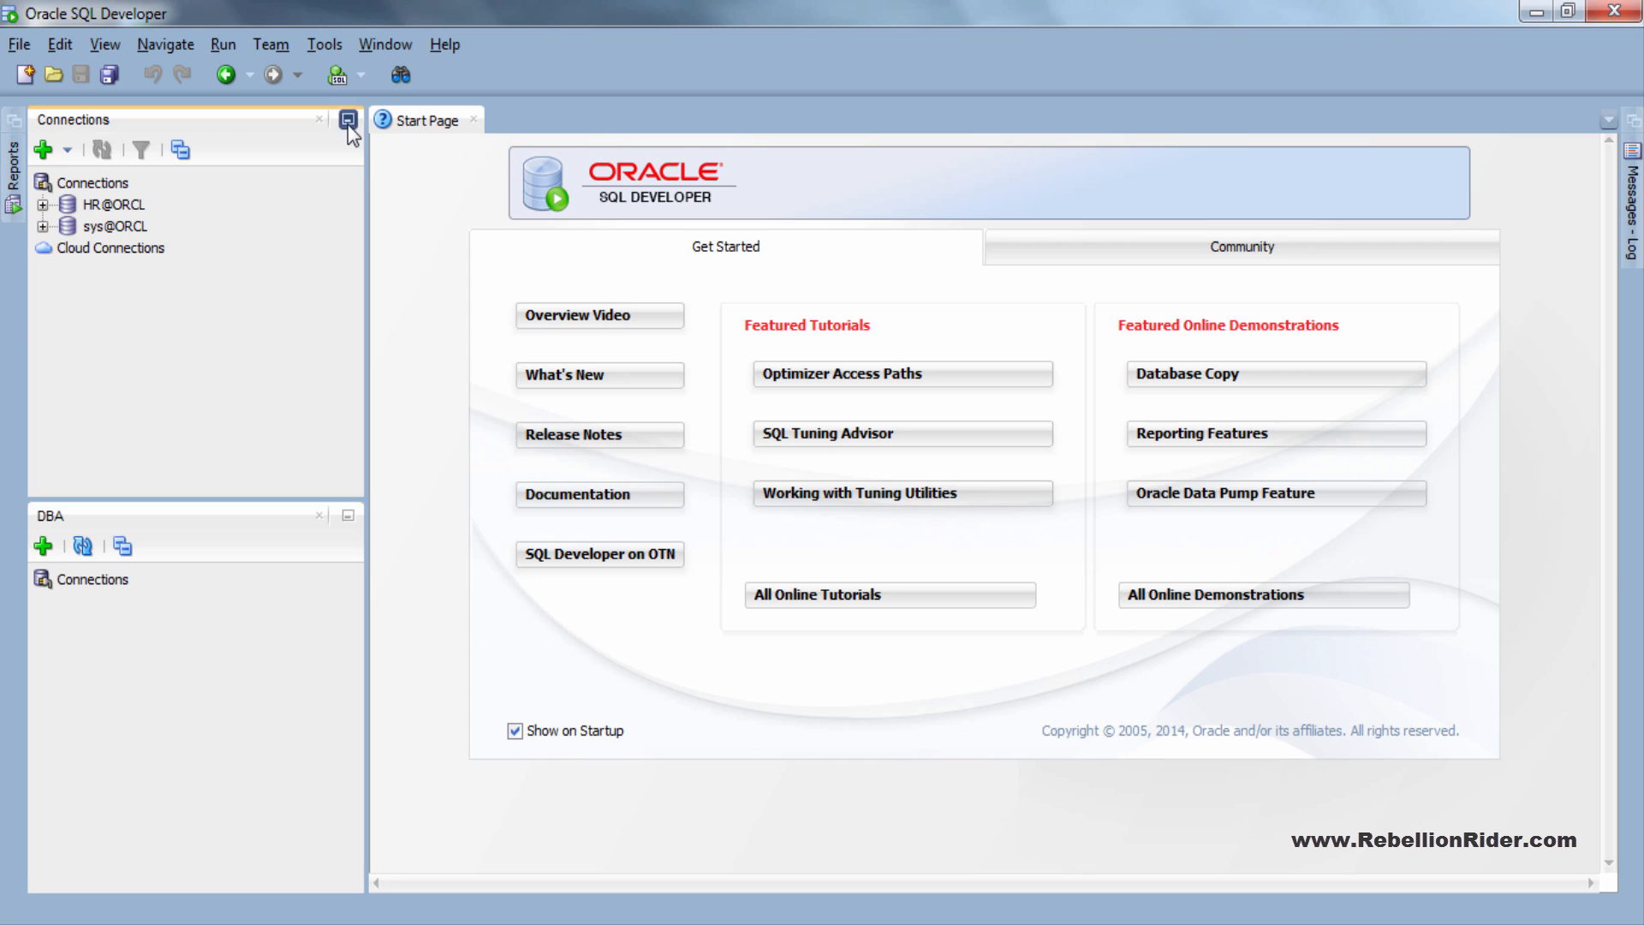
{"action": "left_click", "coordinate": [348, 118]}
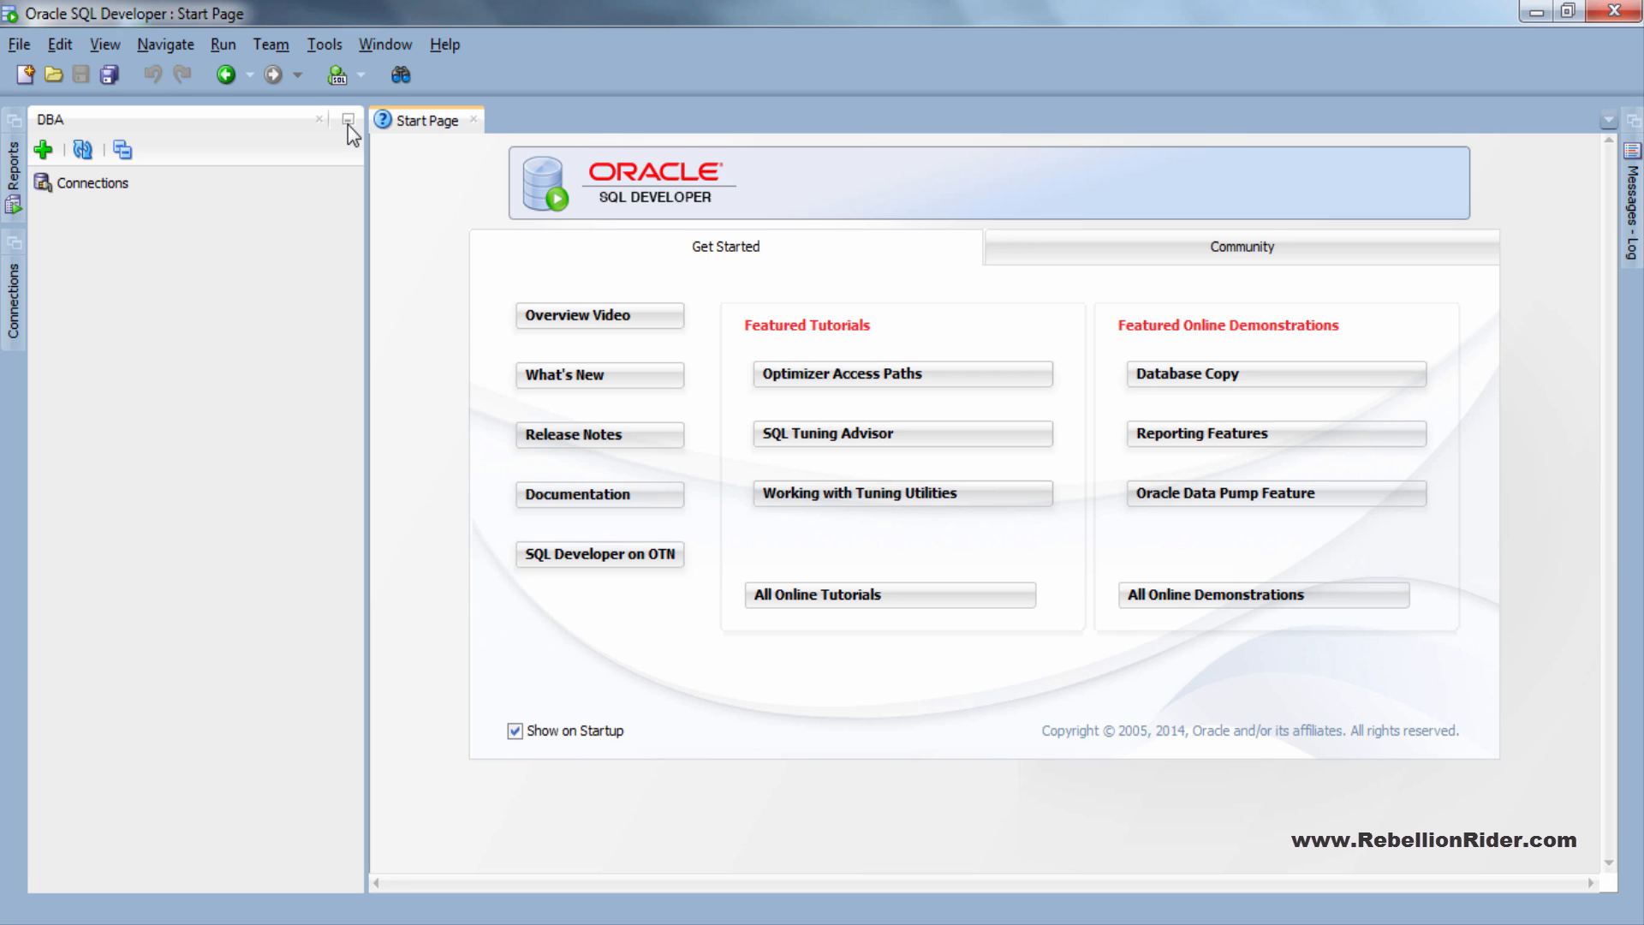
{"action": "mouse_move", "coordinate": [40, 144]}
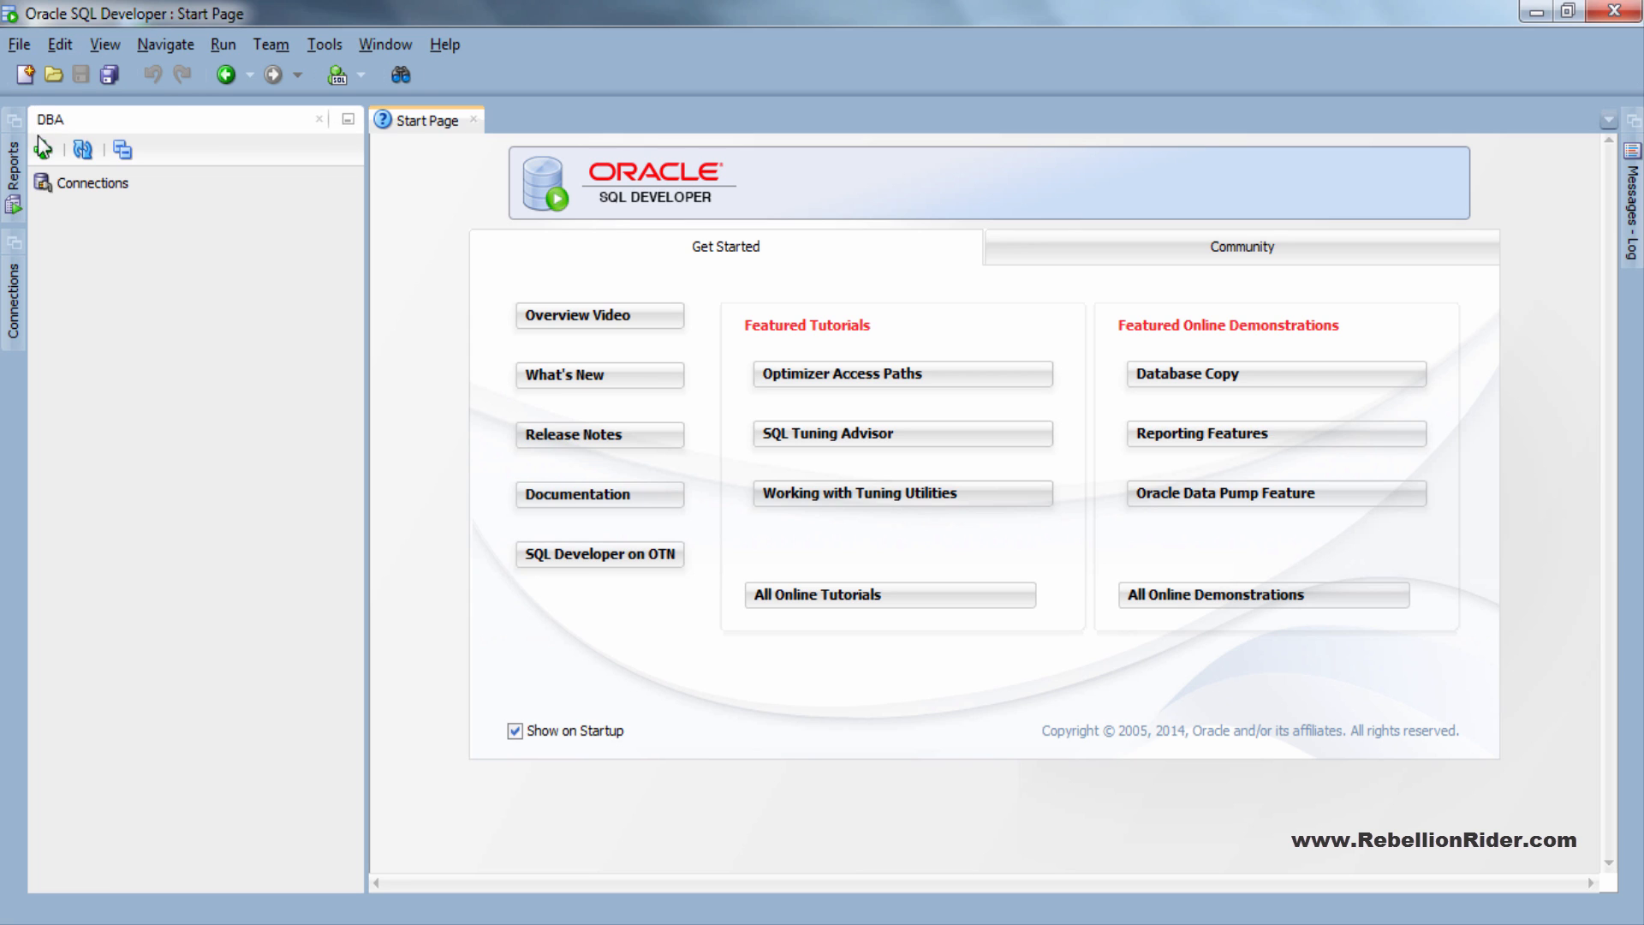
- Add the sys@ORCL connection to the DBA panel via the Select Connection dialog
{"action": "left_click", "coordinate": [43, 148]}
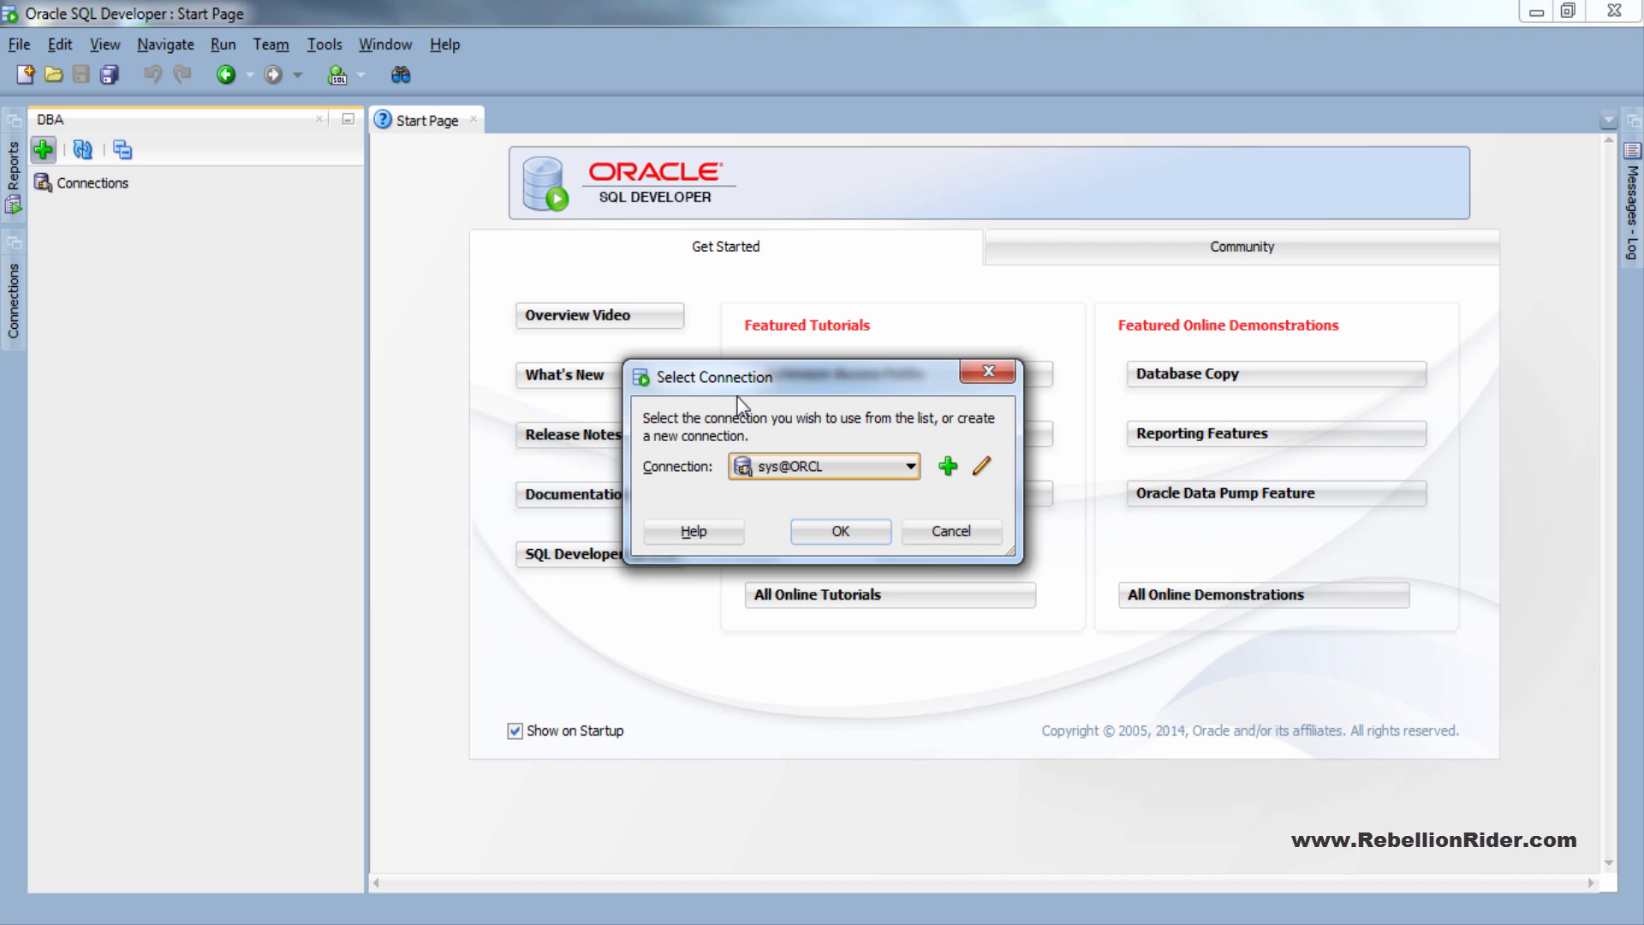
{"action": "mouse_move", "coordinate": [776, 407]}
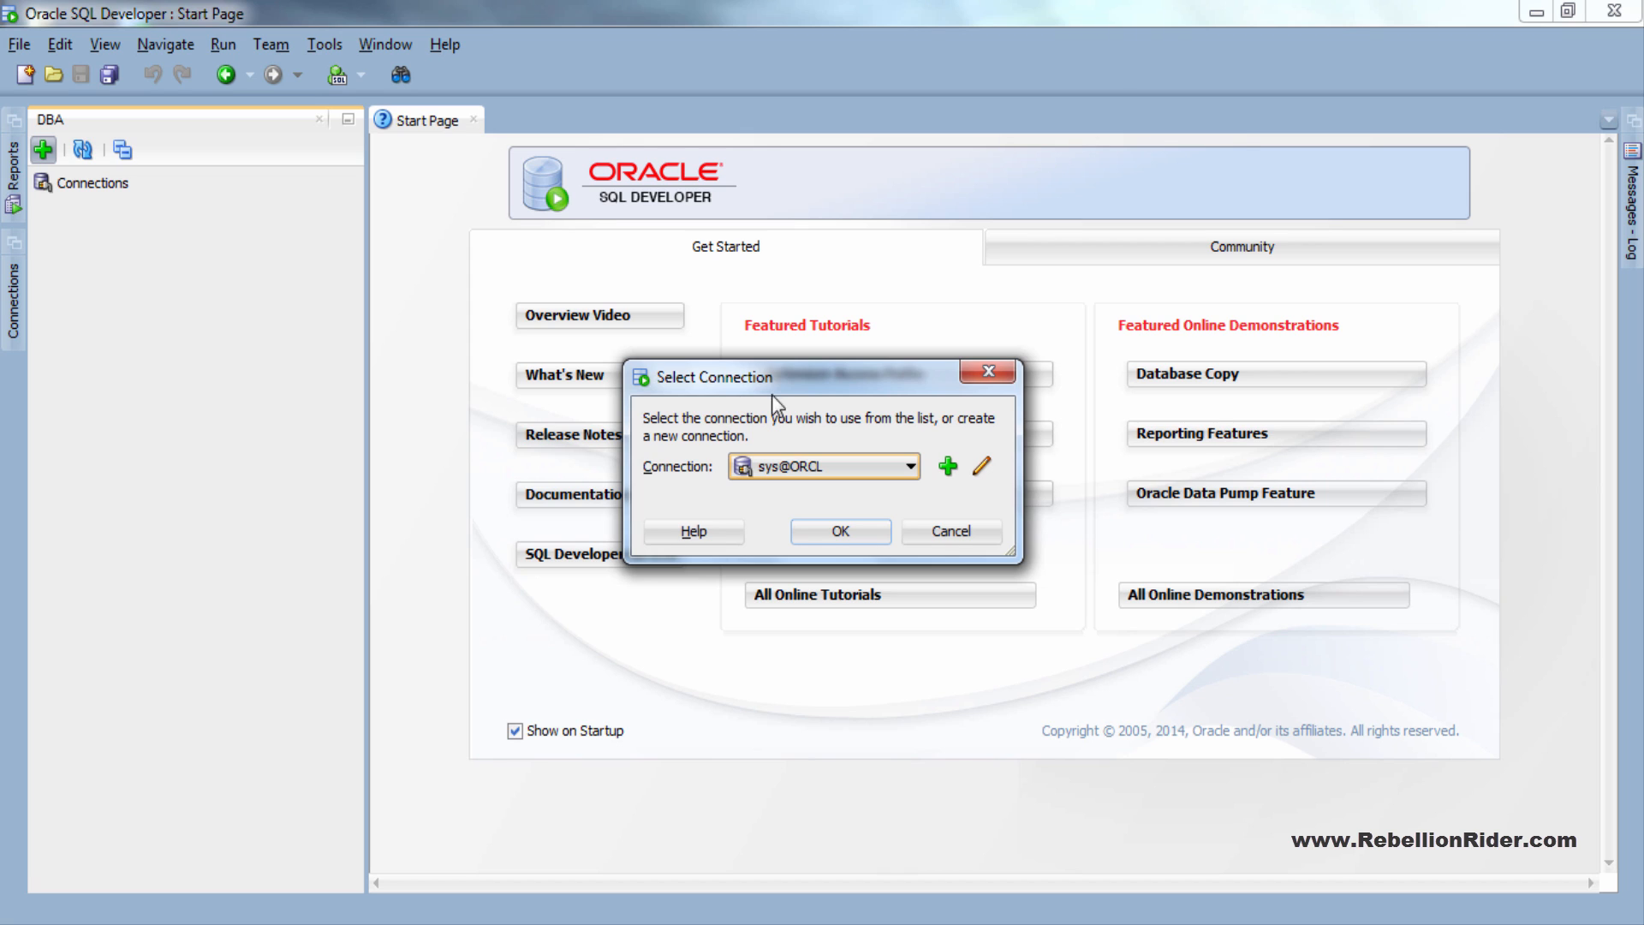
{"action": "mouse_move", "coordinate": [914, 433]}
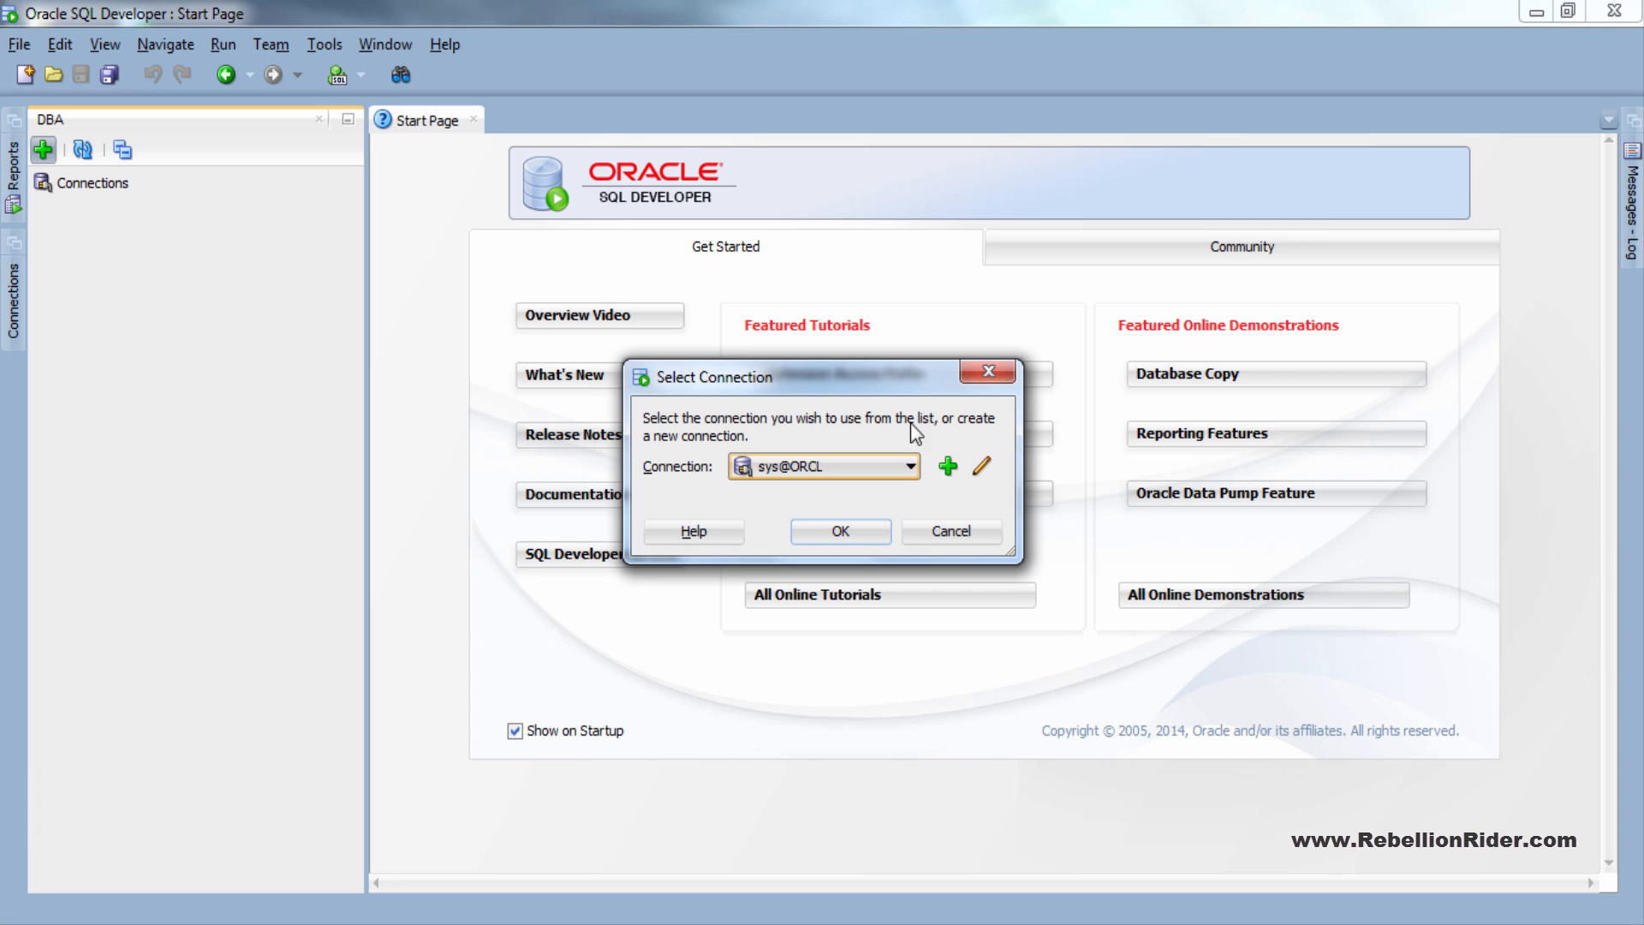
{"action": "mouse_move", "coordinate": [888, 502]}
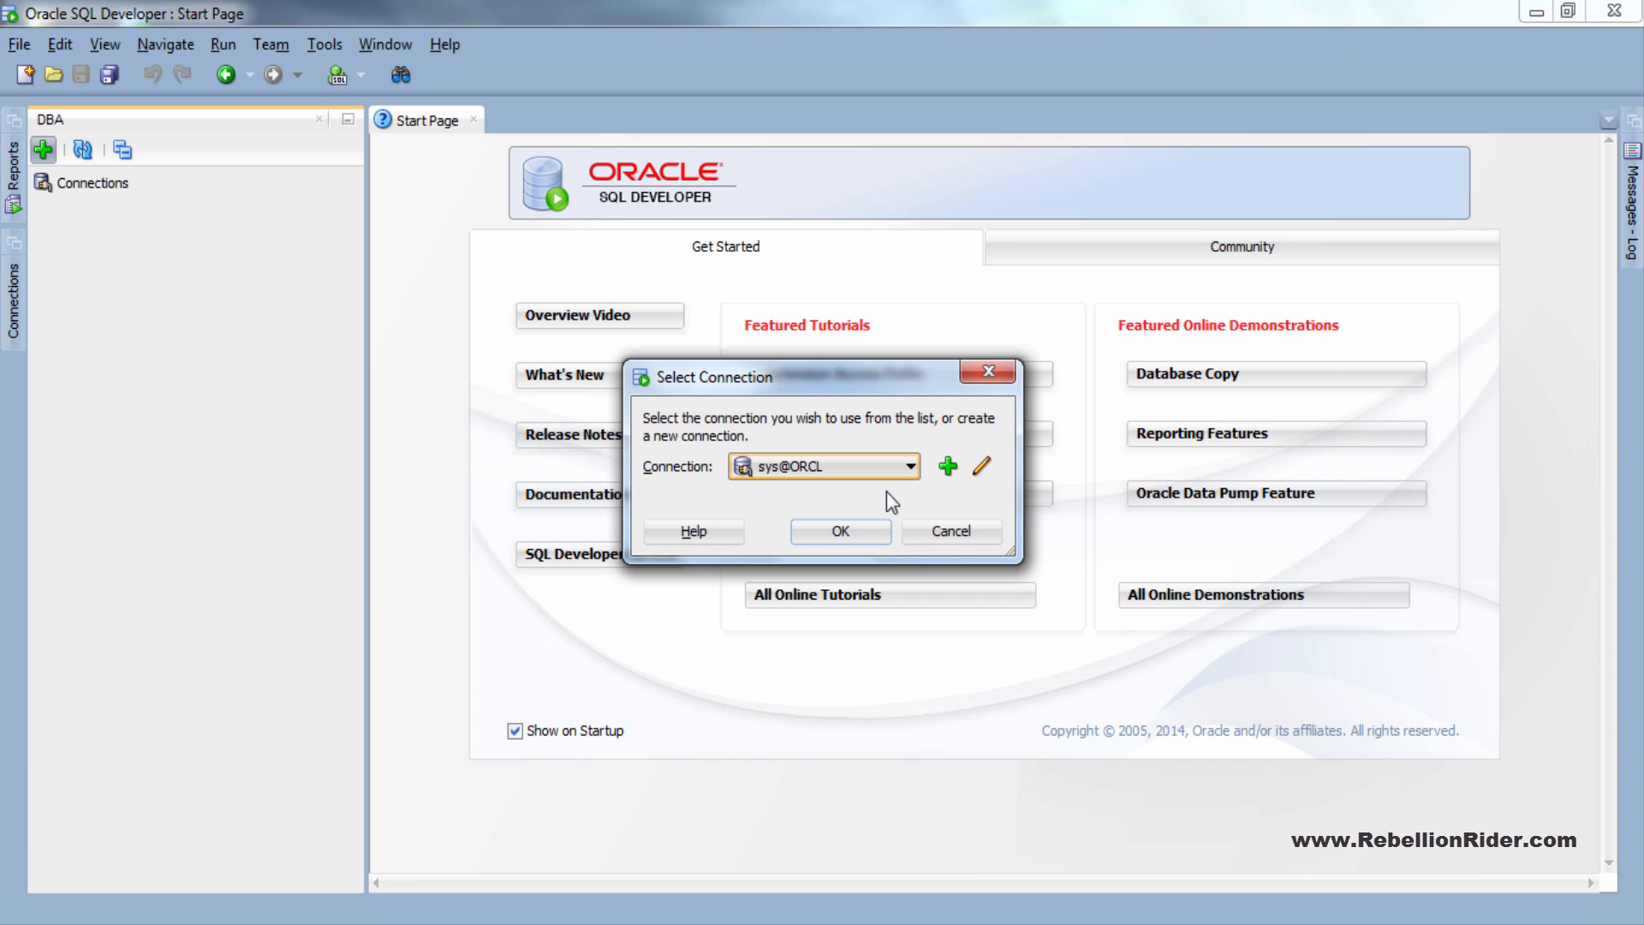
{"action": "left_click", "coordinate": [838, 531]}
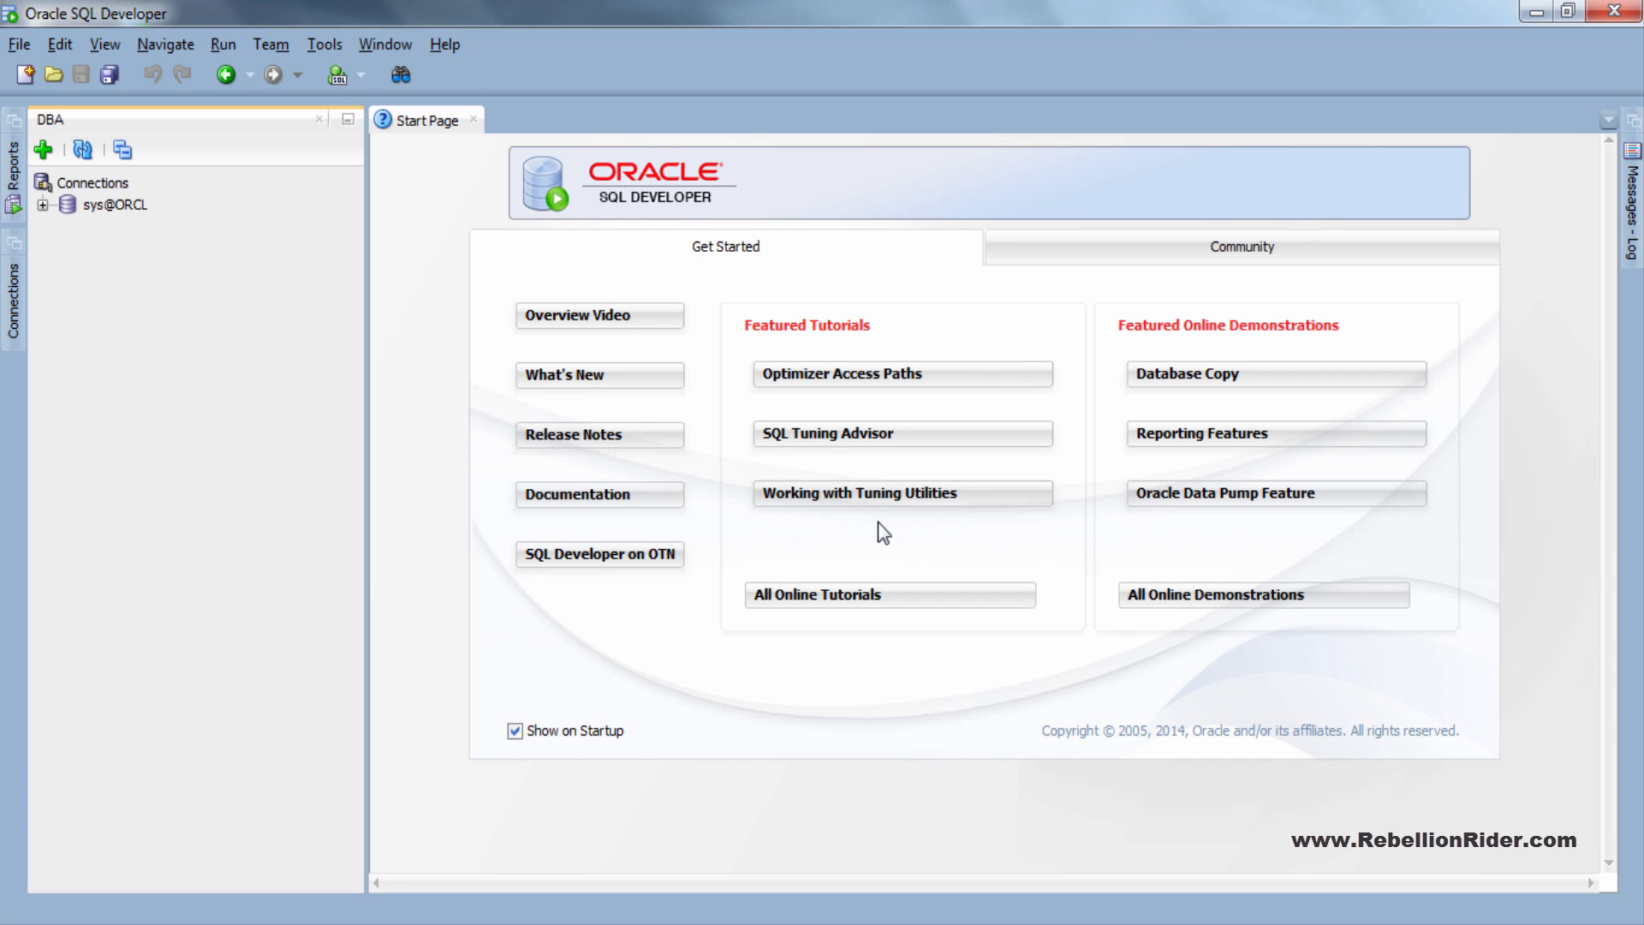
{"action": "mouse_move", "coordinate": [209, 269]}
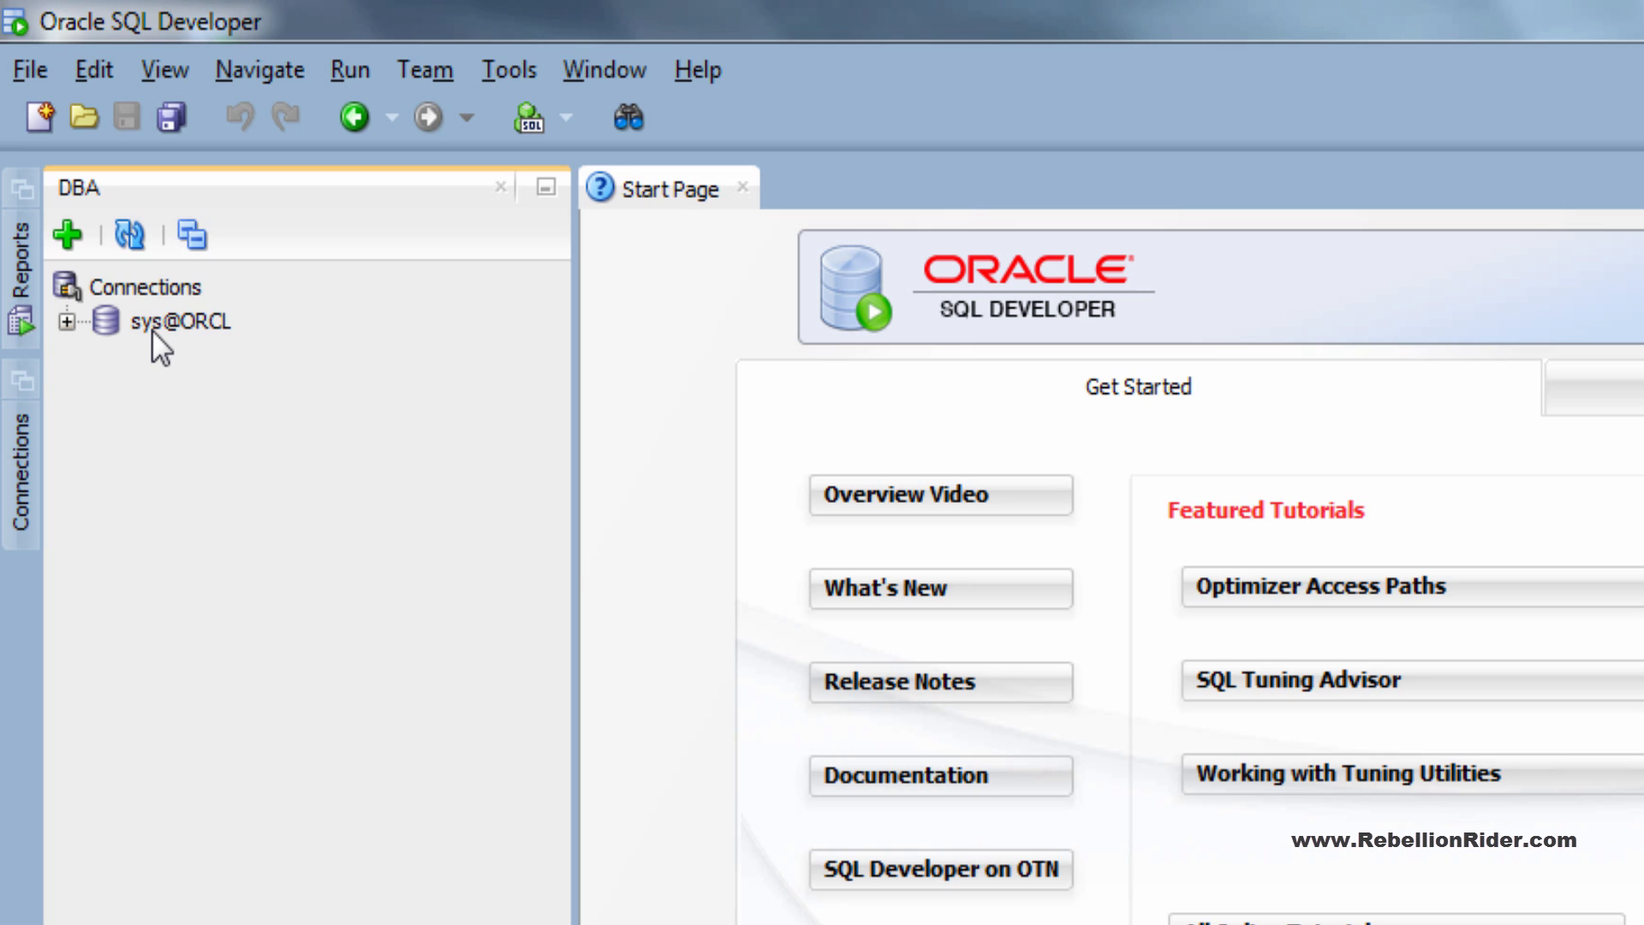
- Expand sys@ORCL and Storage, then open the Tablespaces space usage report
{"action": "left_click", "coordinate": [66, 320]}
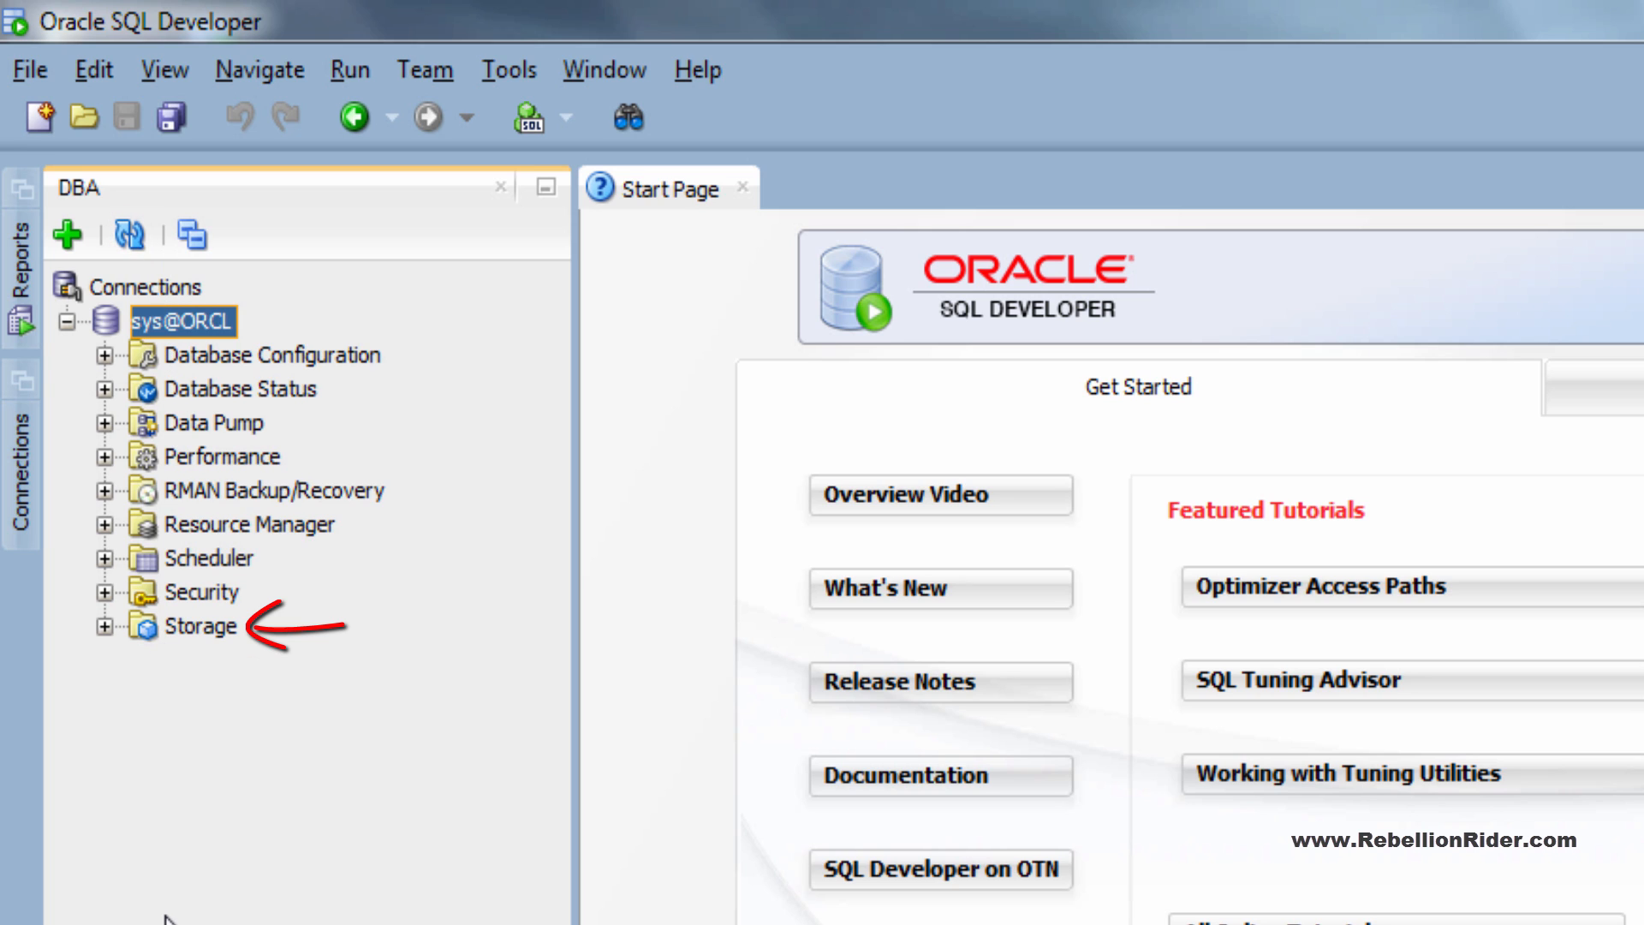
{"action": "left_click", "coordinate": [200, 627]}
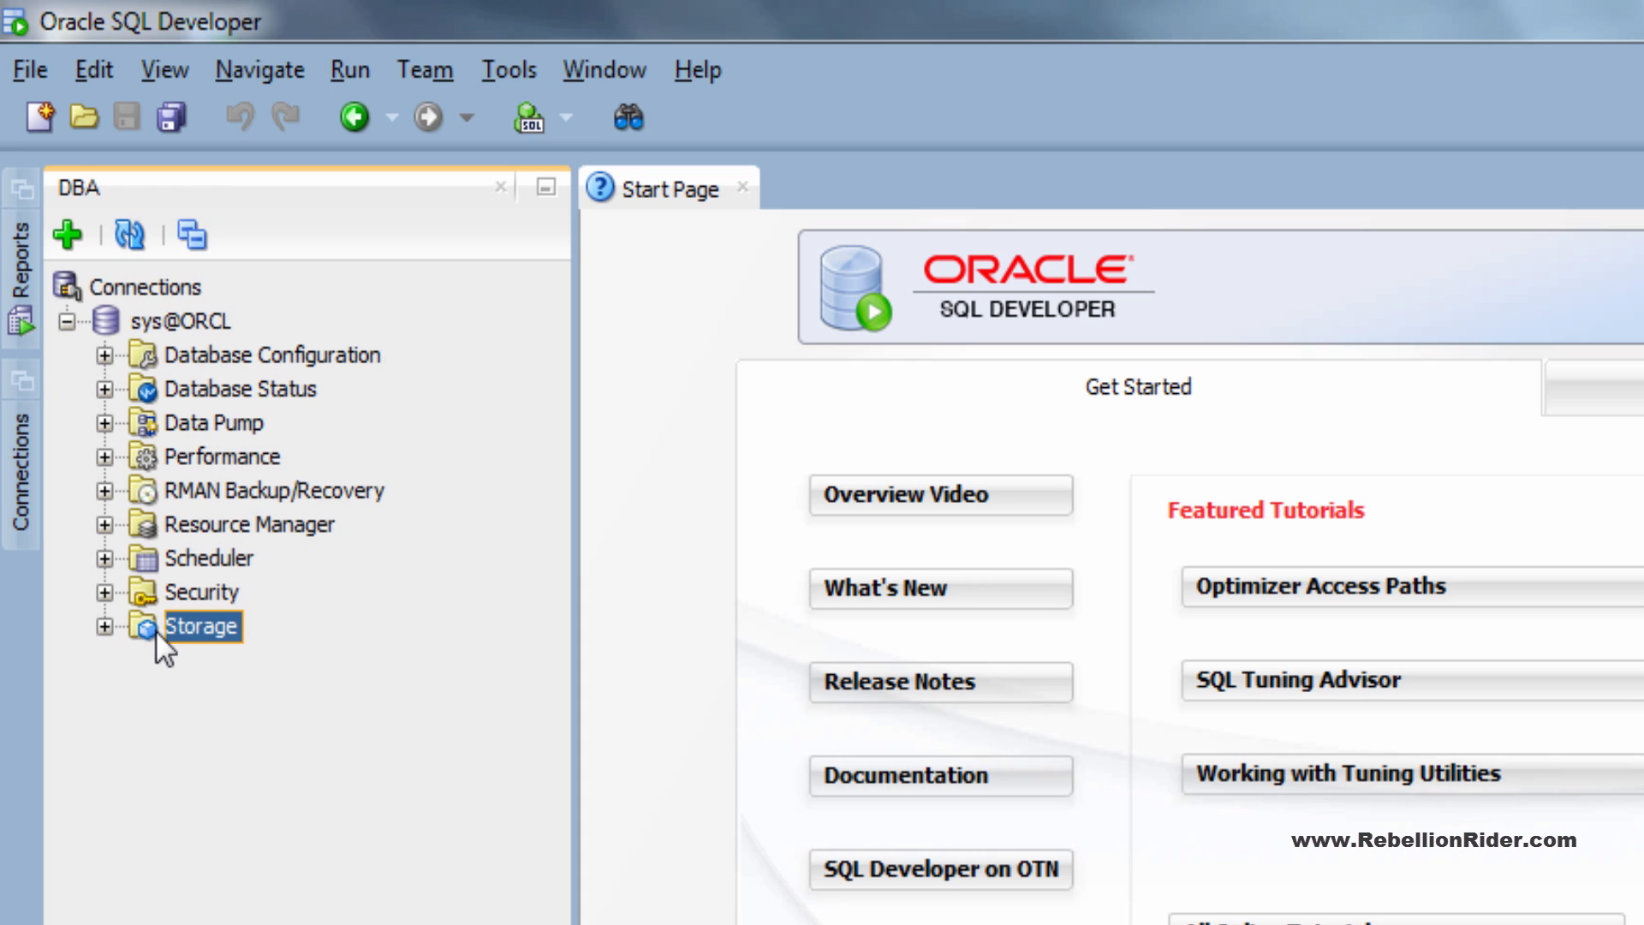
{"action": "left_click", "coordinate": [105, 627]}
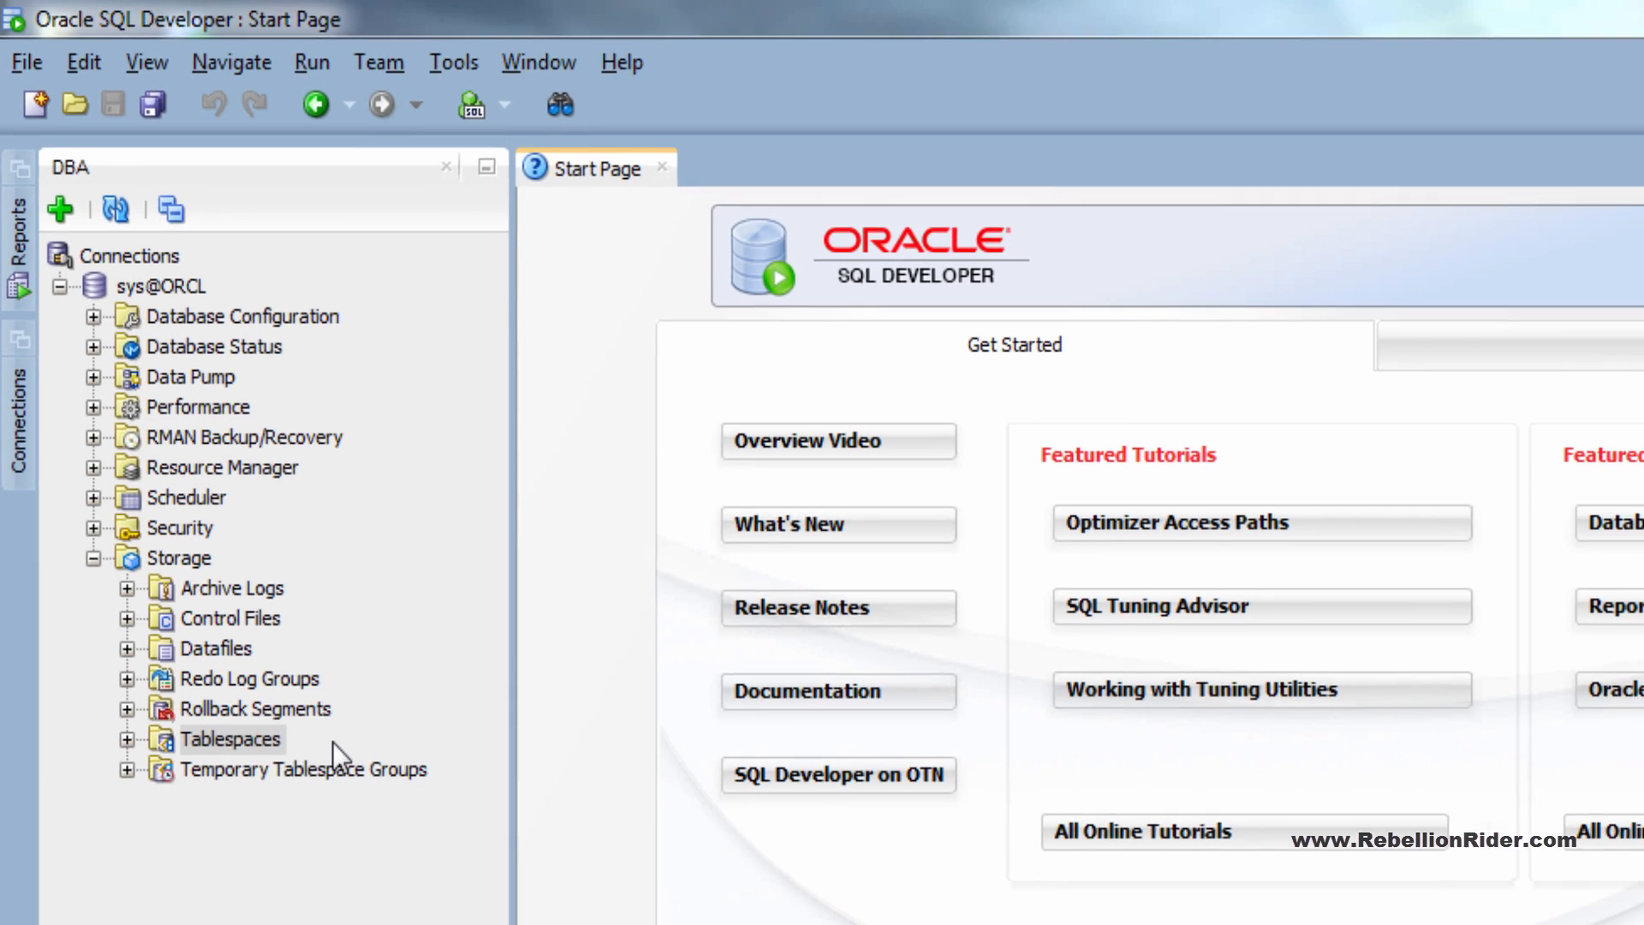
{"action": "double_click", "coordinate": [229, 737]}
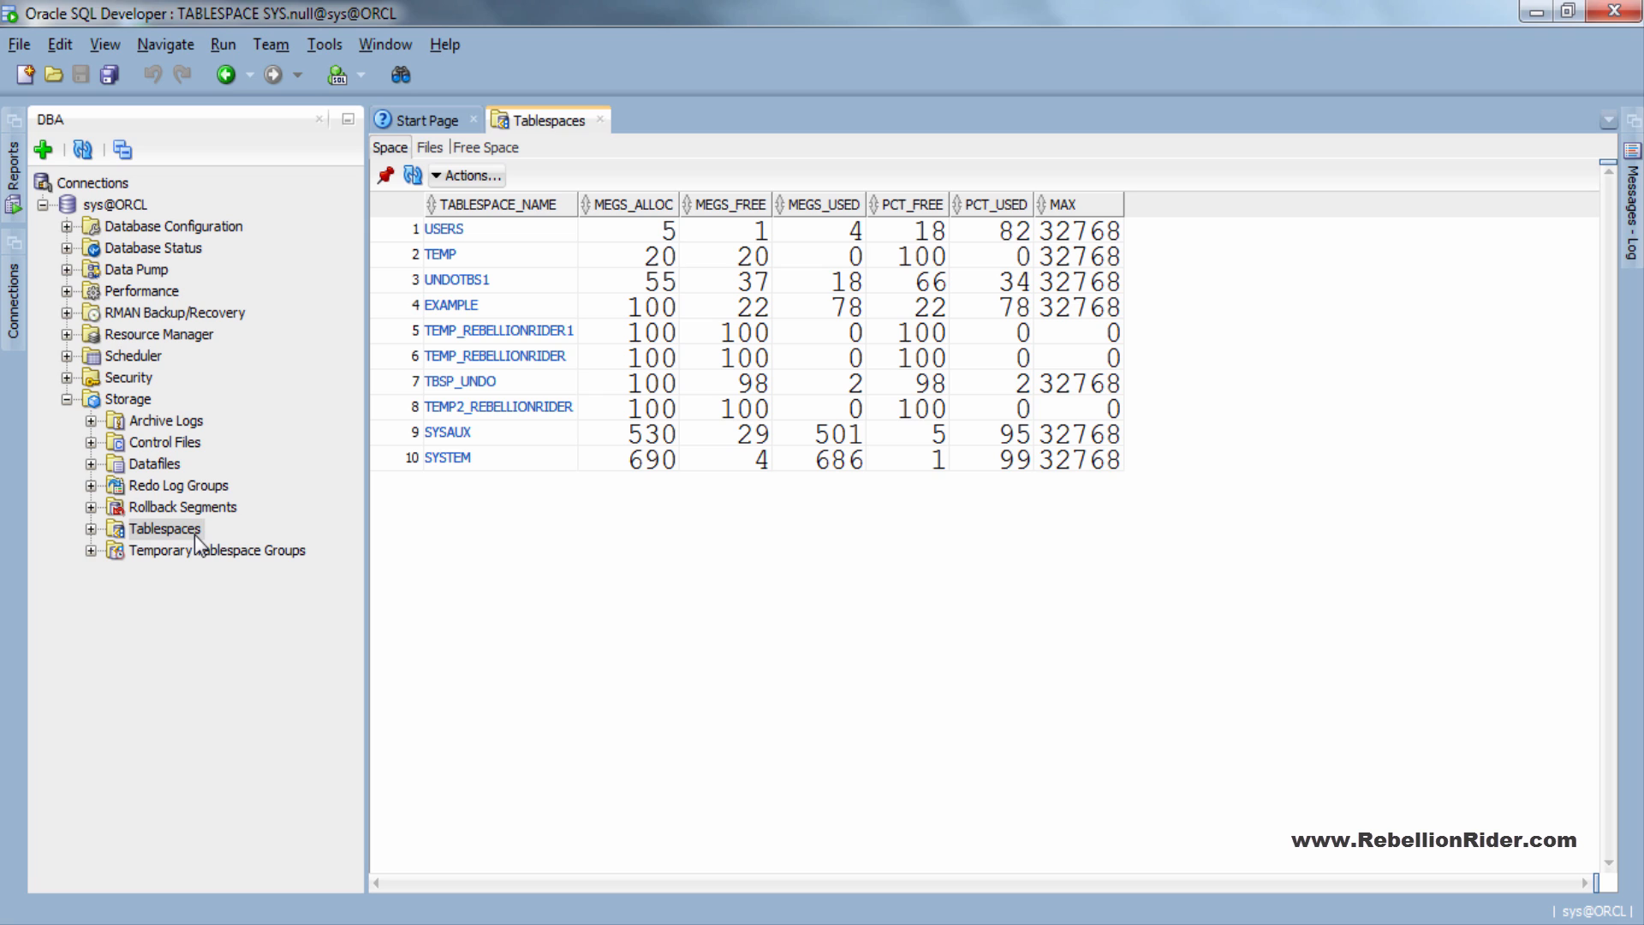
{"action": "mouse_move", "coordinate": [89, 532]}
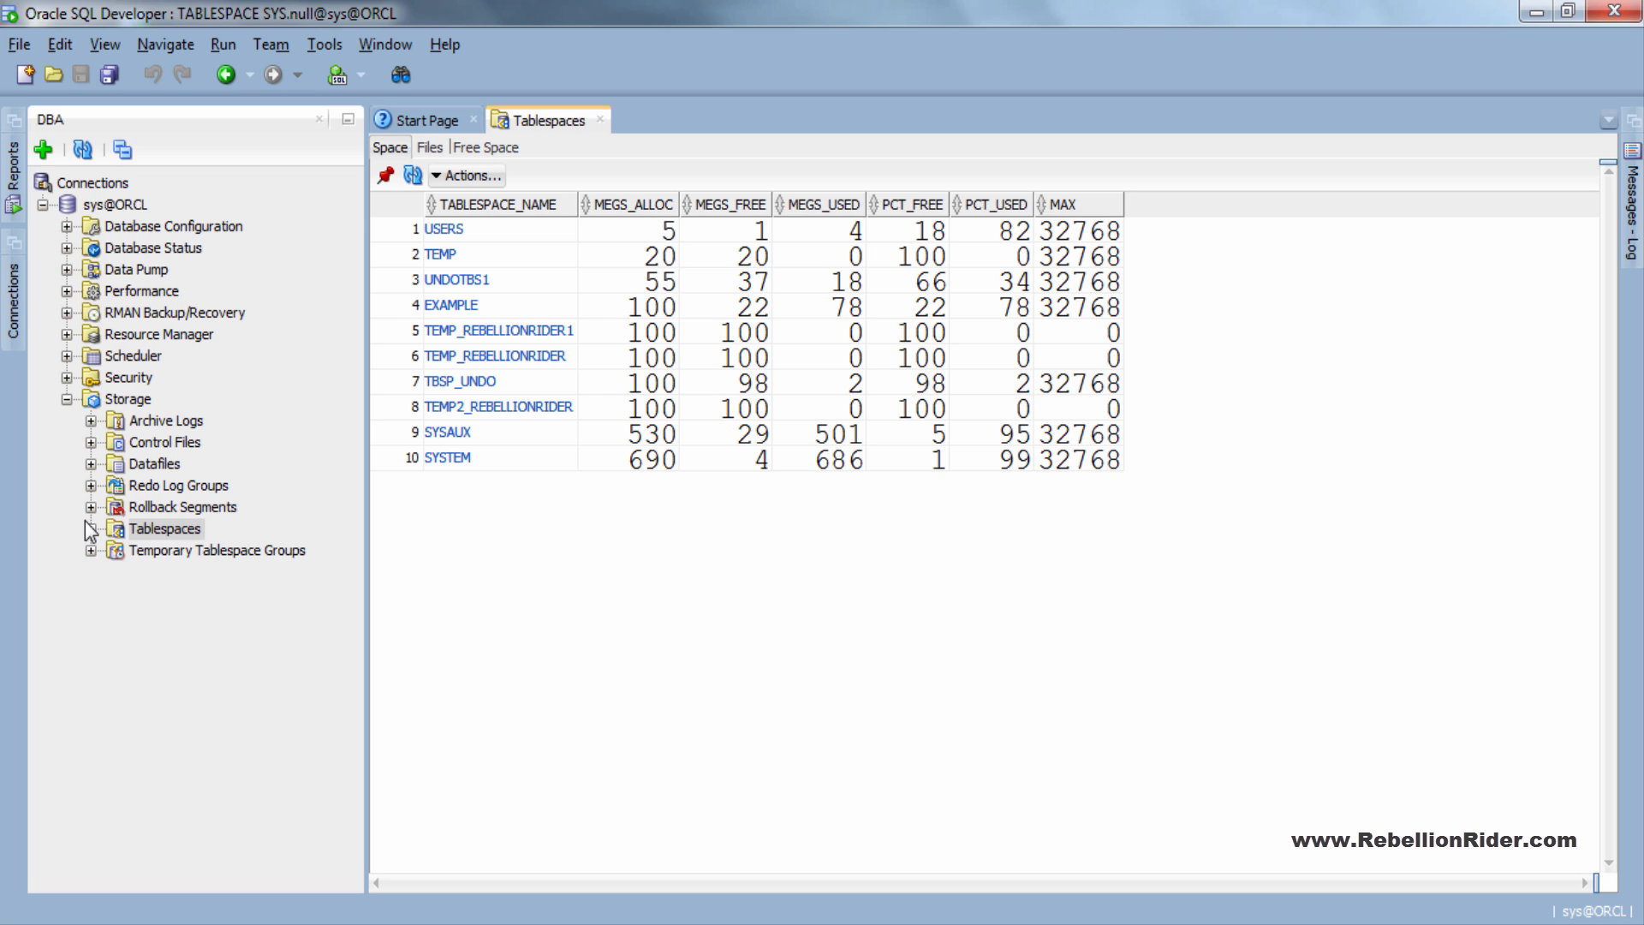
- Expand the Tablespaces node, open EXAMPLE's details, and bring up the Tablespaces context menu
{"action": "left_click", "coordinate": [92, 528]}
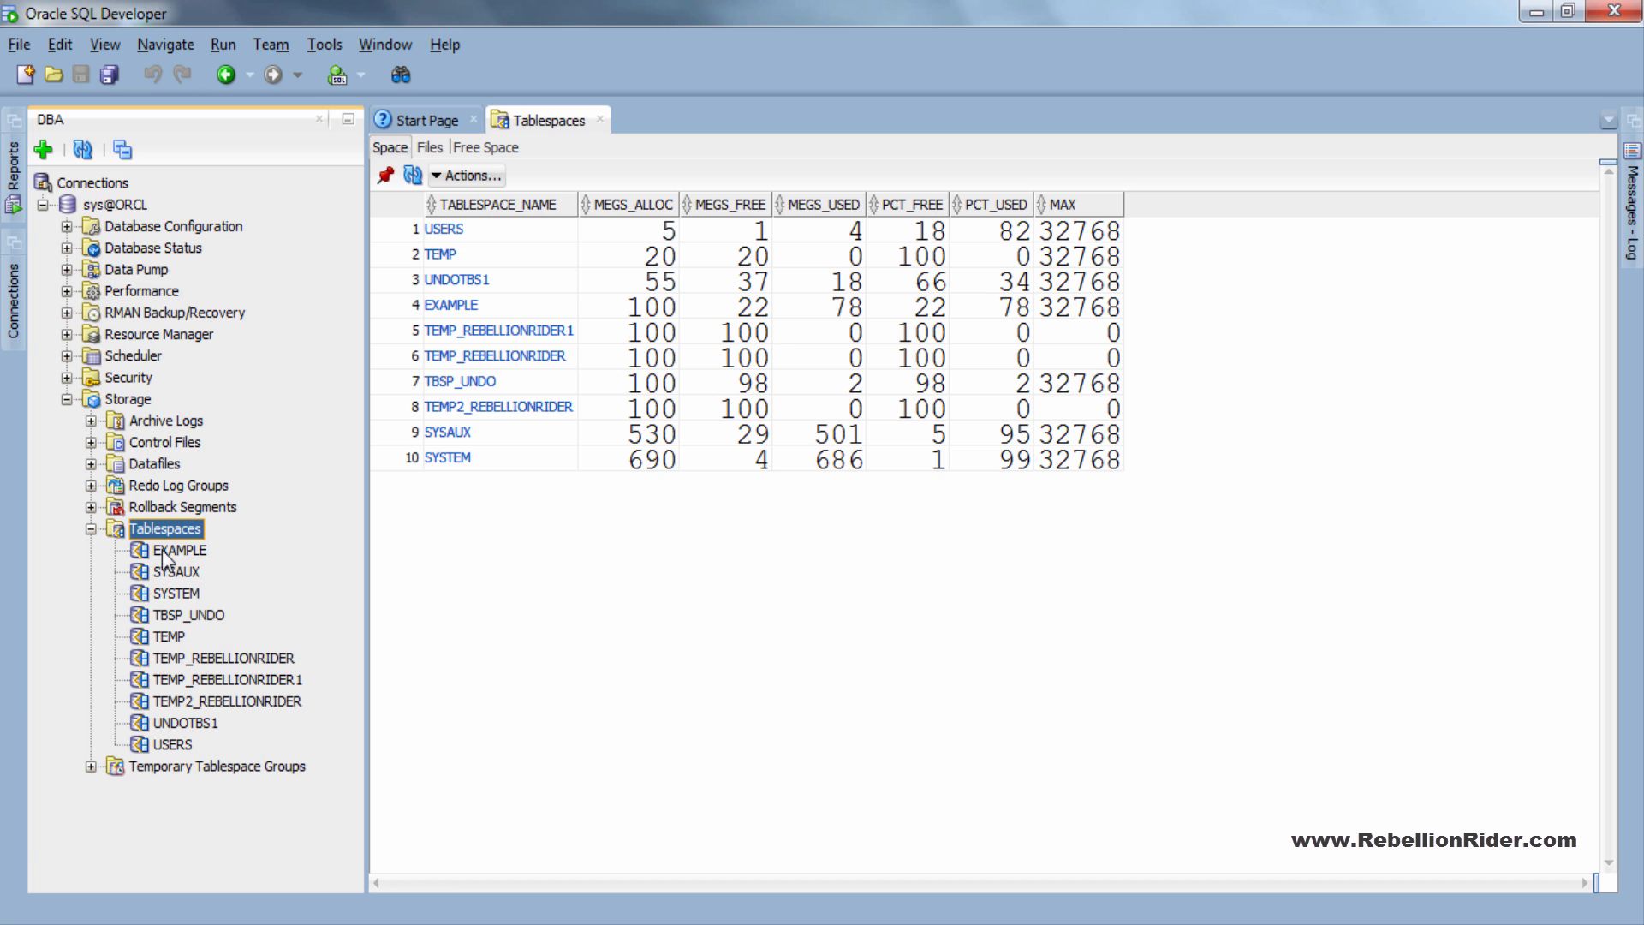
{"action": "double_click", "coordinate": [178, 550]}
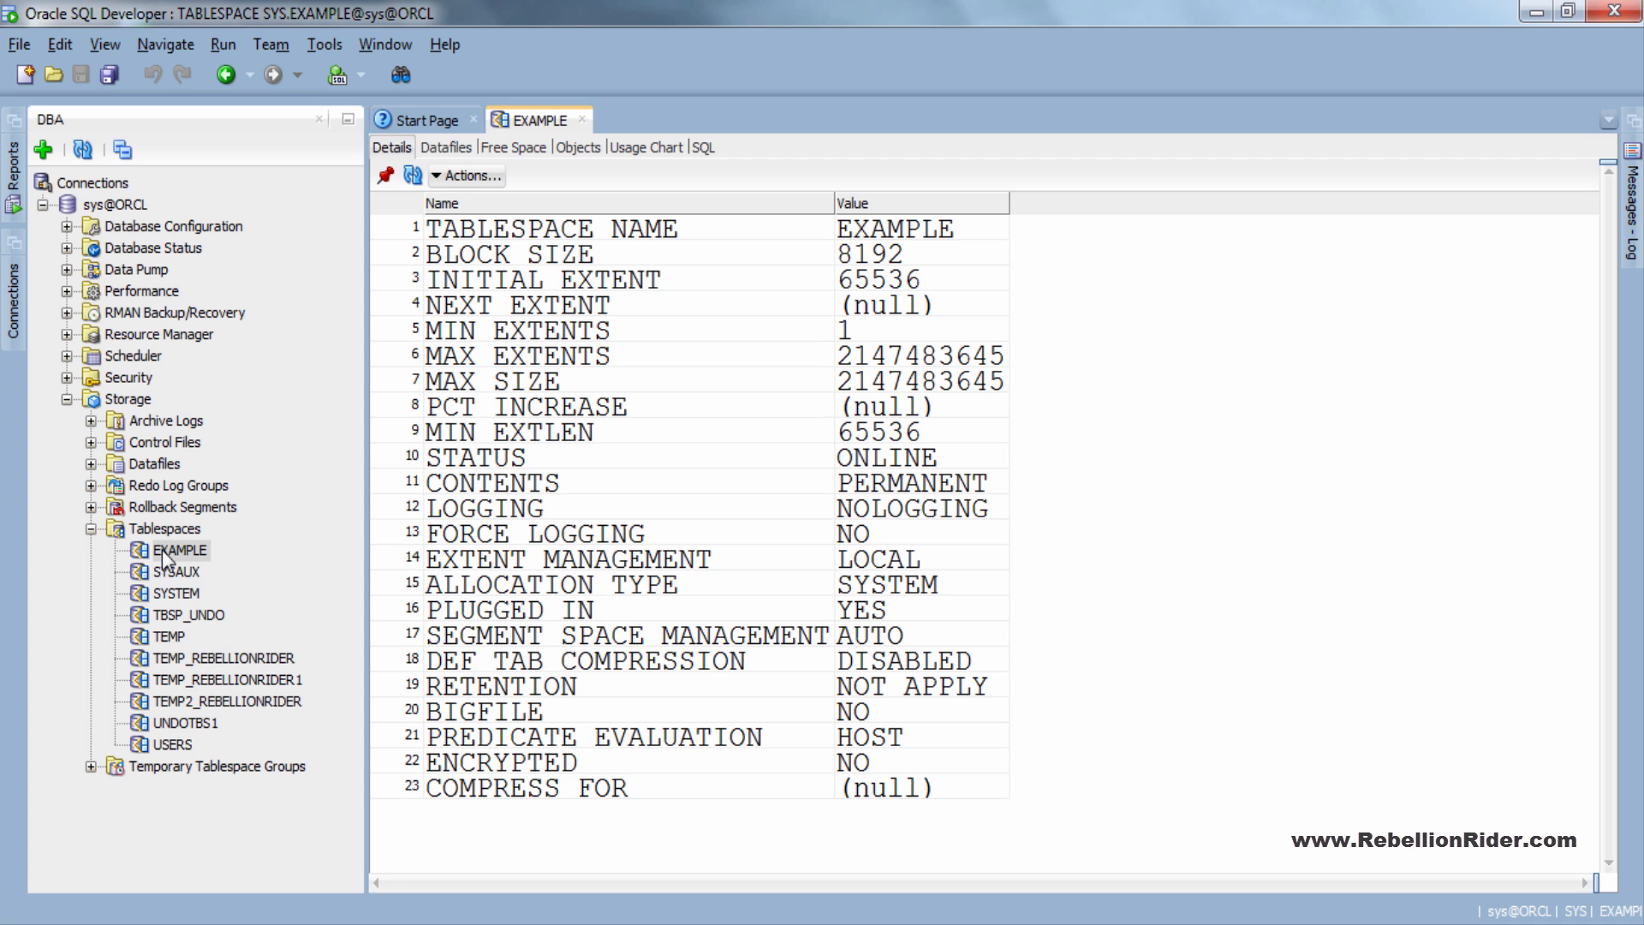
{"action": "right_click", "coordinate": [164, 527]}
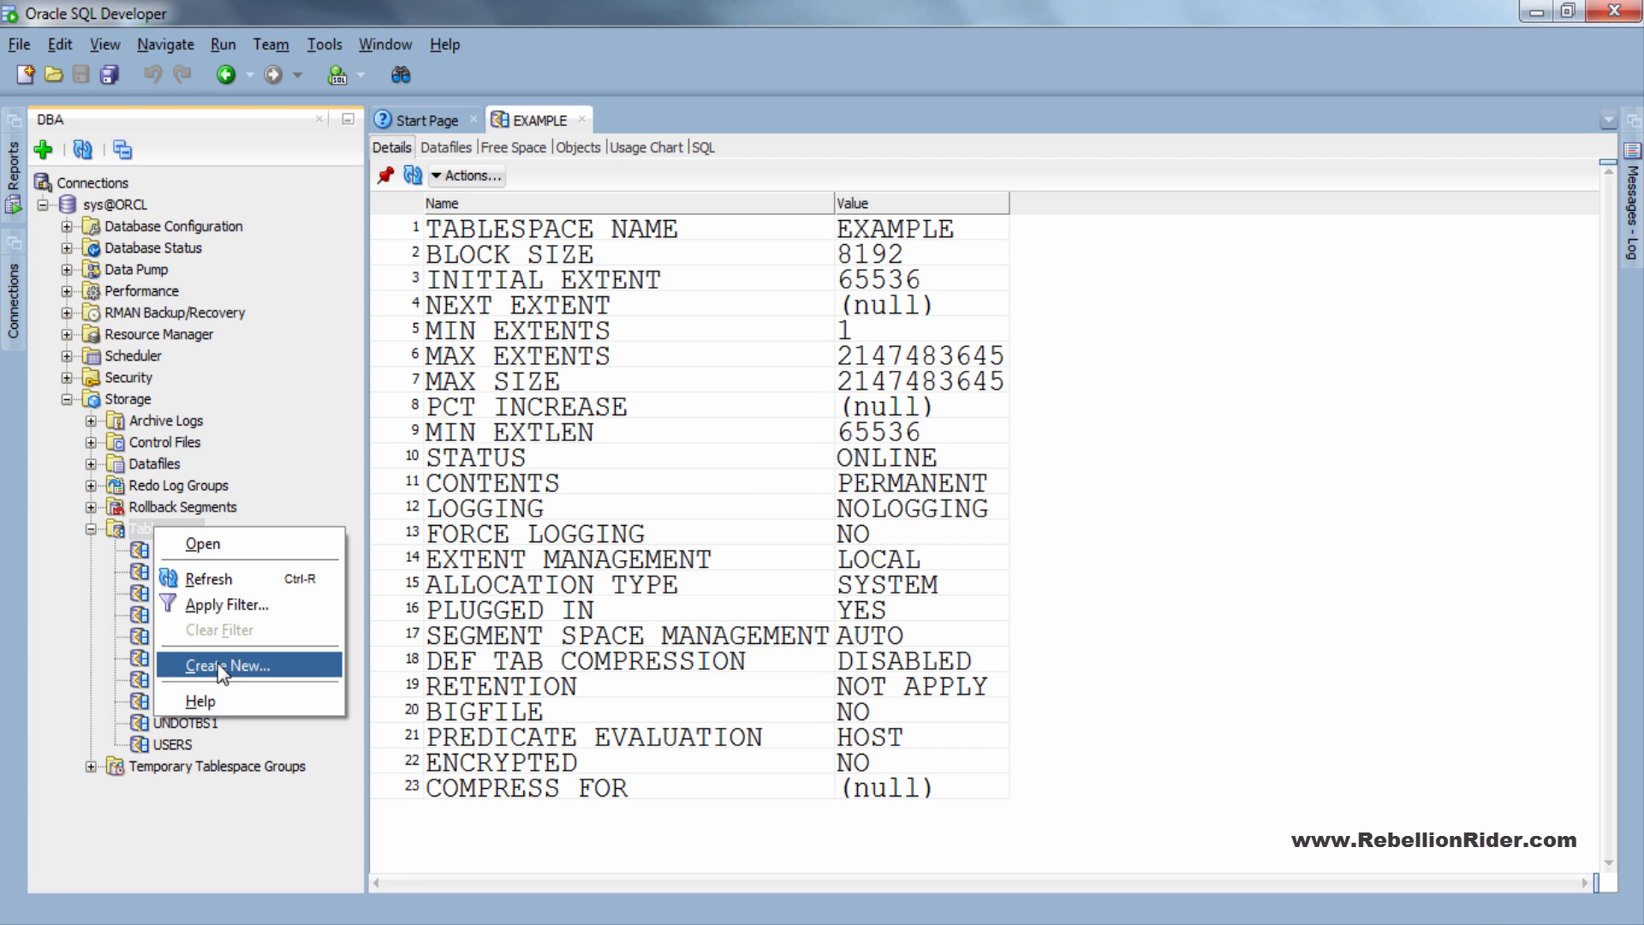
- Start Create New... tablespace and name it demo_tablespace
{"action": "left_click", "coordinate": [228, 664]}
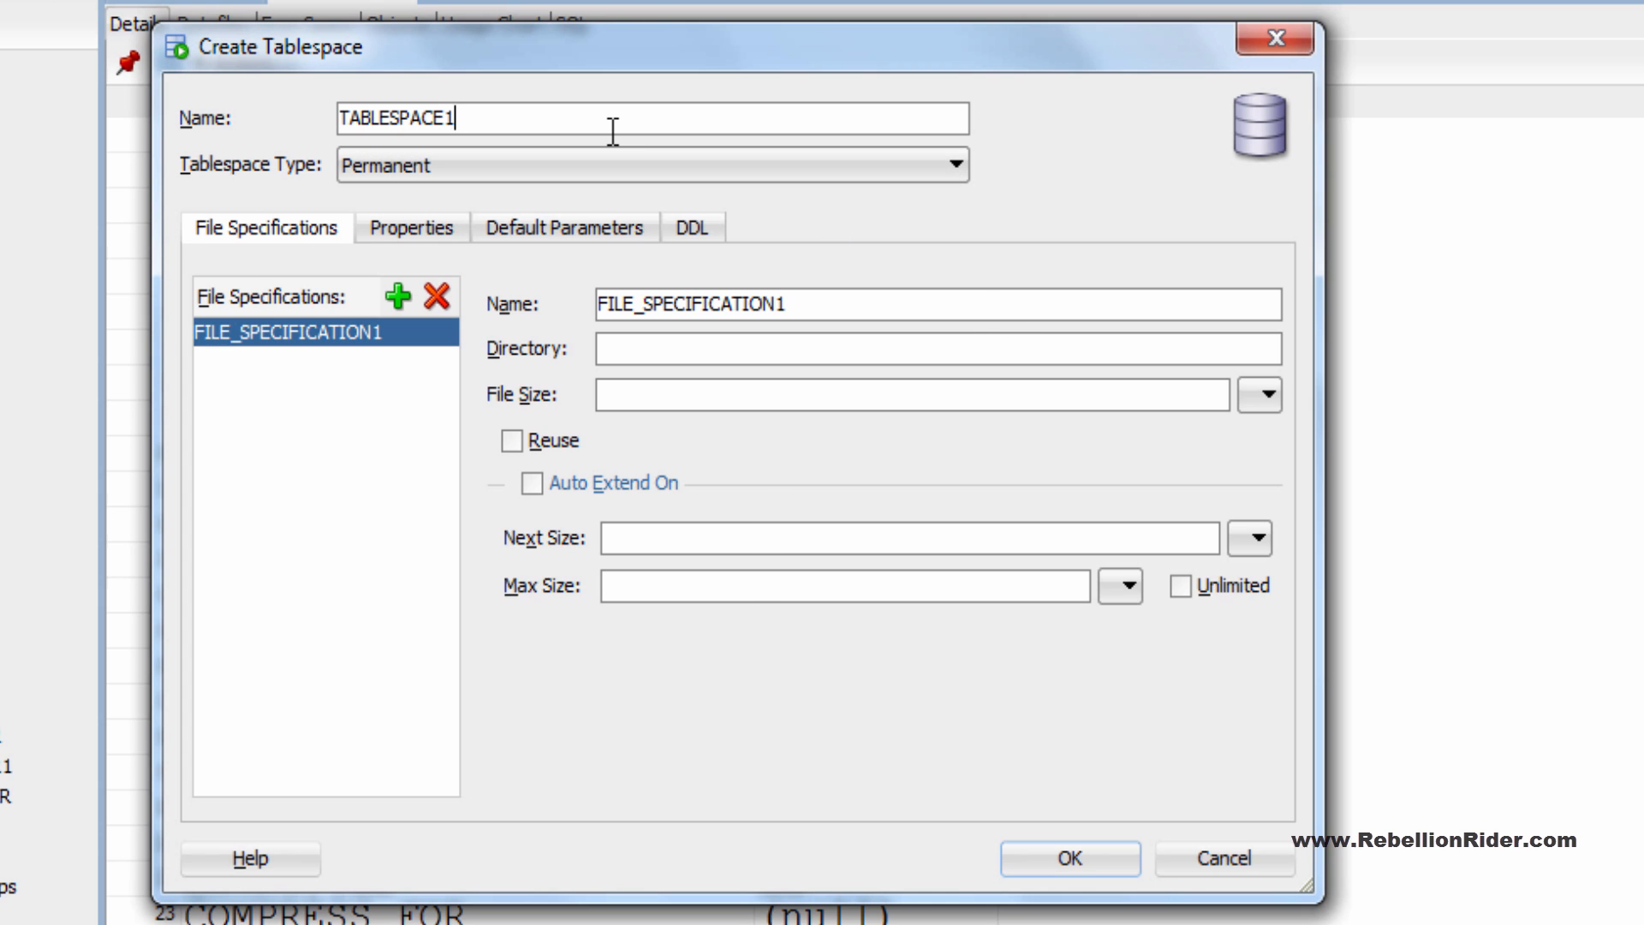
{"action": "type", "text": "demo_tablespace"}
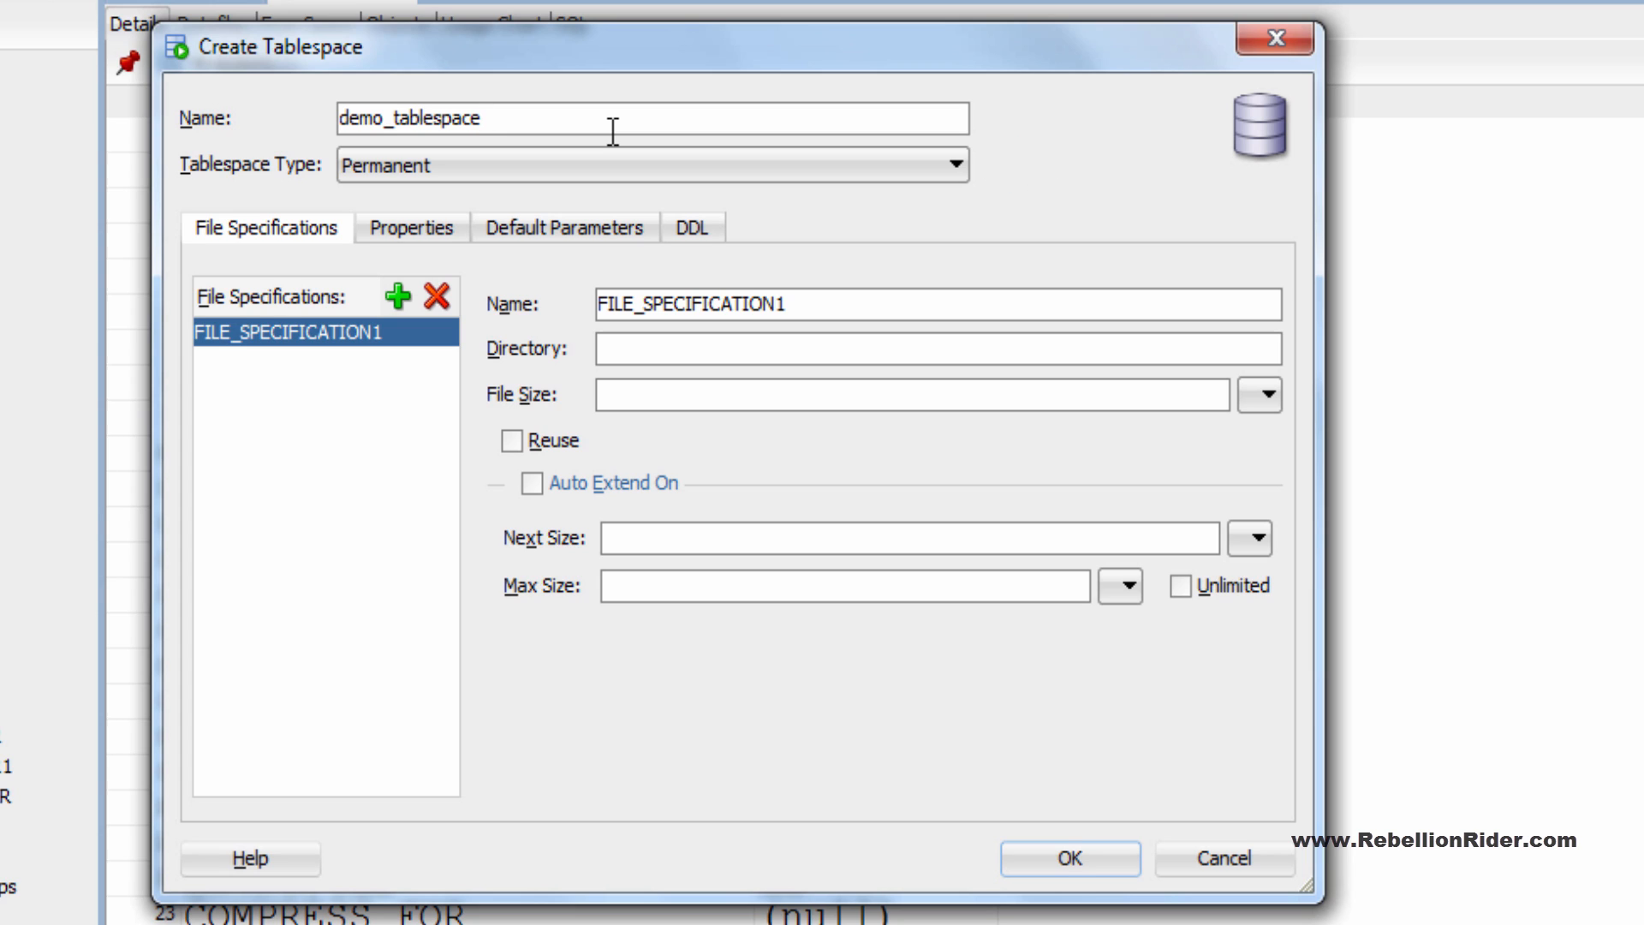
{"action": "mouse_move", "coordinate": [1001, 223]}
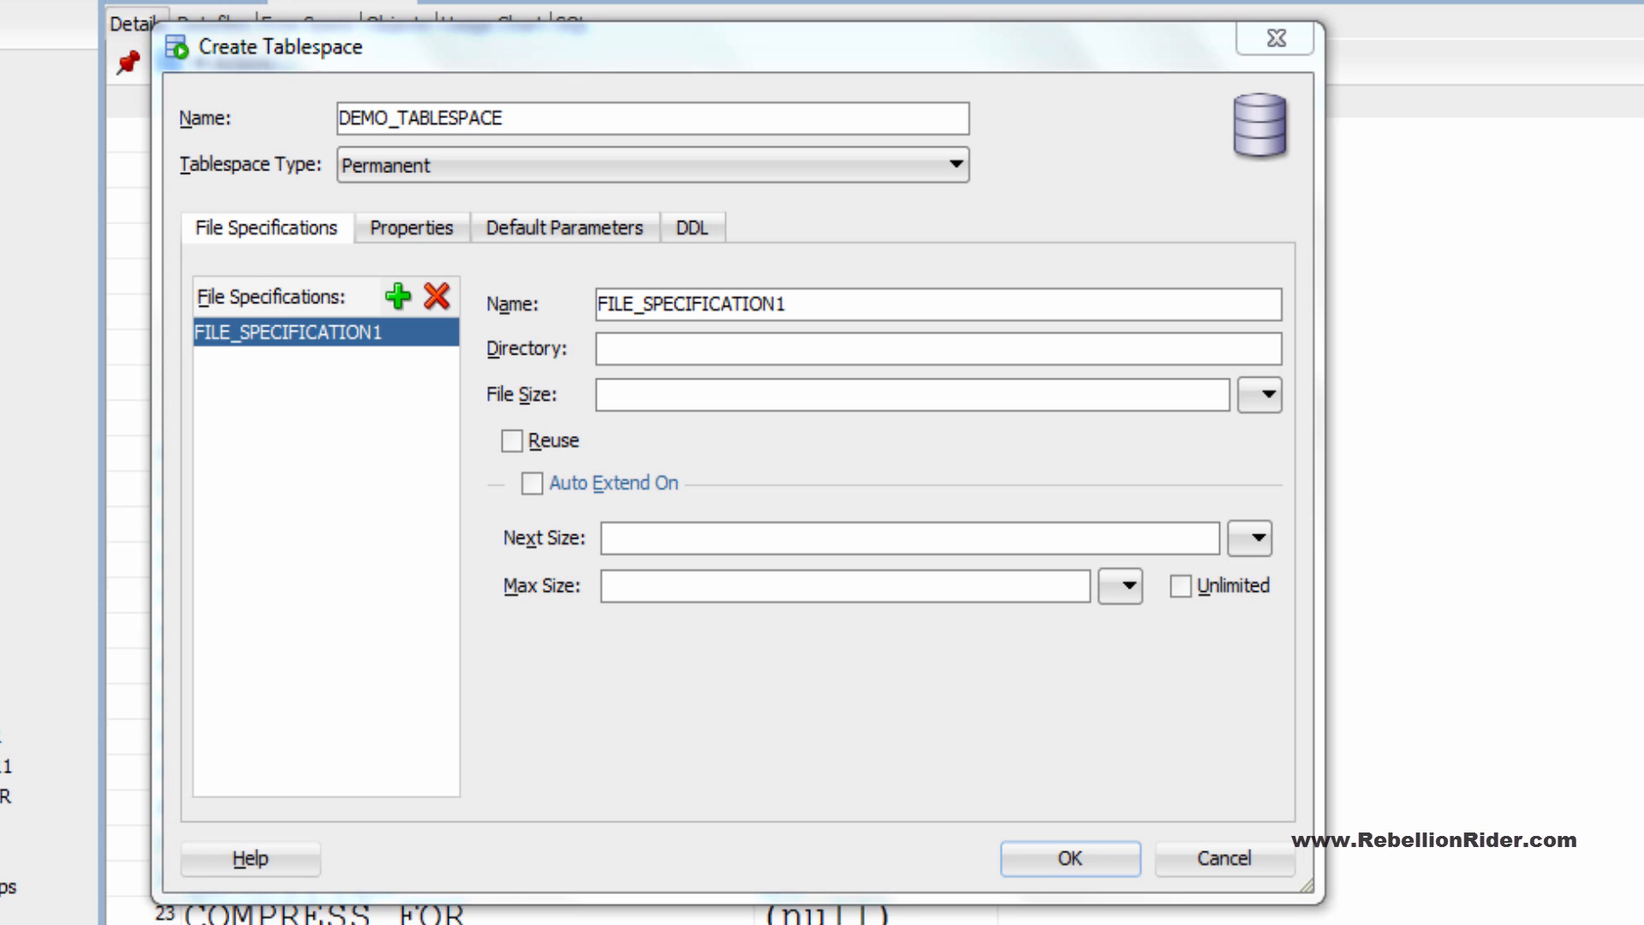
- Define data file DEMO_DBFILE1.DBF in C:\app\TBSP_DEMO, 100 M, auto-extending by 100 M, unlimited max
{"action": "type", "text": "DEMO_DBFILE1.DBF"}
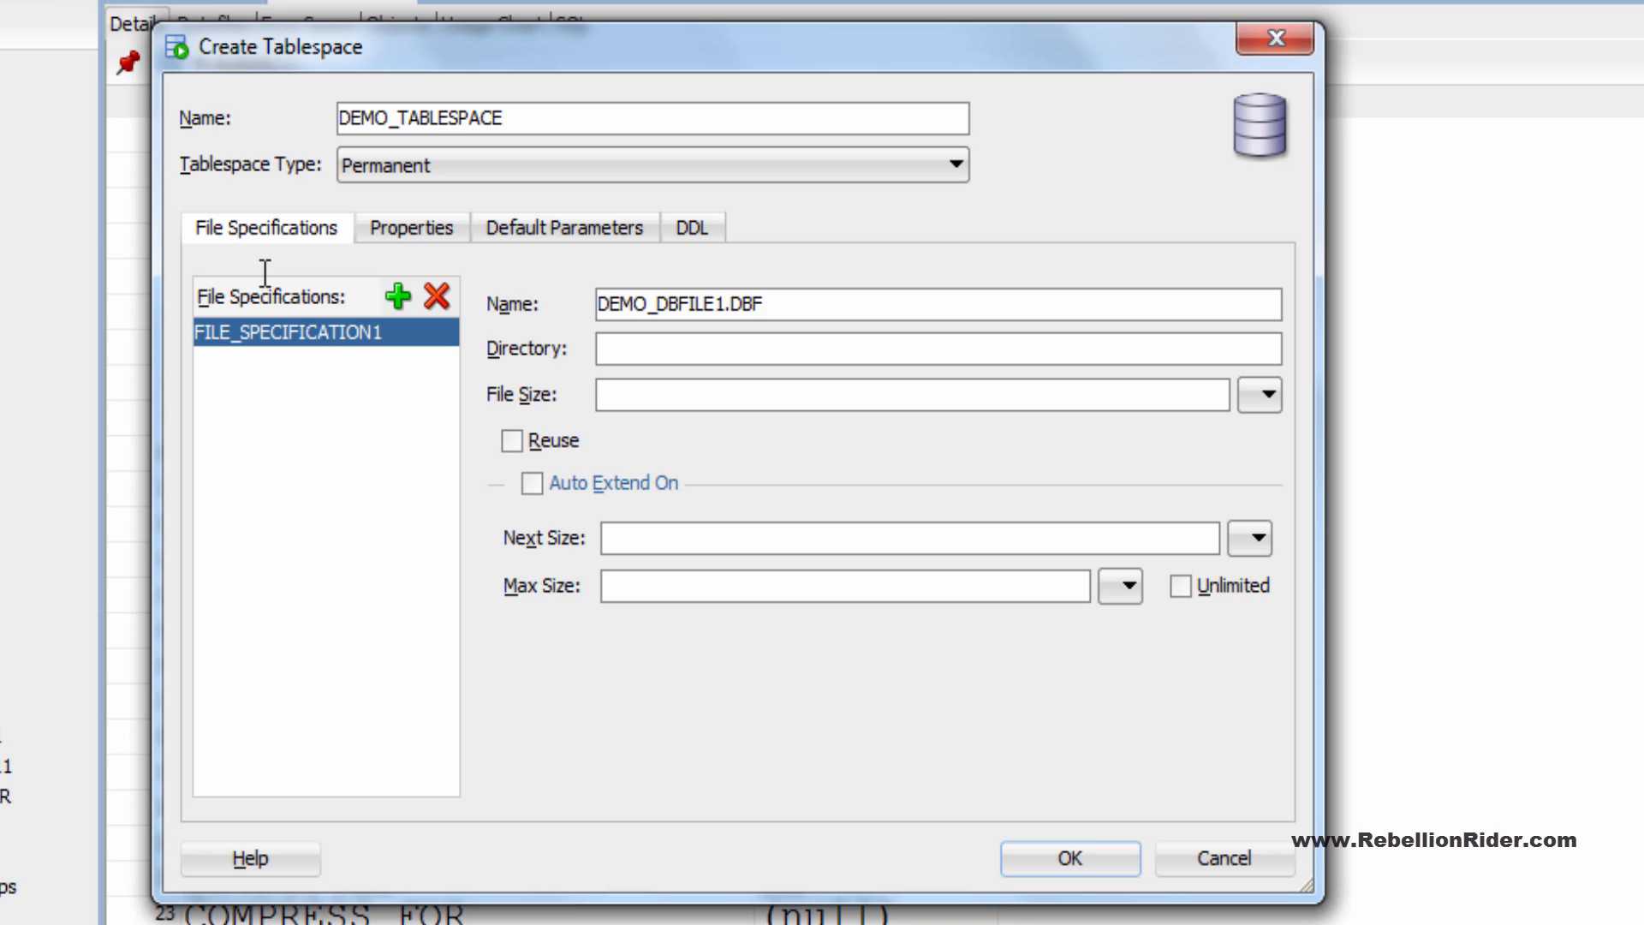
{"action": "left_click", "coordinate": [755, 305]}
{"action": "type", "text": "C:\\app\\TBSP_DEMO"}
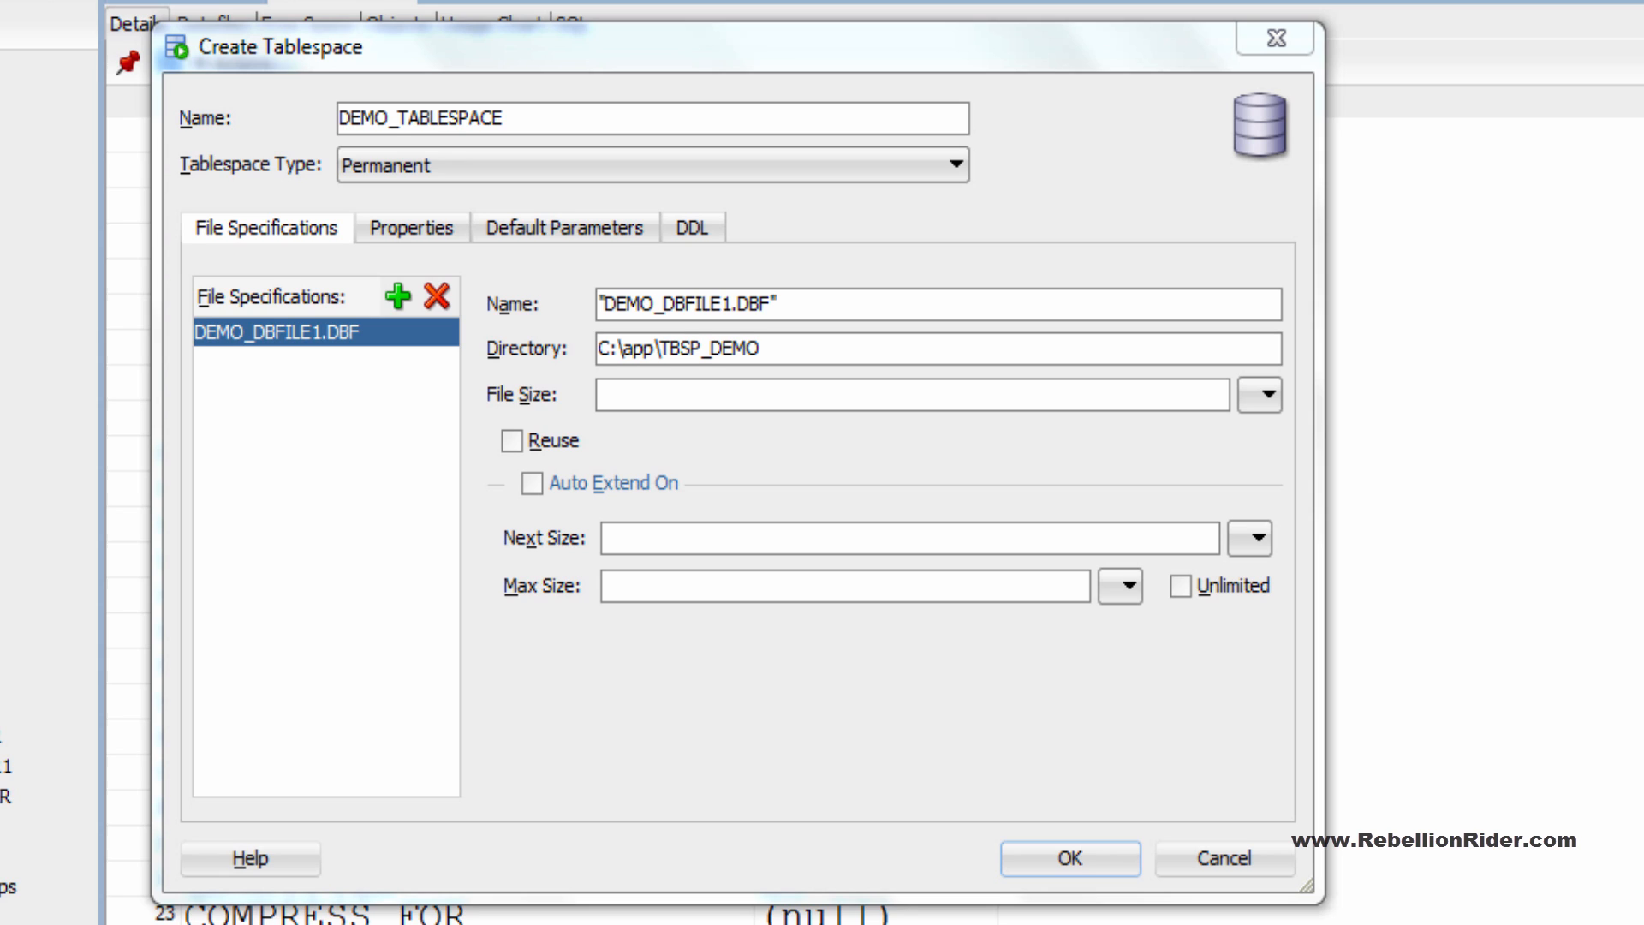
{"action": "type", "text": "10"}
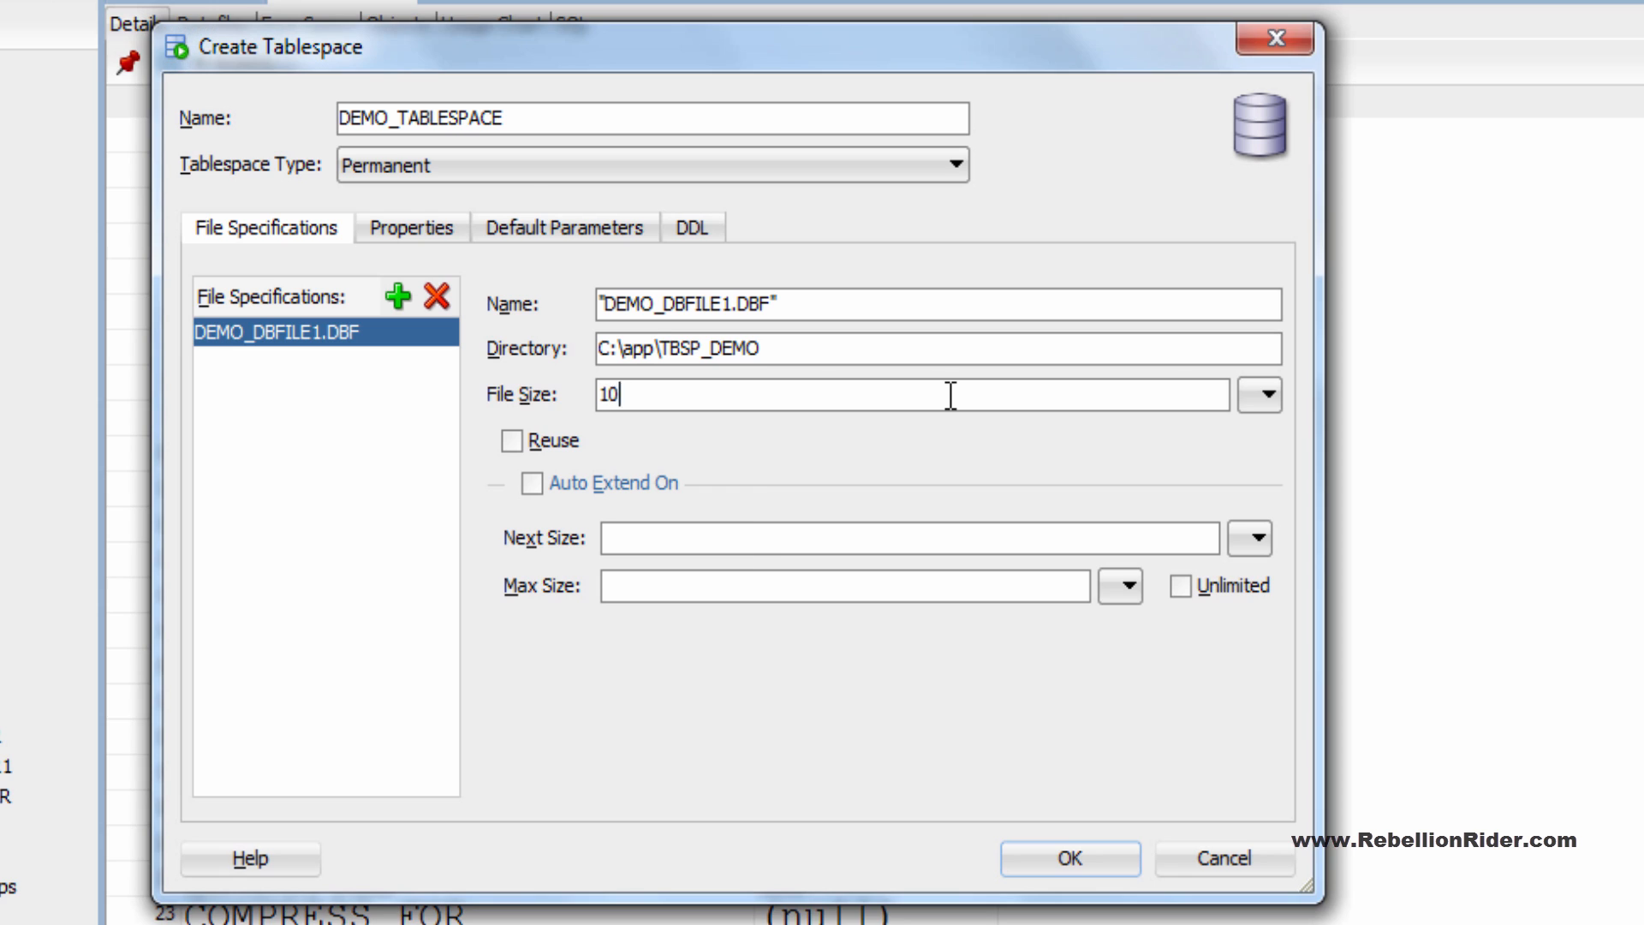
{"action": "left_click", "coordinate": [1260, 396]}
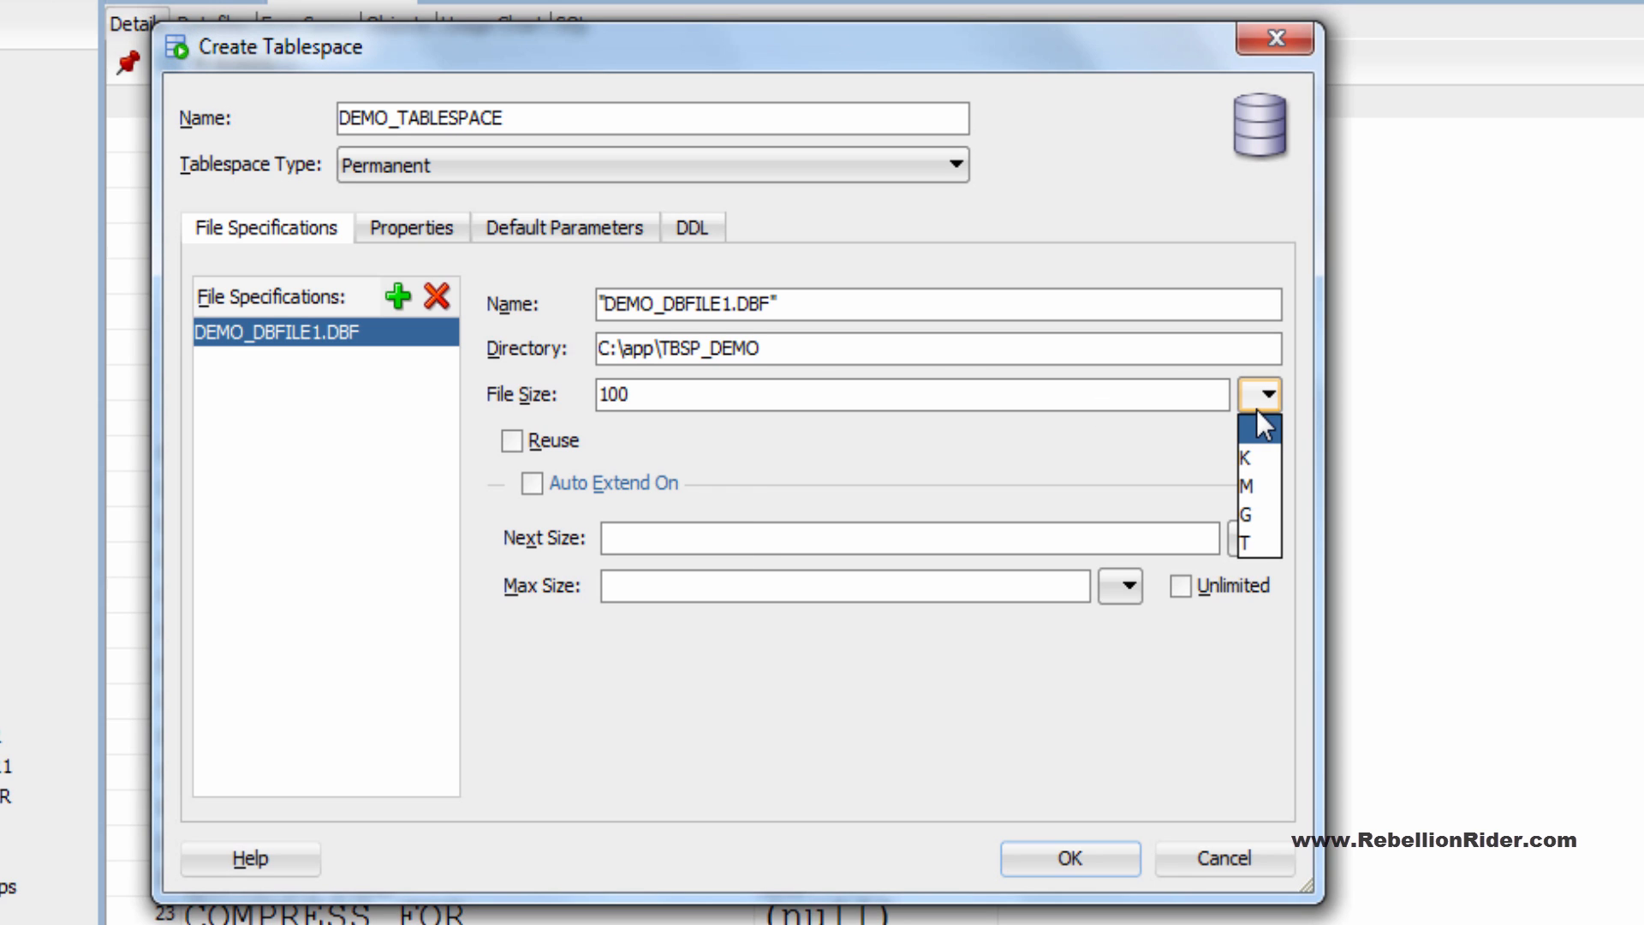
{"action": "left_click", "coordinate": [1245, 484]}
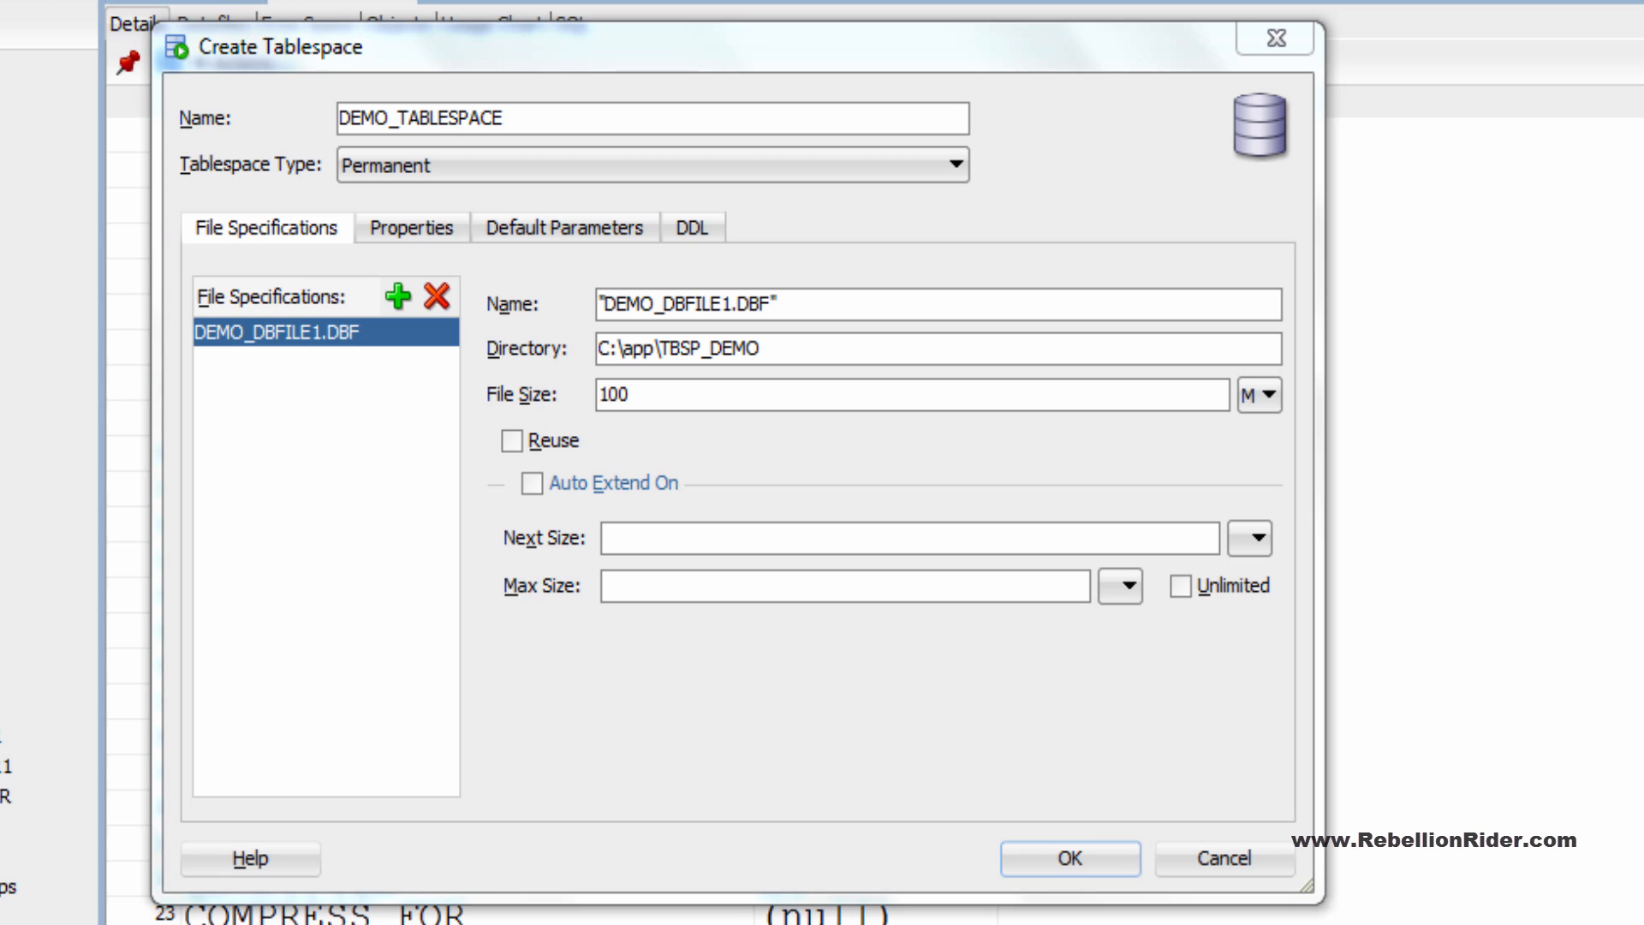
{"action": "left_click", "coordinate": [531, 482]}
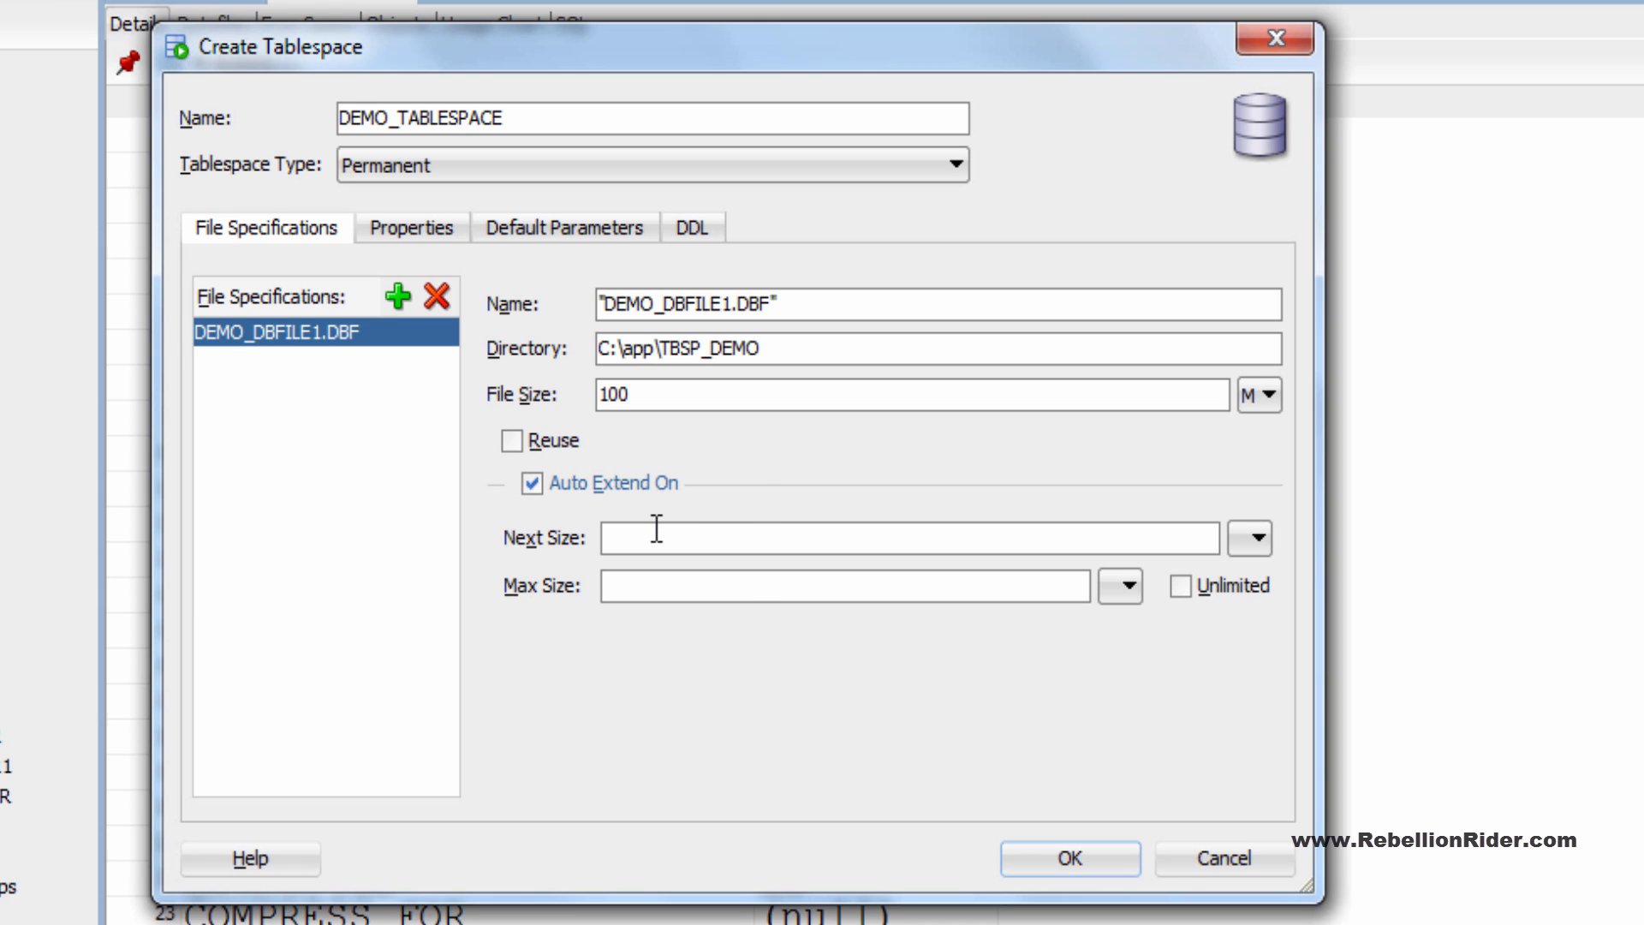
{"action": "left_click", "coordinate": [1180, 586]}
{"action": "type", "text": "100"}
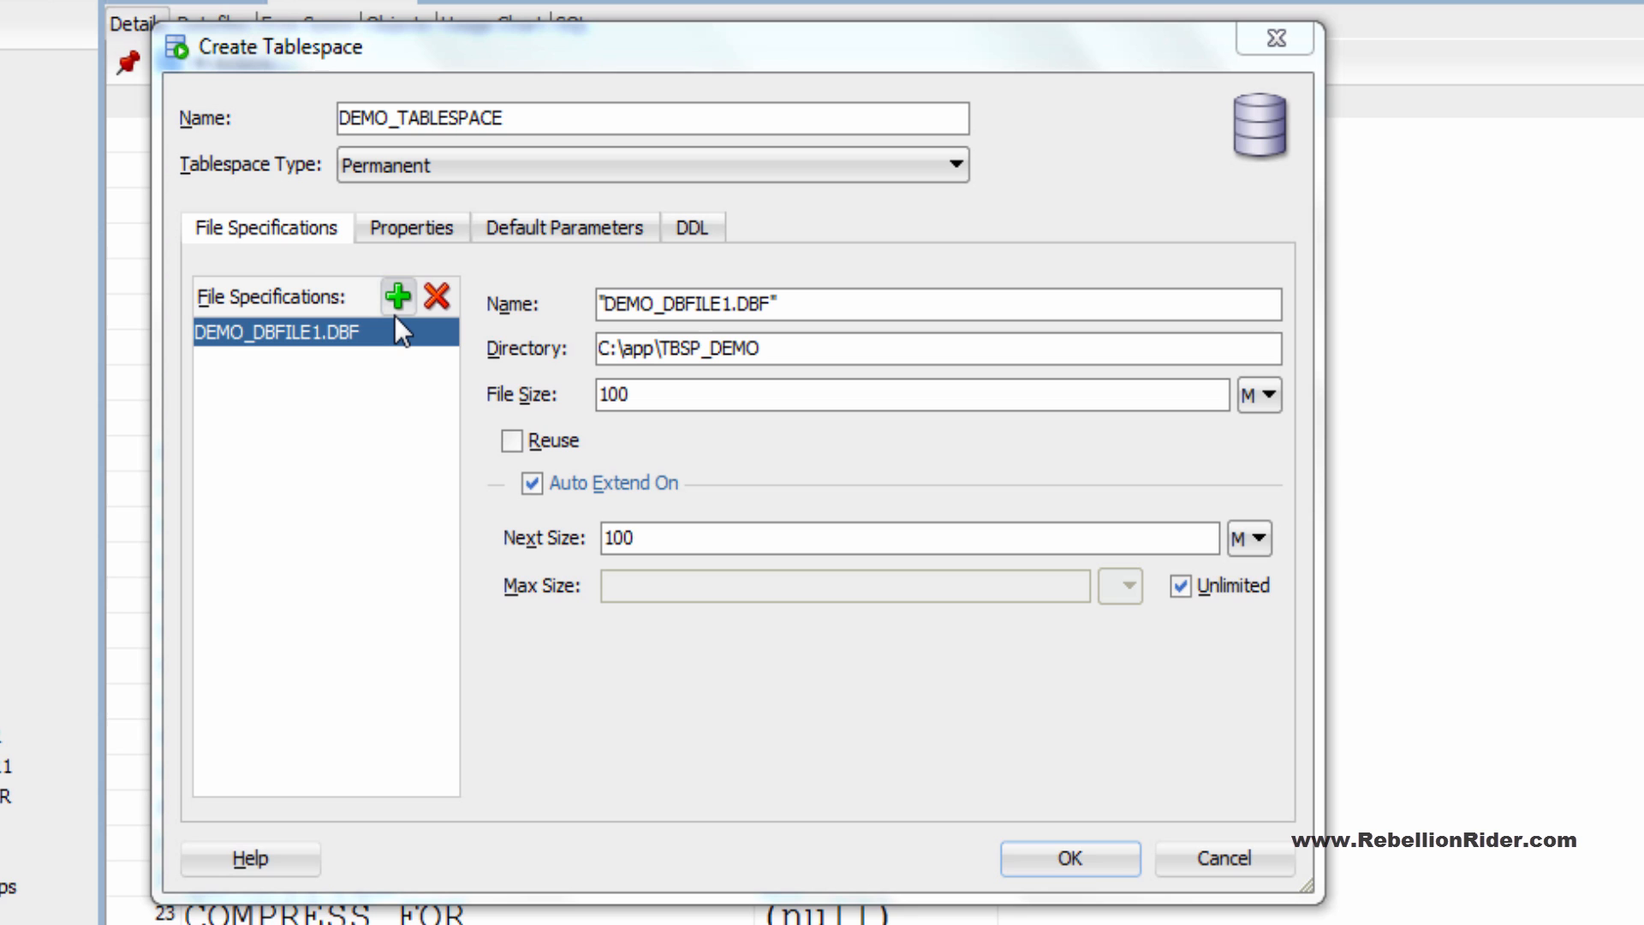
{"action": "mouse_move", "coordinate": [412, 228]}
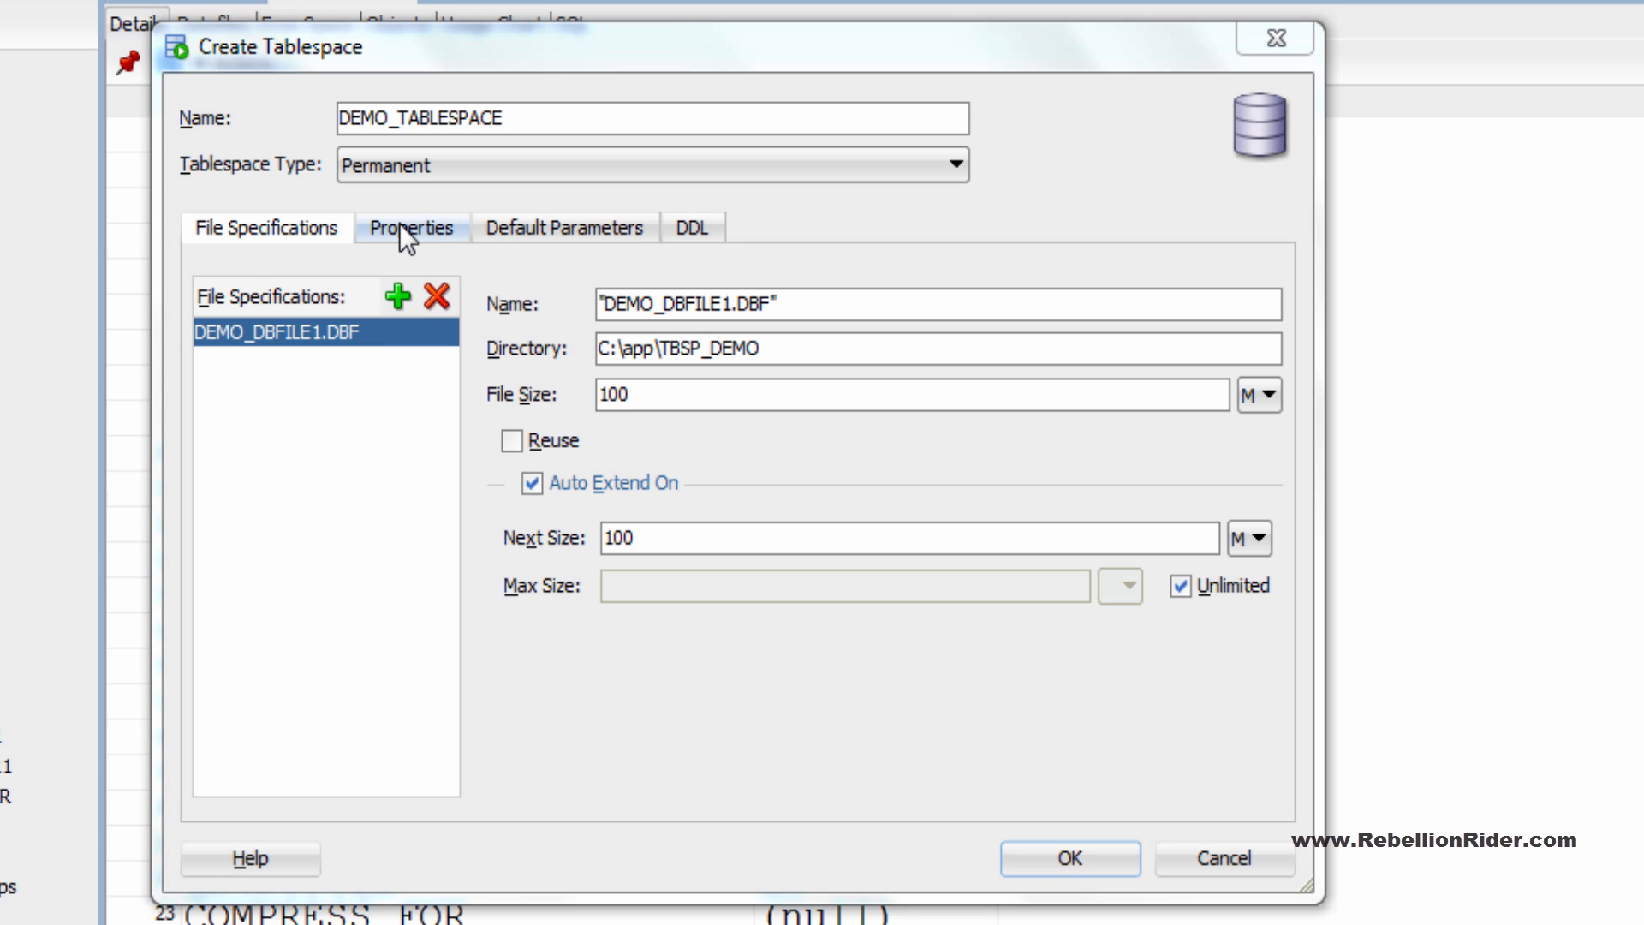
- In Properties, try Temporary and Undo tablespace types, then return to Permanent
{"action": "left_click", "coordinate": [412, 228]}
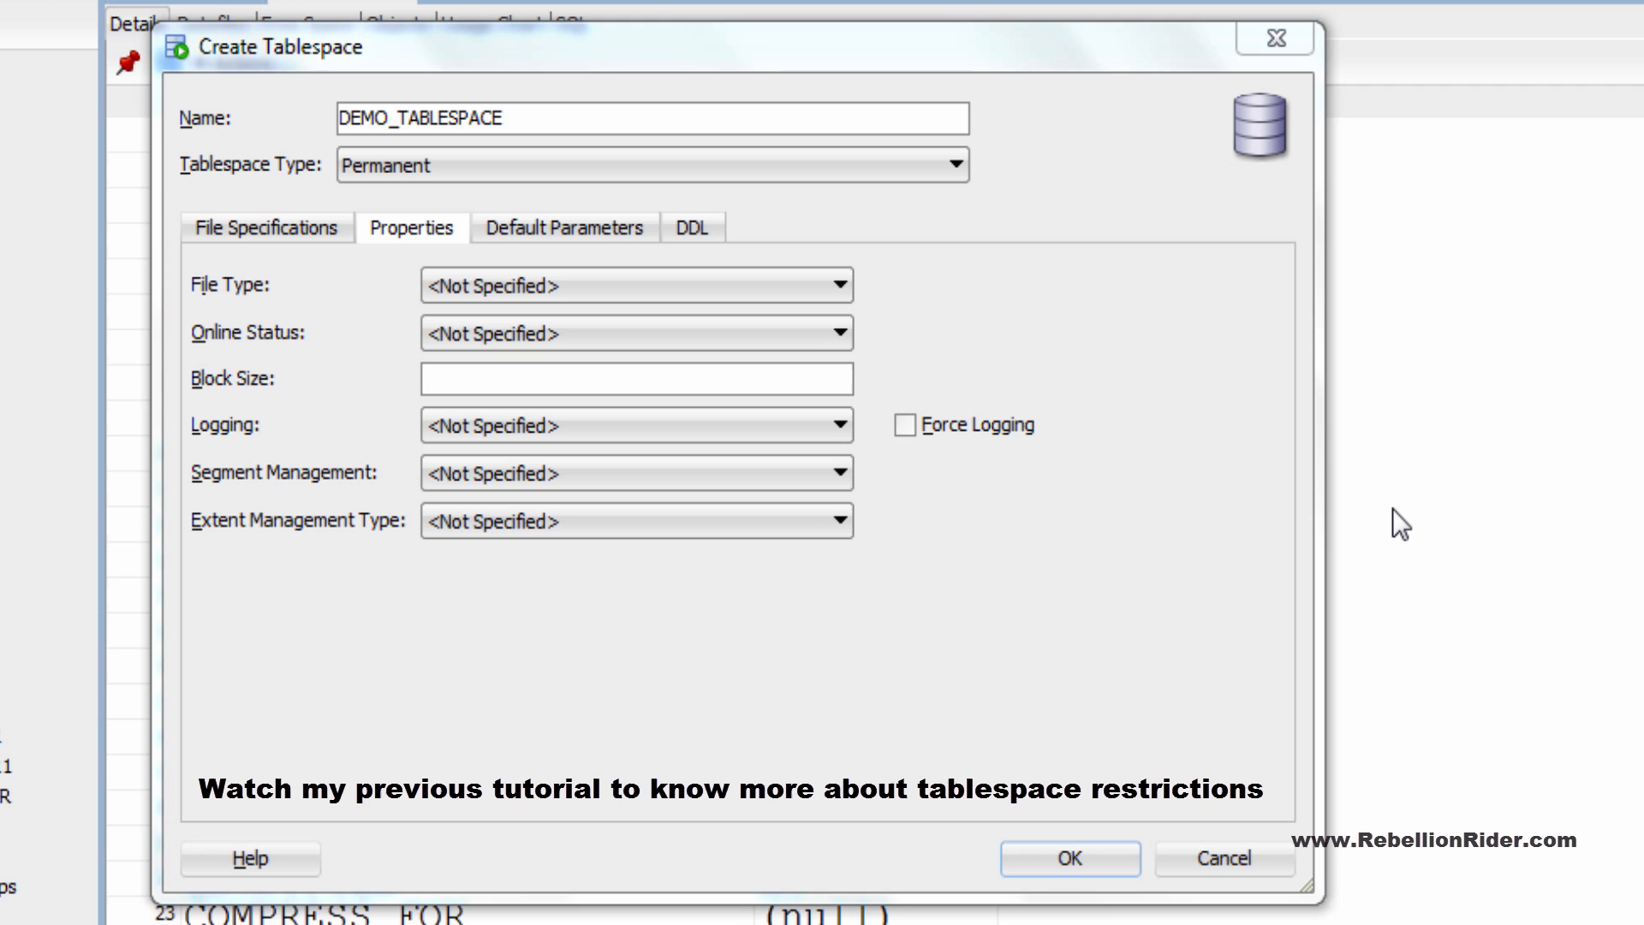
{"action": "mouse_move", "coordinate": [1330, 441]}
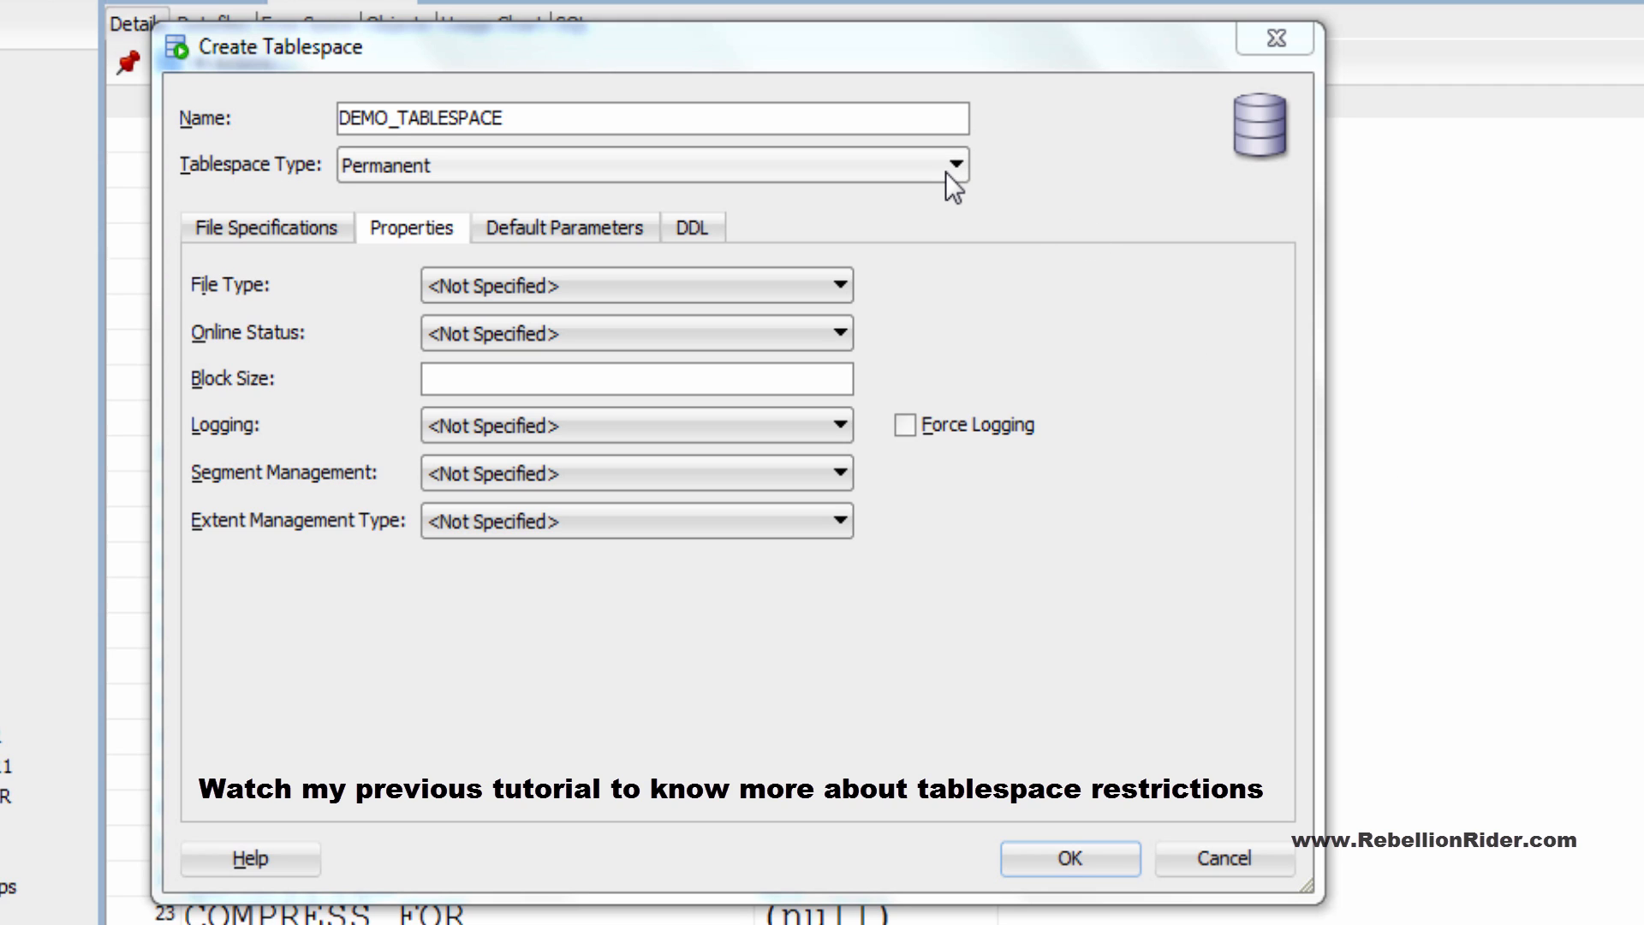
{"action": "left_click", "coordinate": [651, 165]}
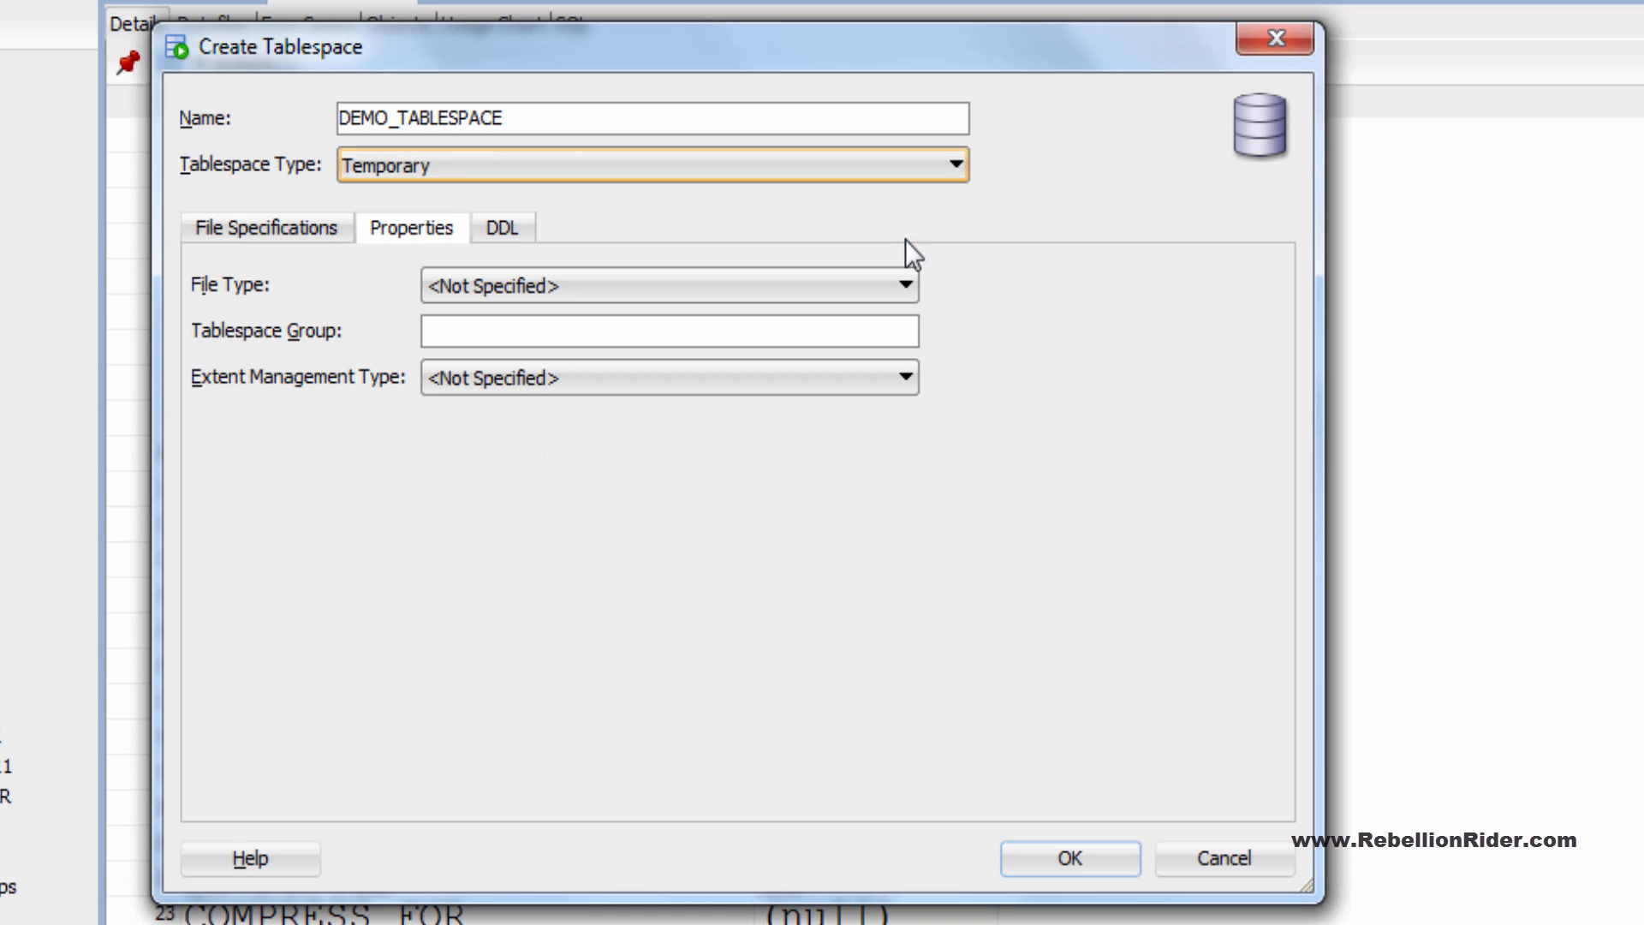
{"action": "left_click", "coordinate": [950, 164]}
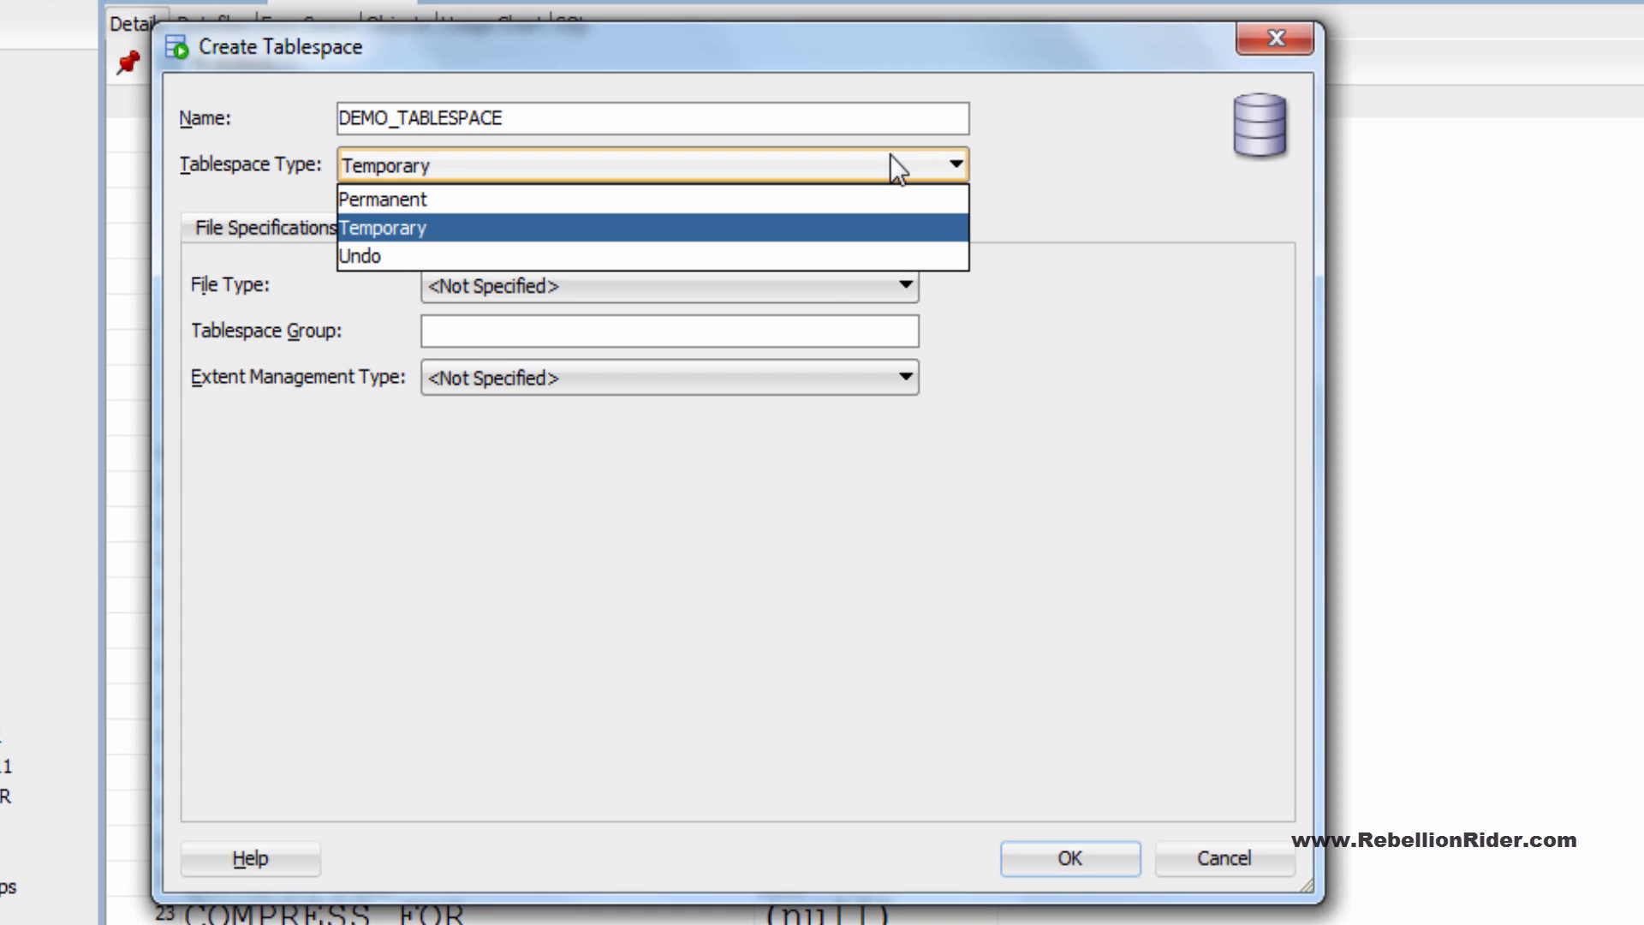
{"action": "left_click", "coordinate": [361, 255]}
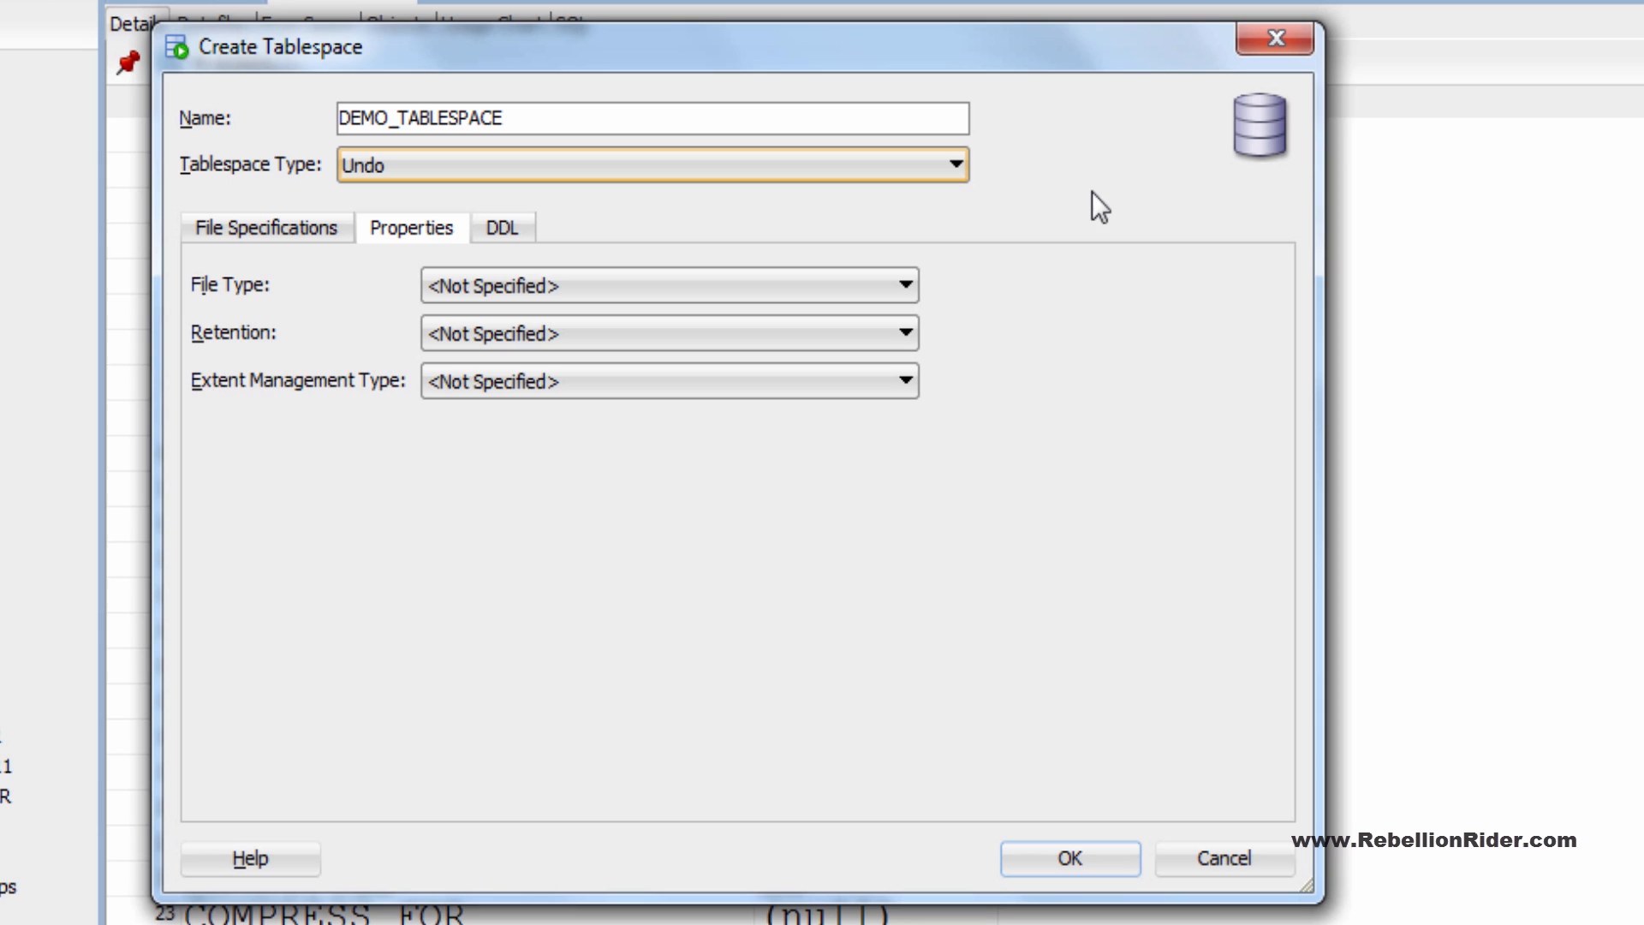
{"action": "mouse_move", "coordinate": [1049, 202]}
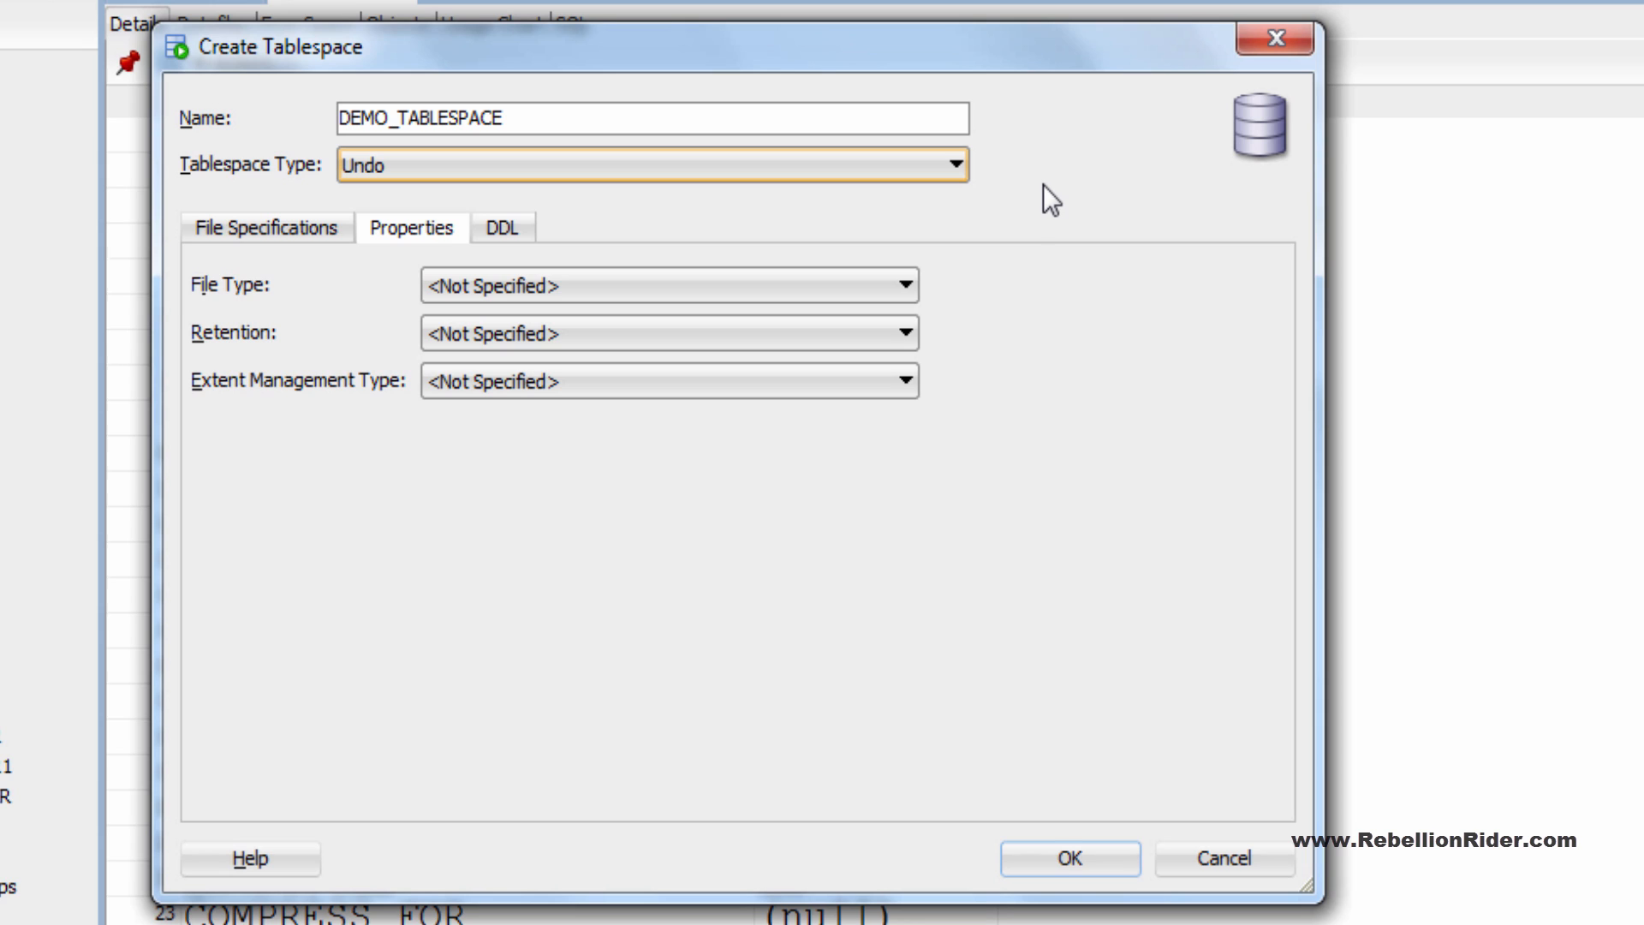
{"action": "left_click", "coordinate": [947, 165]}
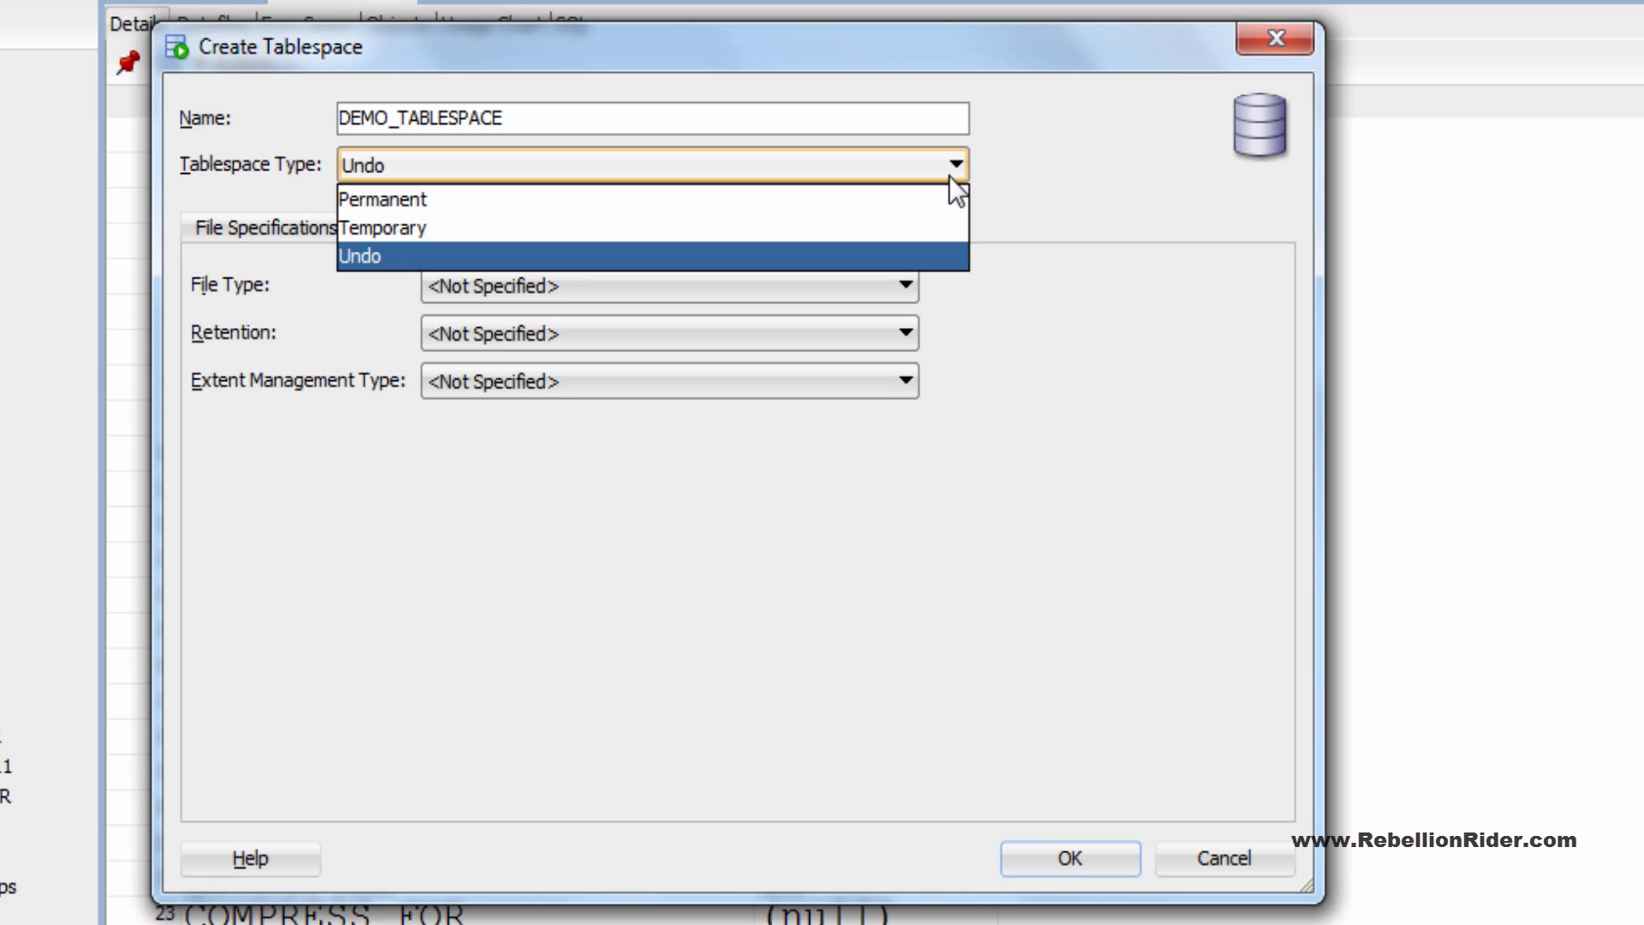
{"action": "left_click", "coordinate": [380, 199]}
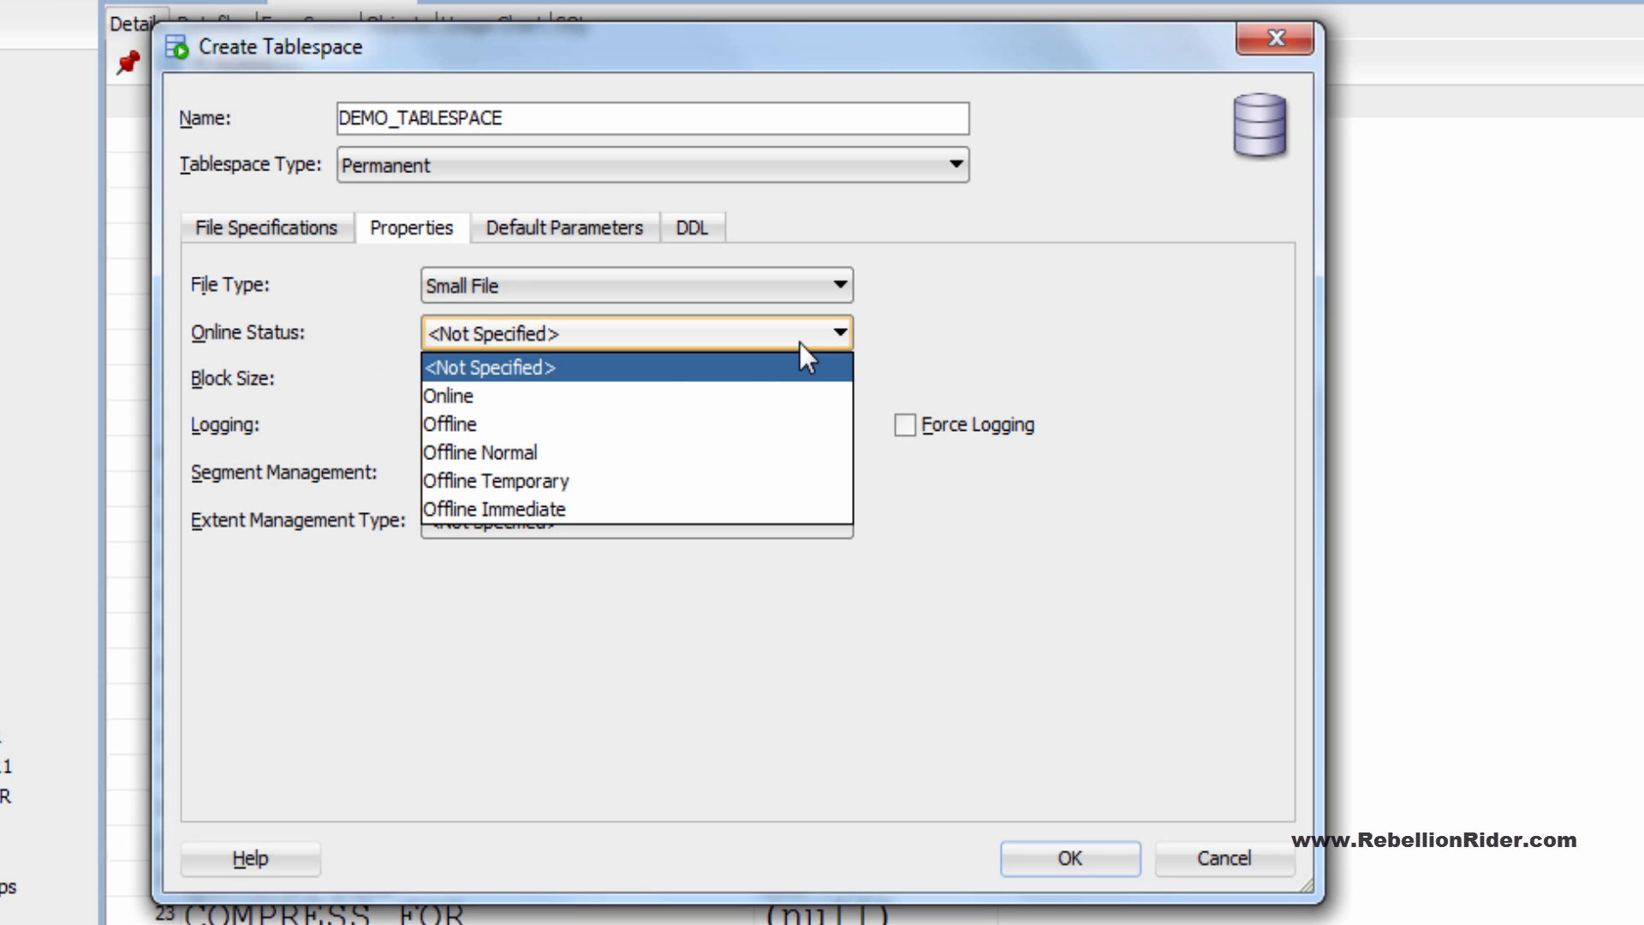
- Set Online status, No Logging, Auto segment management, Local extents with Auto Allocate
{"action": "left_click", "coordinate": [447, 395]}
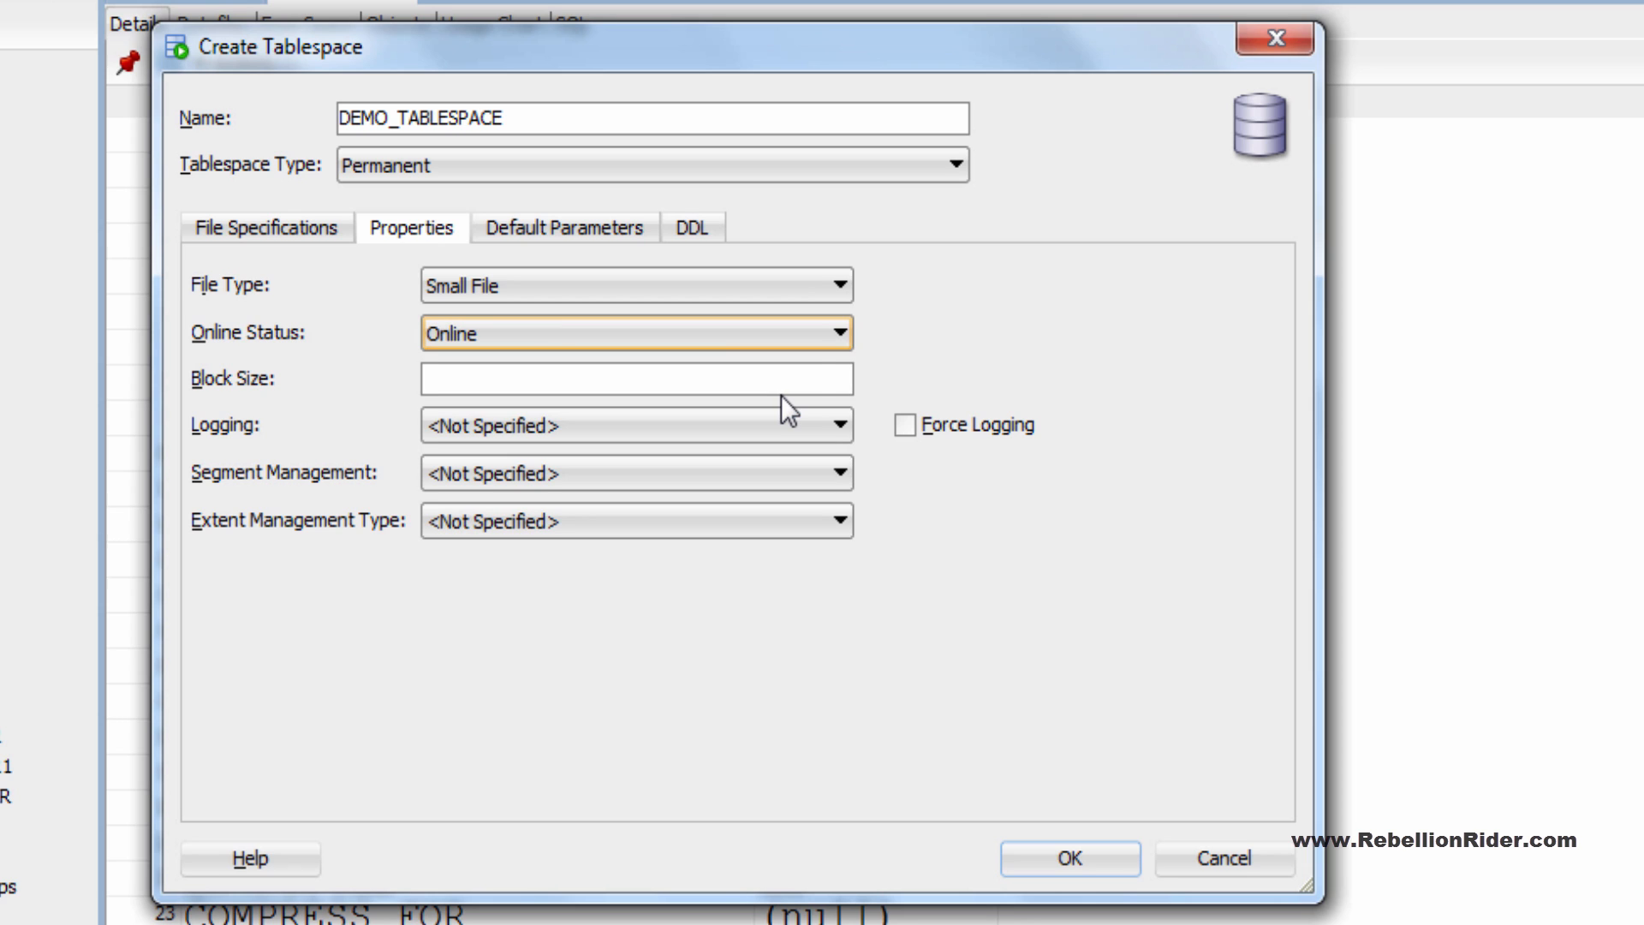
{"action": "left_click", "coordinate": [634, 378]}
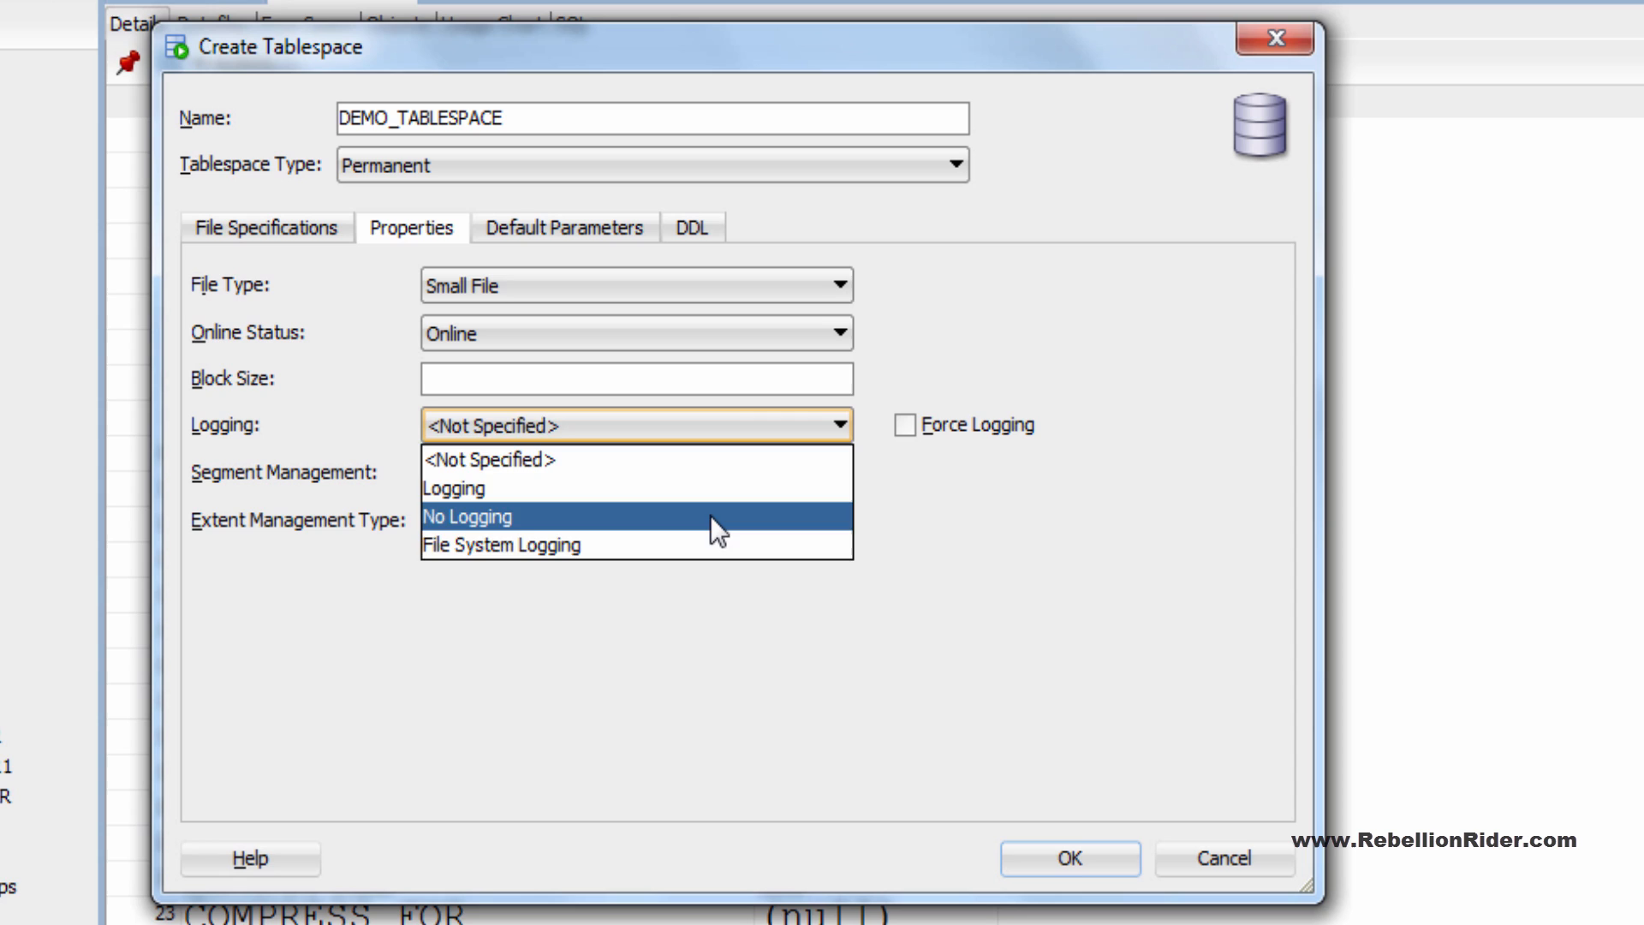
{"action": "left_click", "coordinate": [469, 516]}
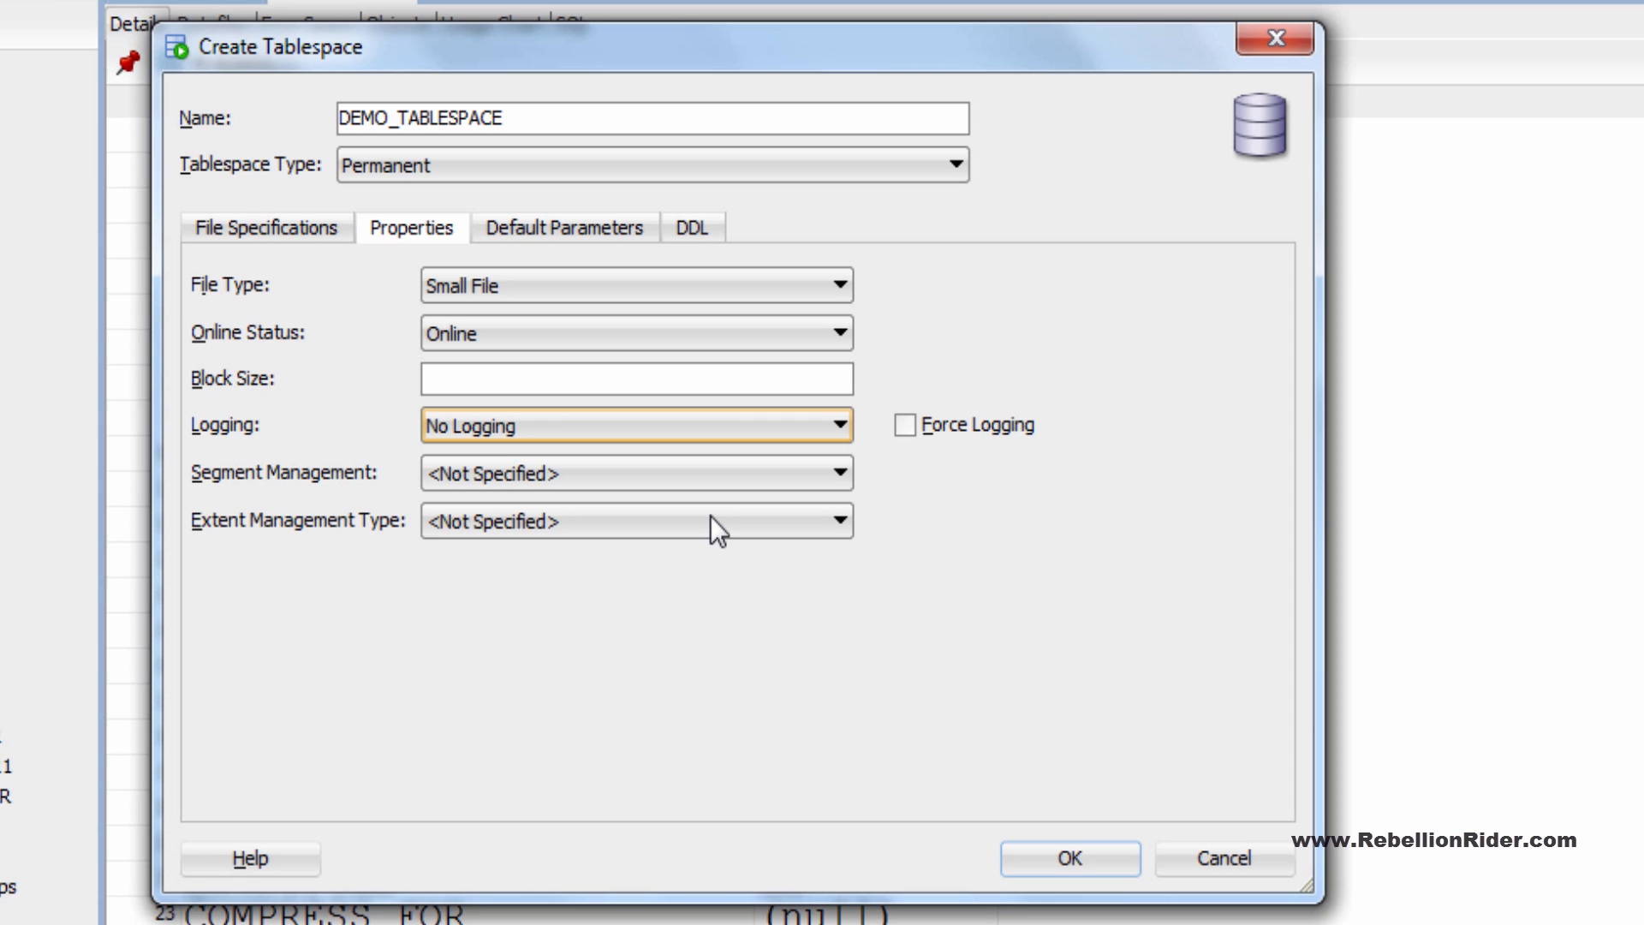
{"action": "left_click", "coordinate": [634, 472]}
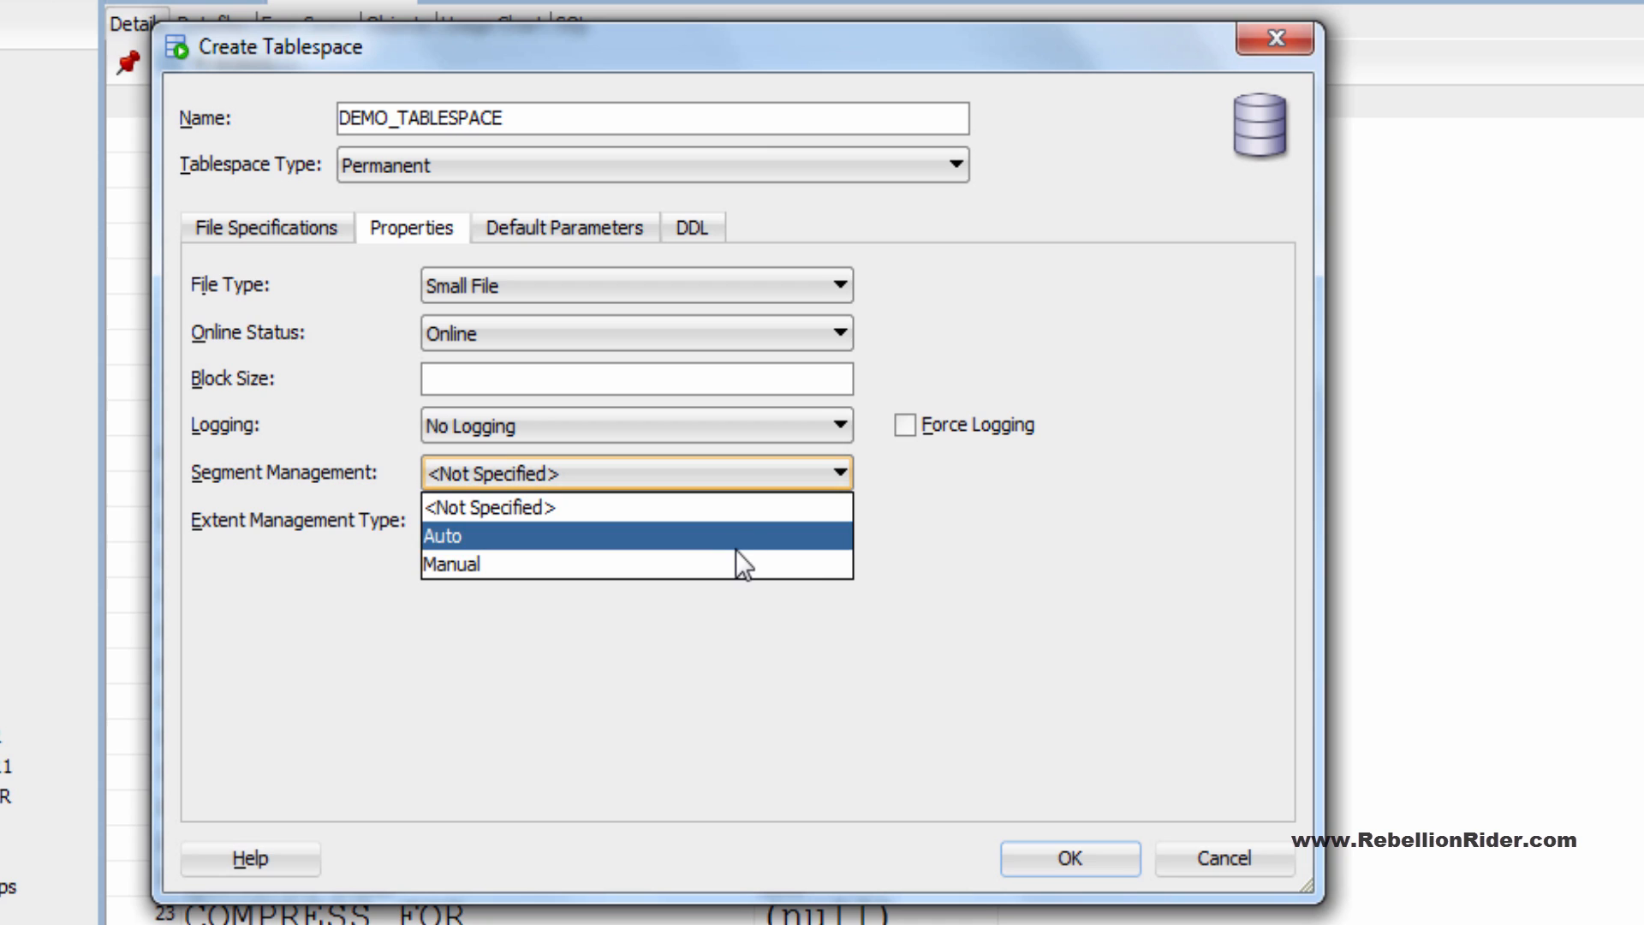
{"action": "left_click", "coordinate": [442, 536]}
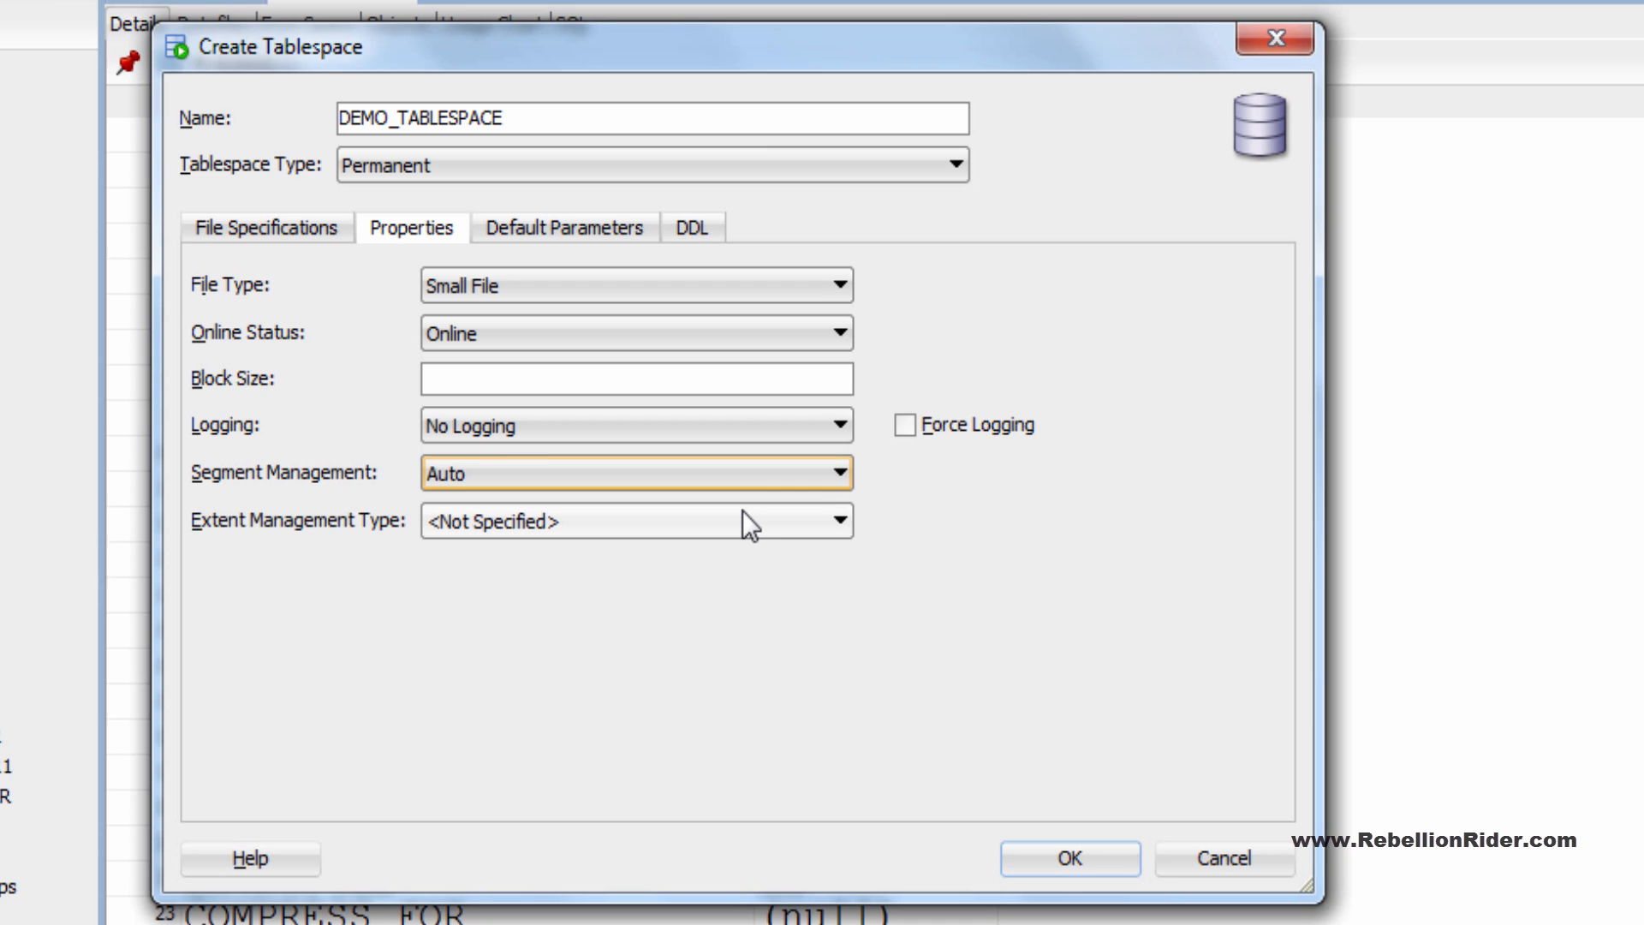
{"action": "left_click", "coordinate": [634, 520]}
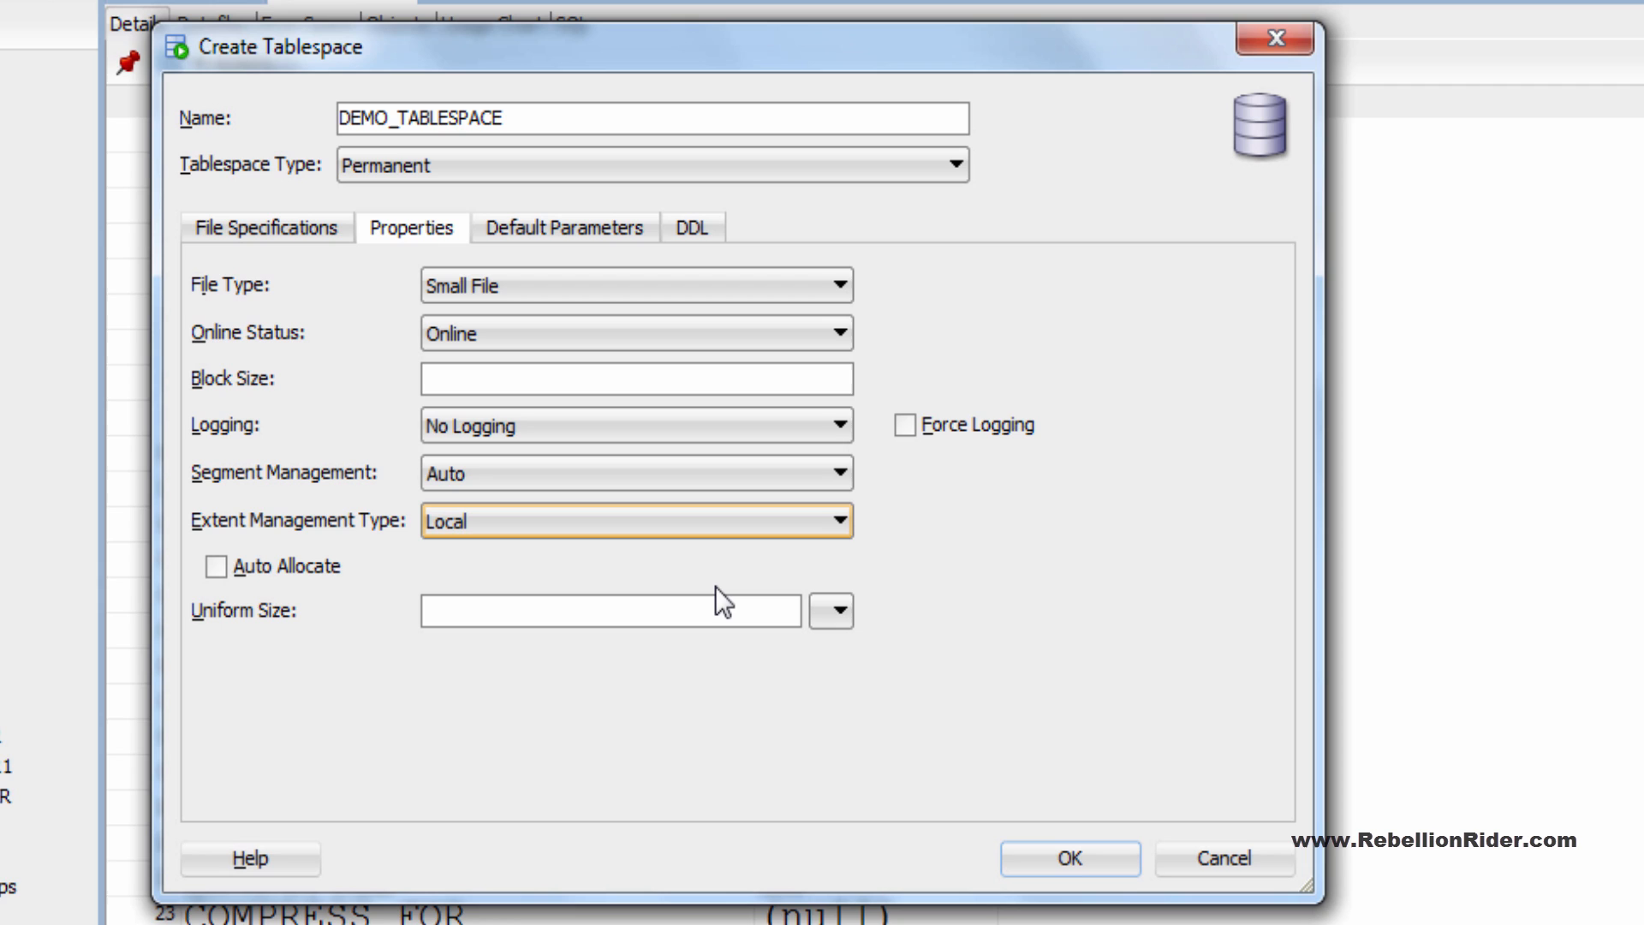
{"action": "left_click", "coordinate": [215, 567]}
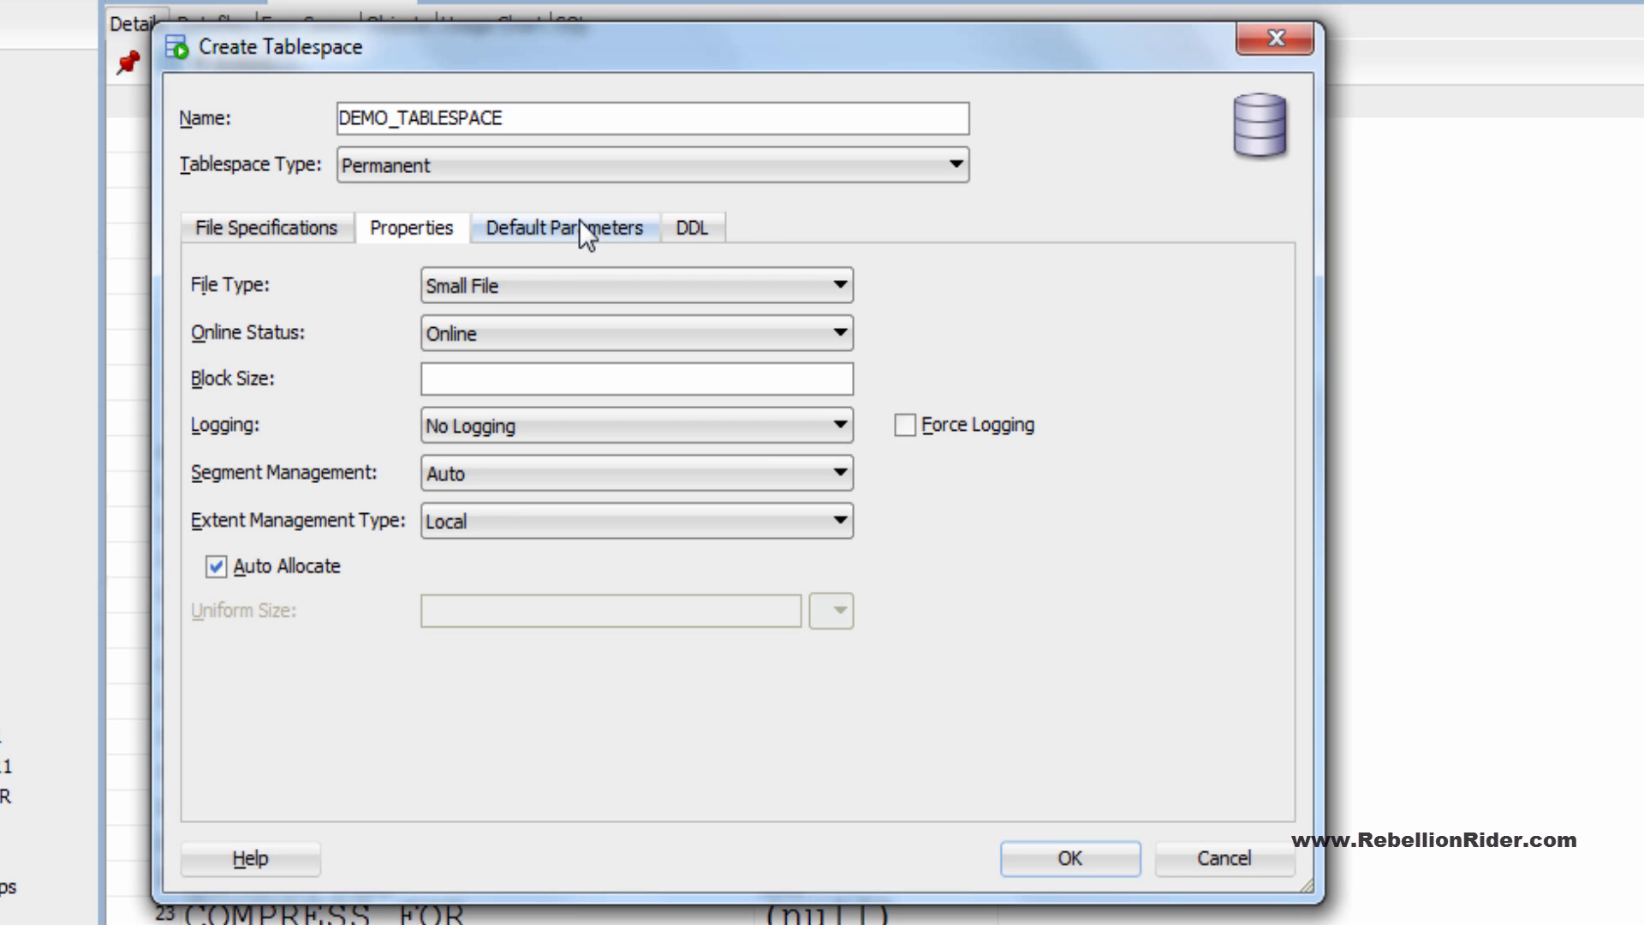
- In Default Parameters, set Table Compression to No Compress
{"action": "left_click", "coordinate": [565, 228]}
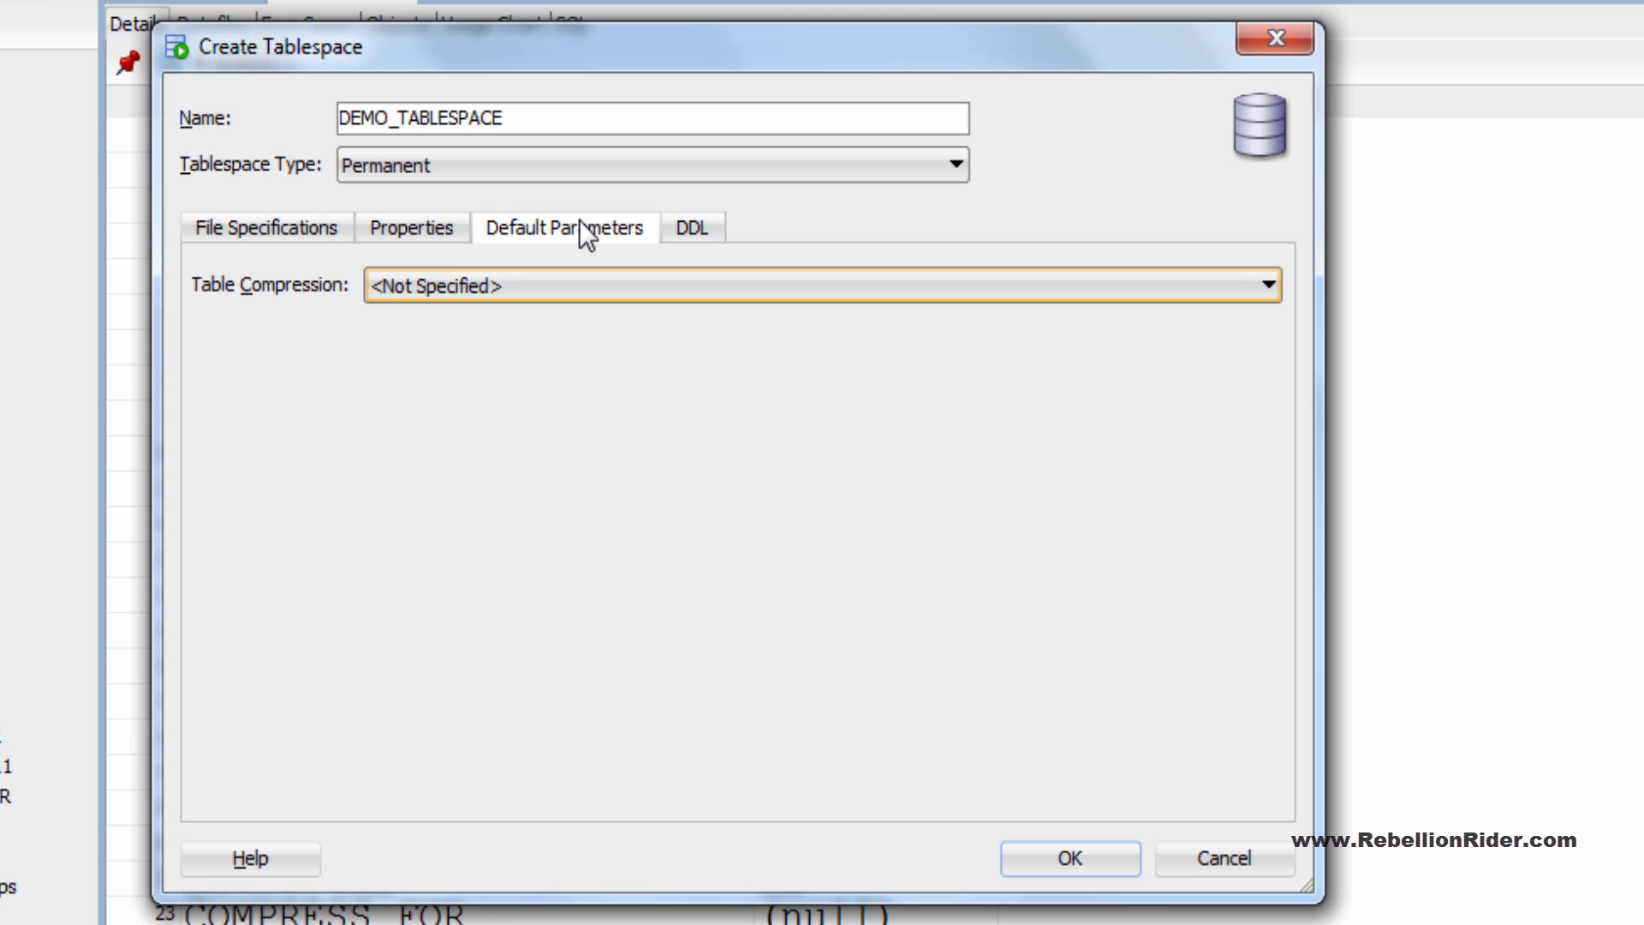
{"action": "mouse_move", "coordinate": [728, 305]}
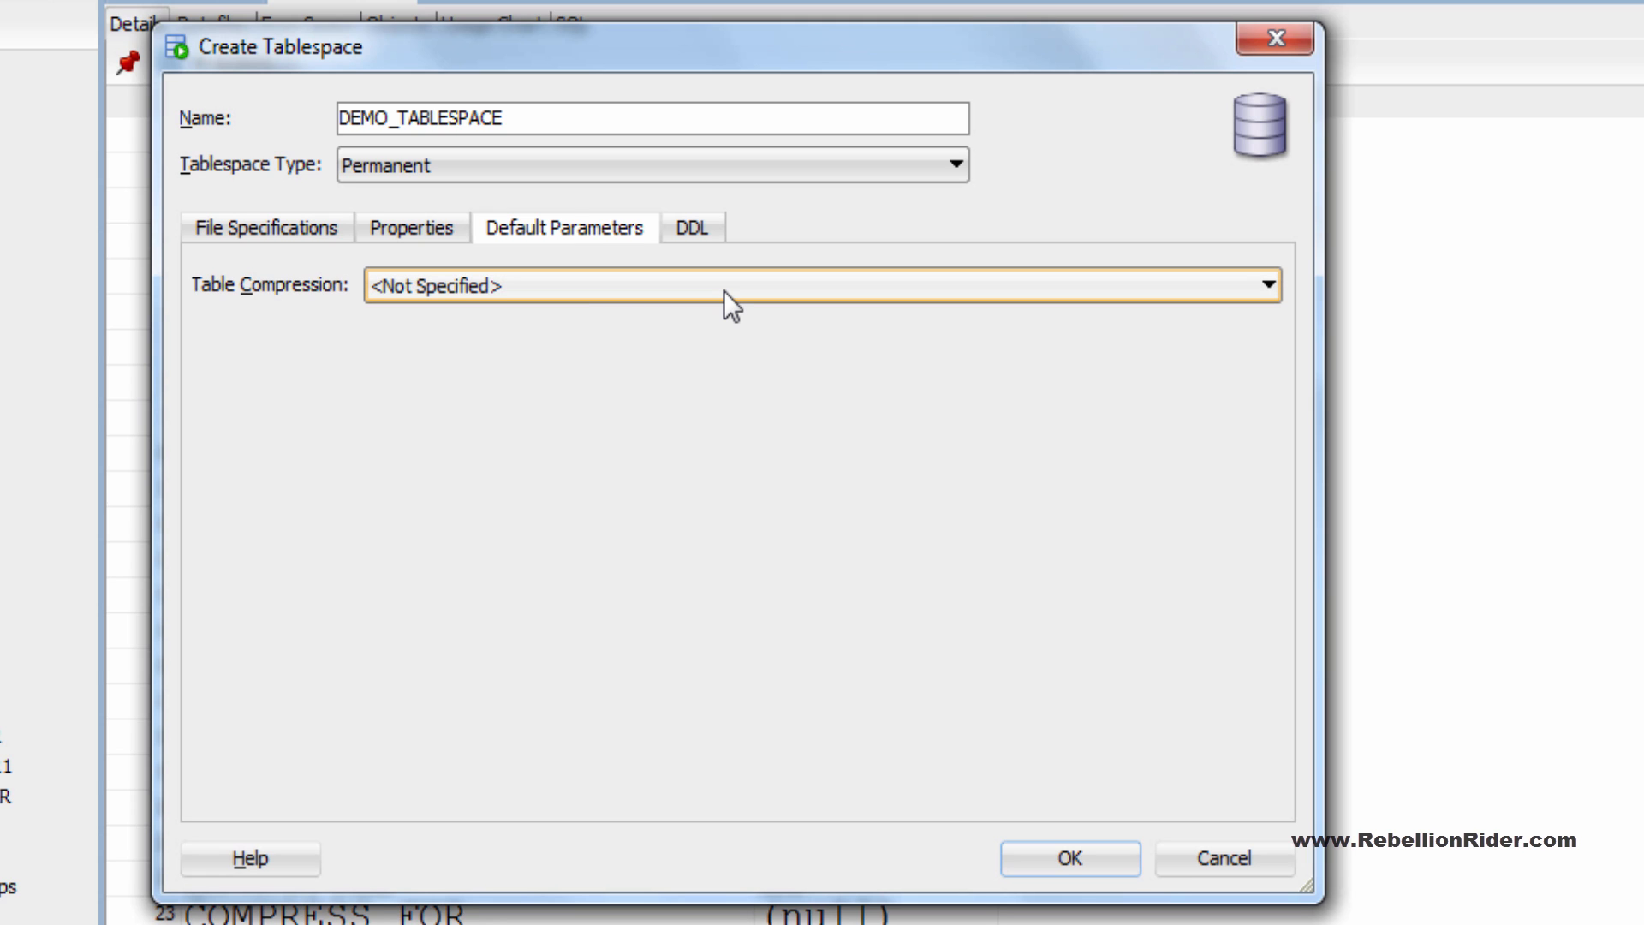
{"action": "left_click", "coordinate": [1264, 286]}
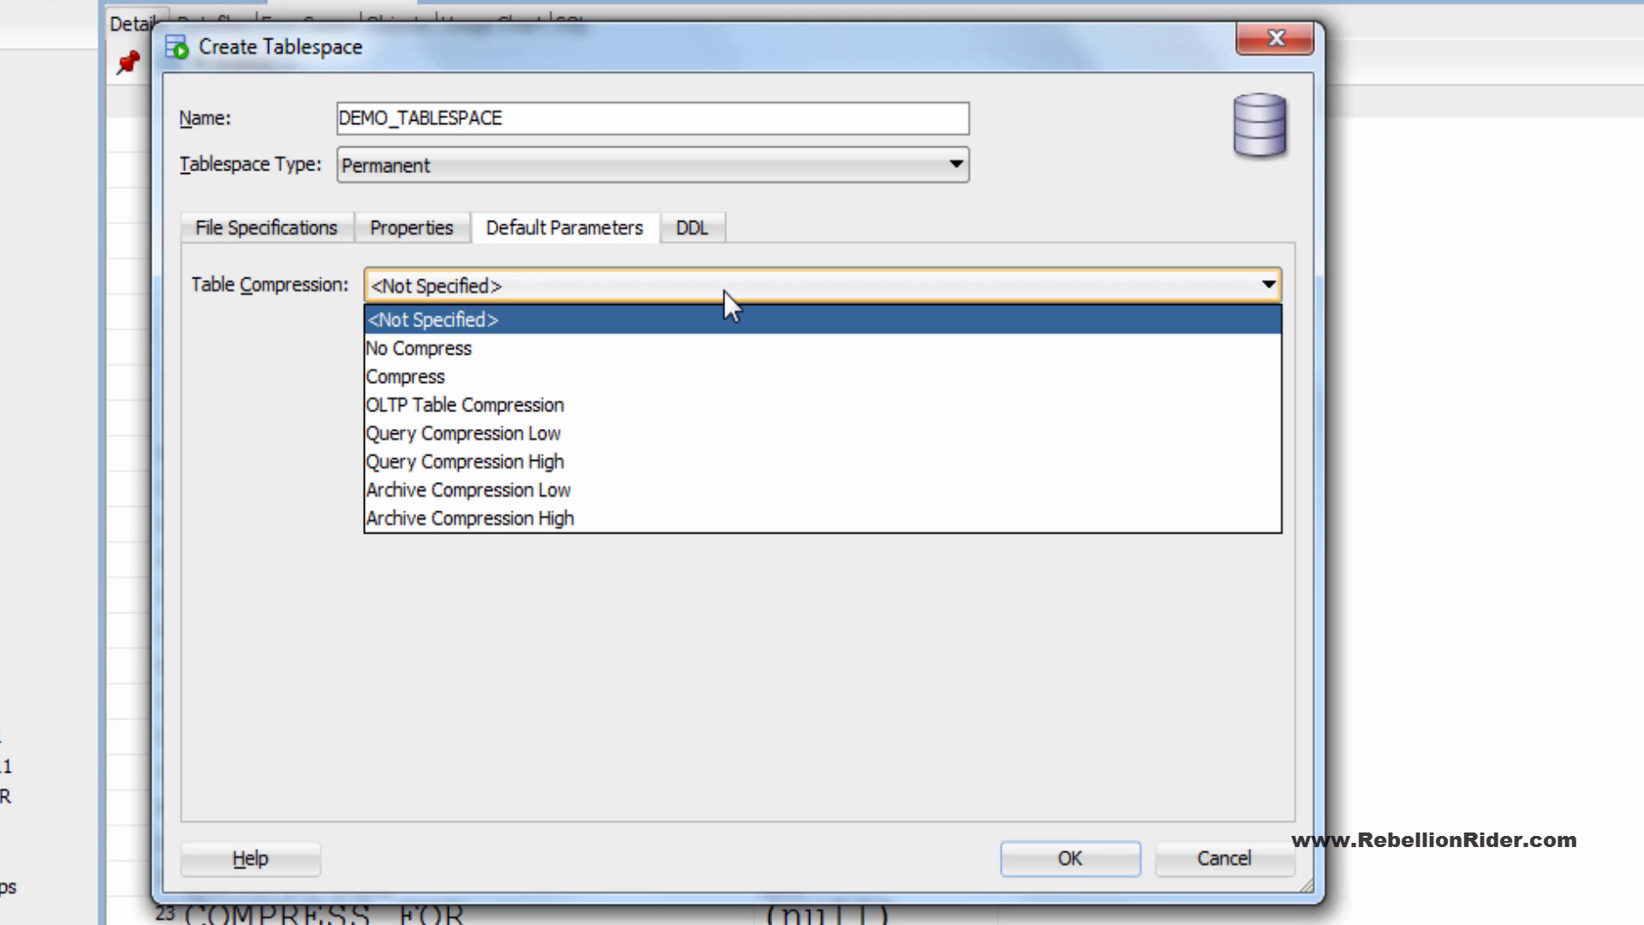
{"action": "mouse_move", "coordinate": [712, 347]}
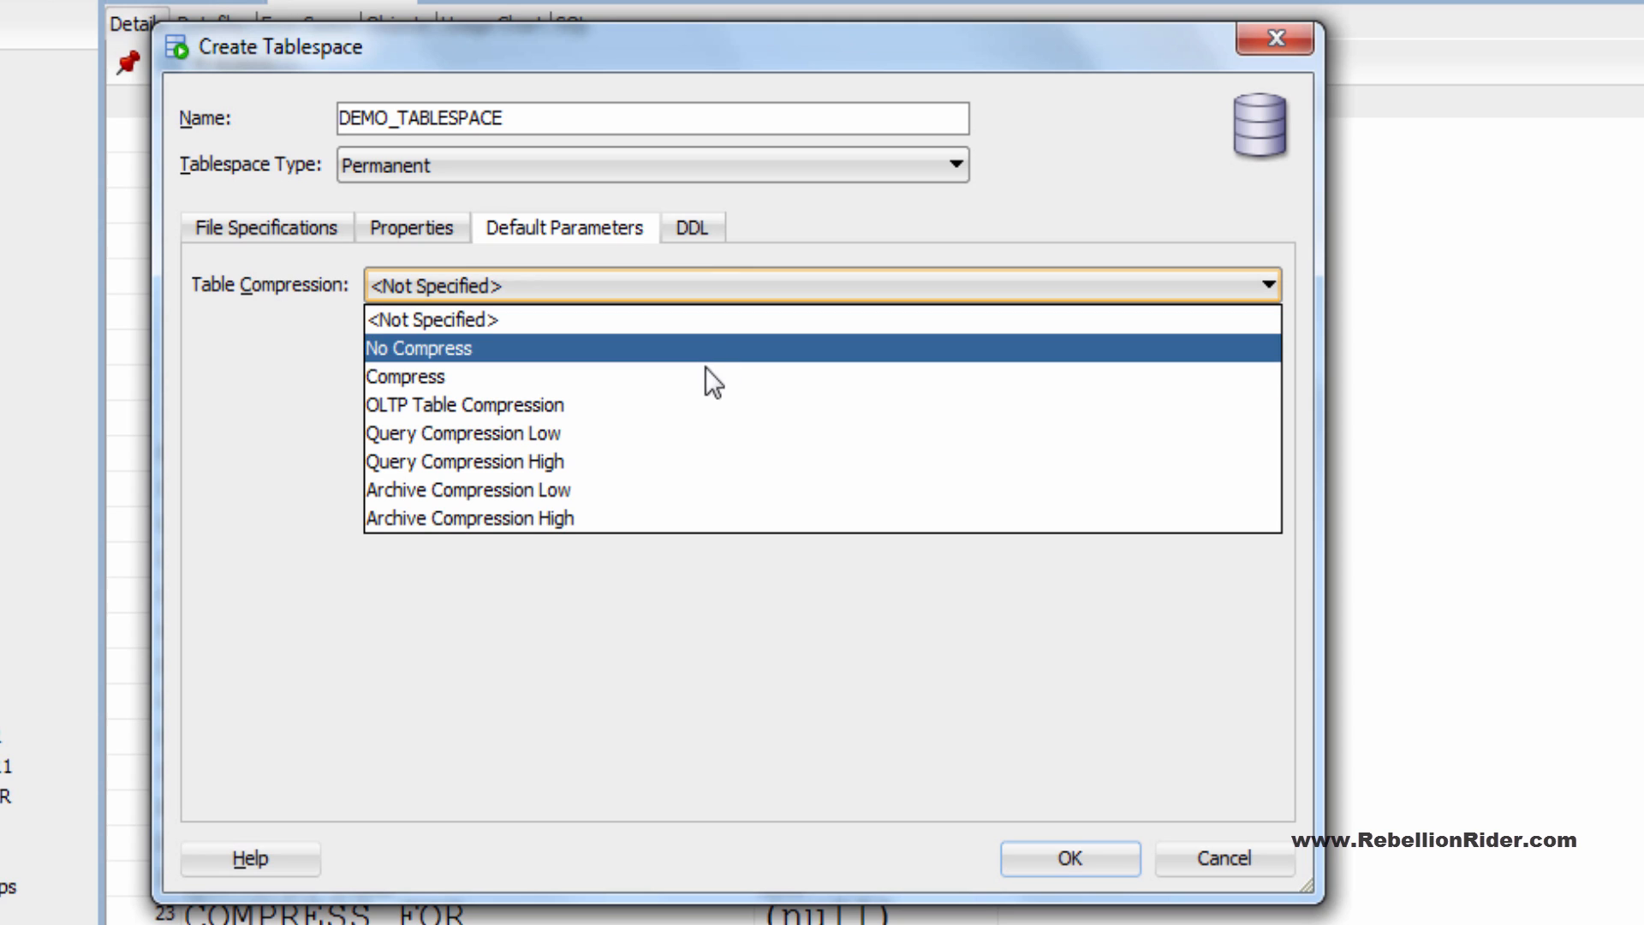
{"action": "left_click", "coordinate": [418, 347]}
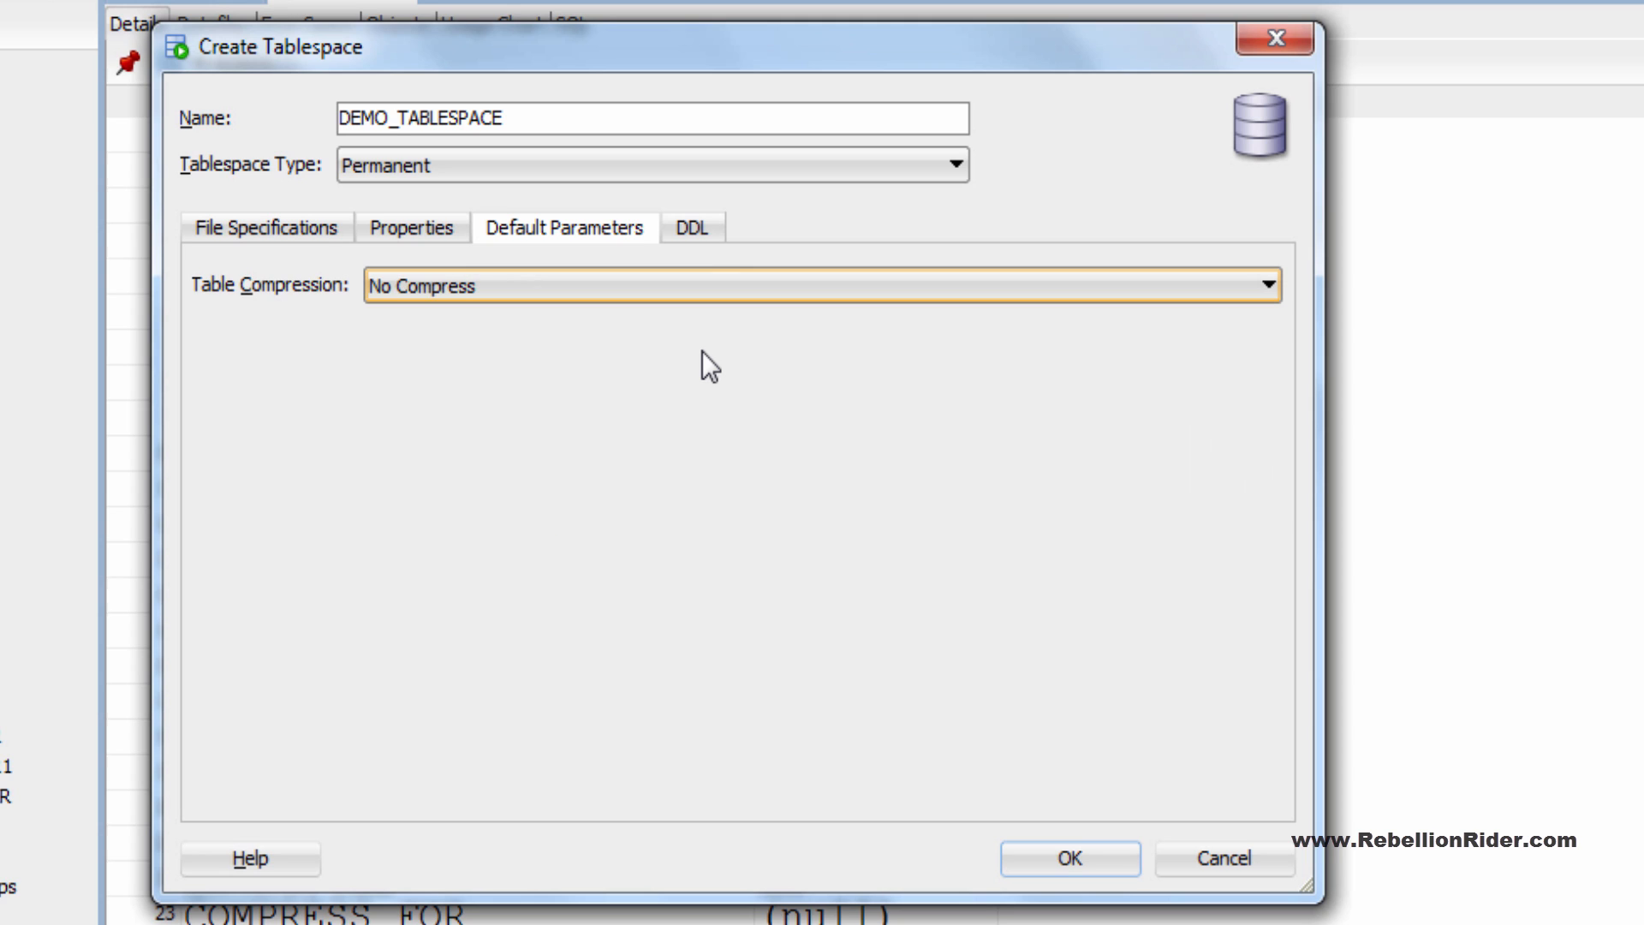
{"action": "mouse_move", "coordinate": [671, 262]}
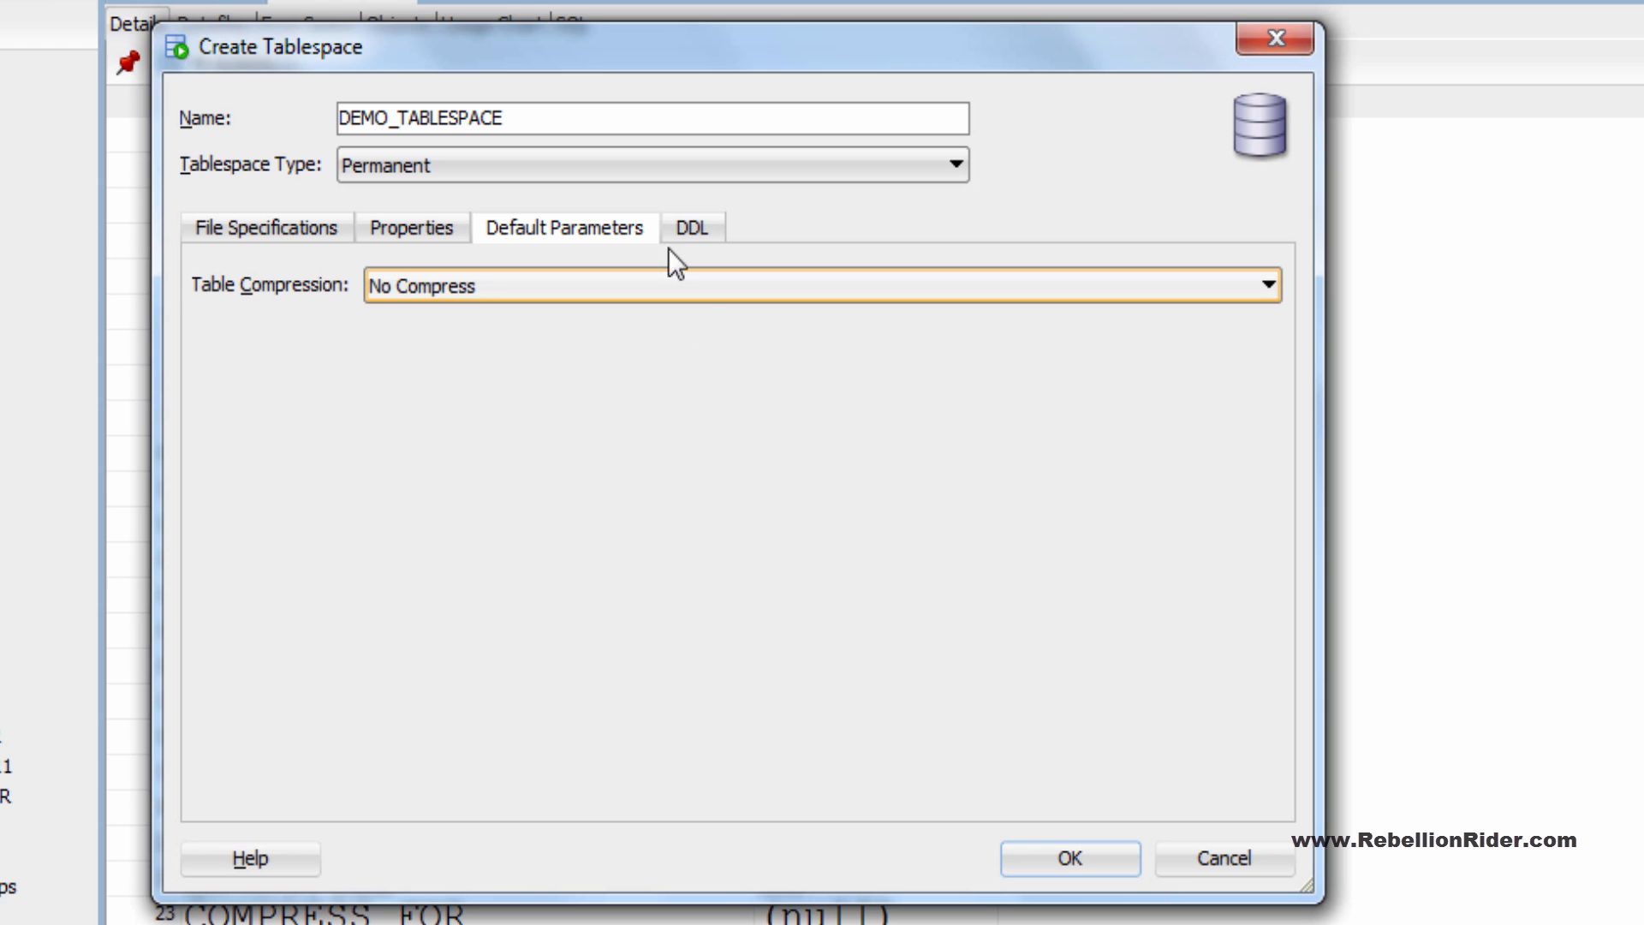
- View the generated CREATE SMALLFILE TABLESPACE DDL for DEMO_TABLESPACE
{"action": "left_click", "coordinate": [694, 228]}
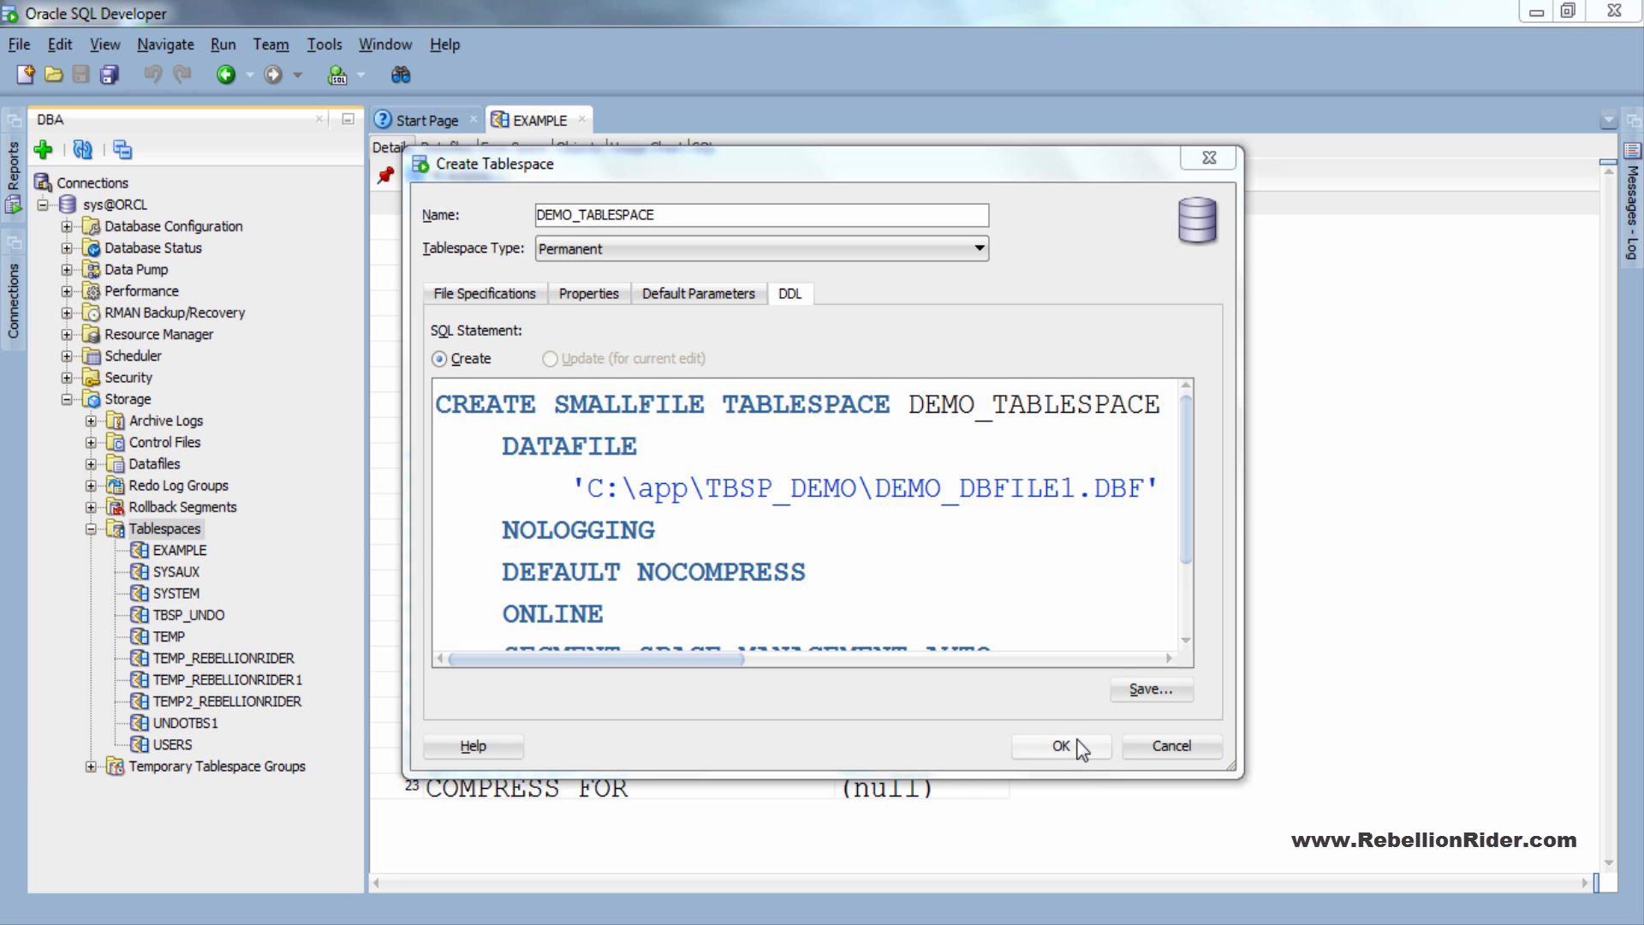
- Confirm creation of DEMO_TABLESPACE and select it in the DBA tree to show its details
{"action": "left_click", "coordinate": [1058, 745]}
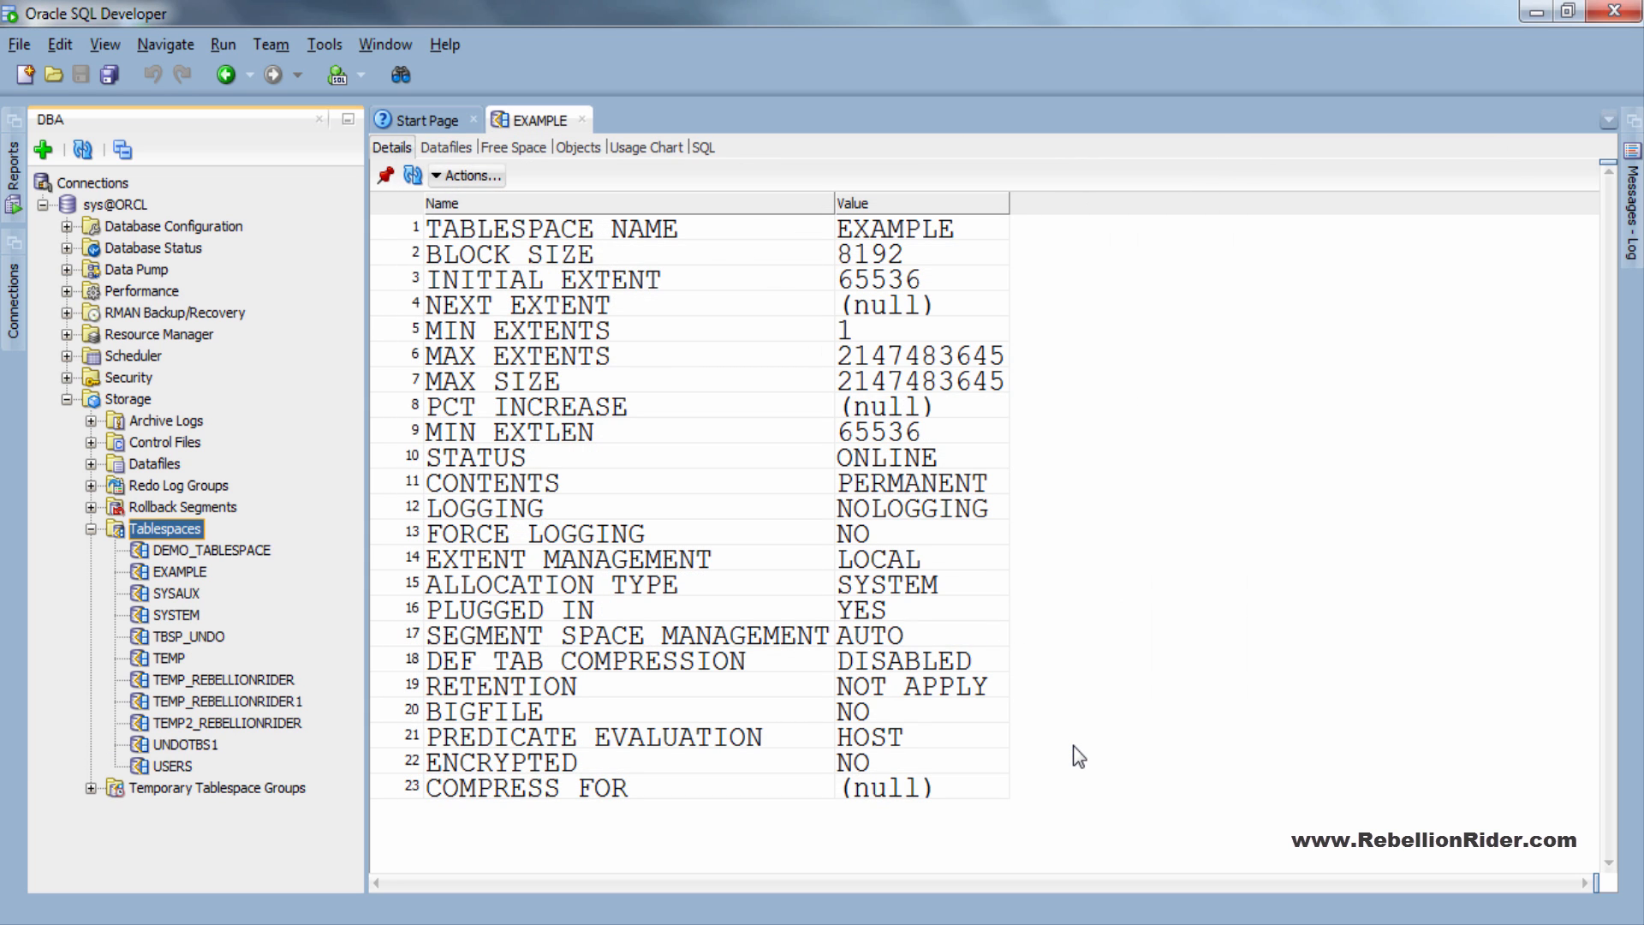
{"action": "left_click", "coordinate": [210, 550]}
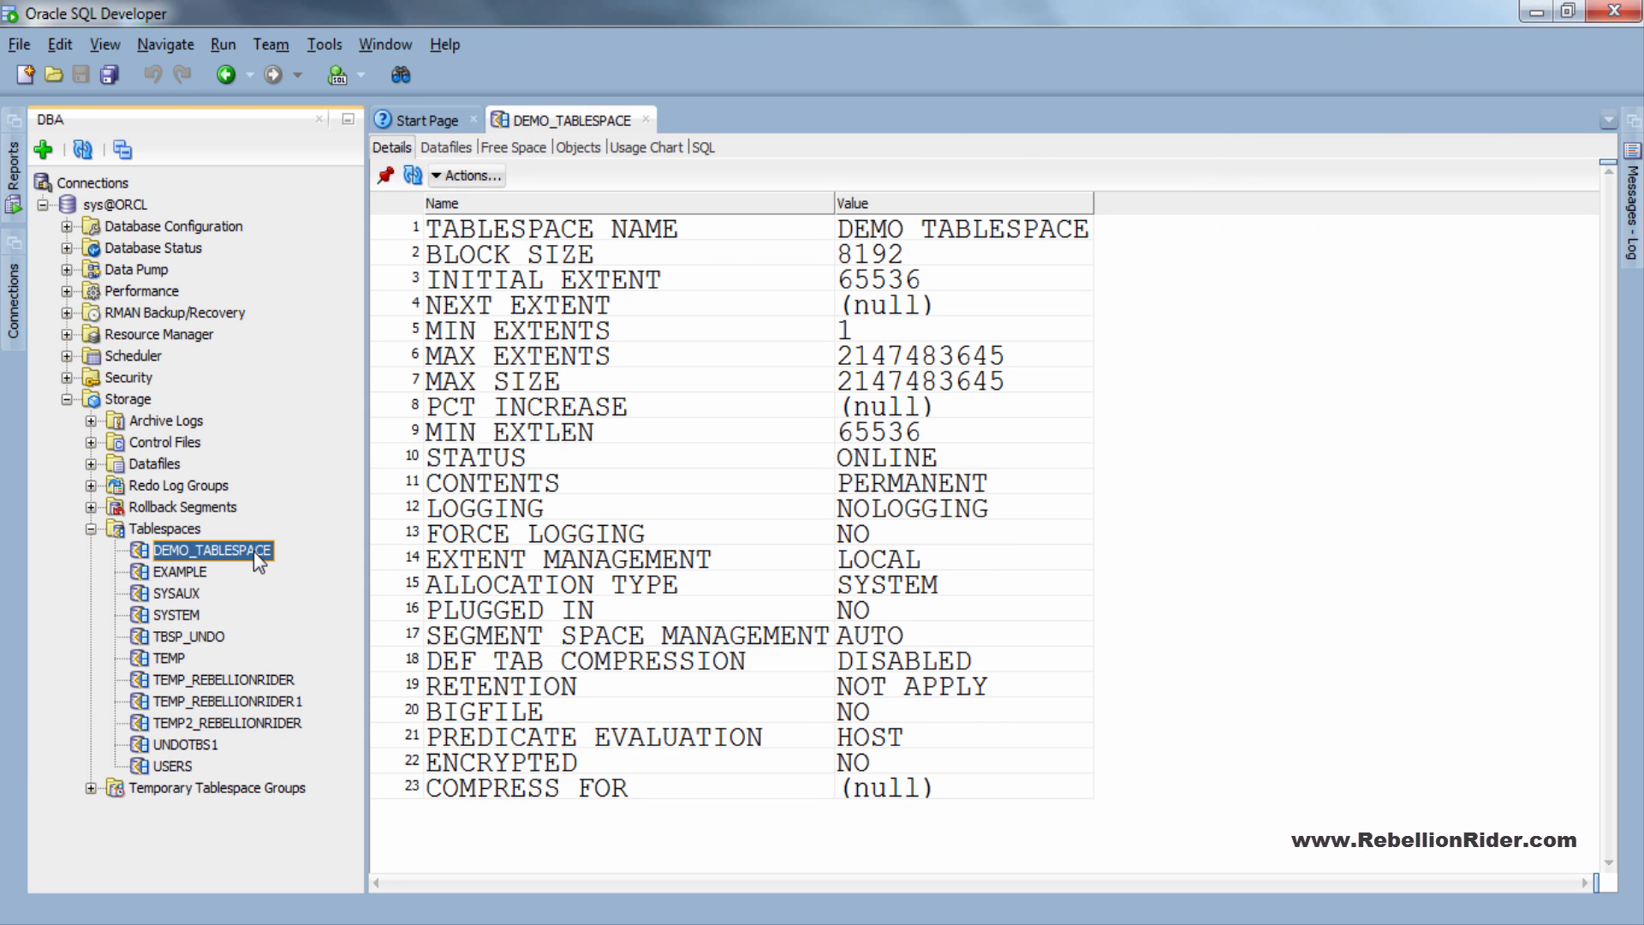